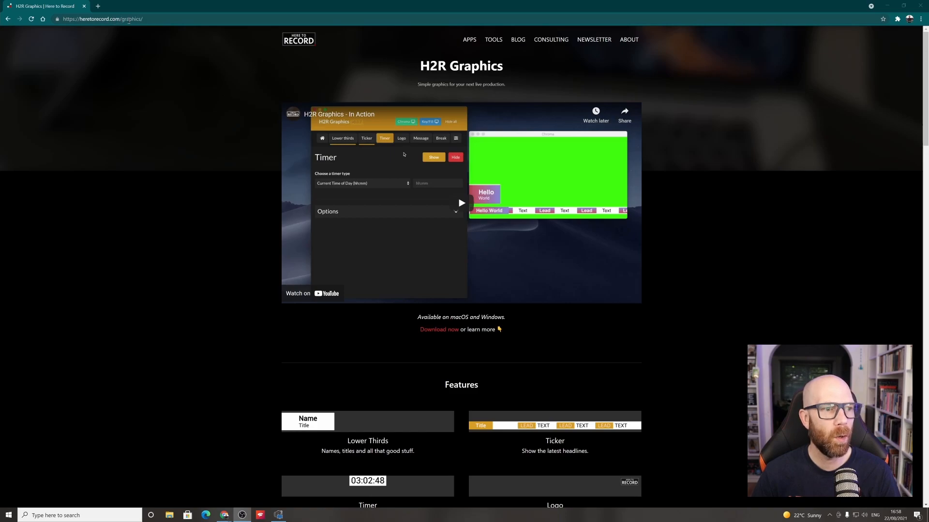
Step: Play the H2R Graphics demo video on heretorecord.com and scroll toward the features list
click(106, 19)
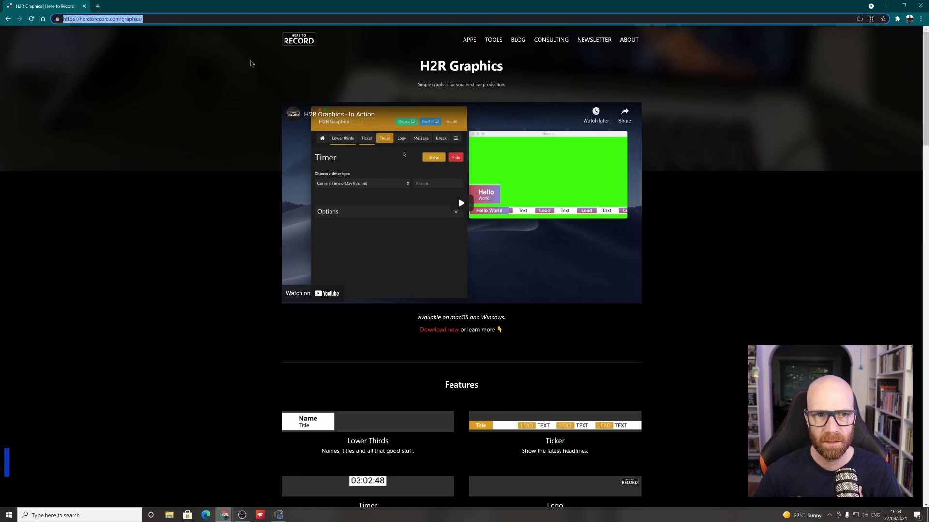
scroll(down, 3)
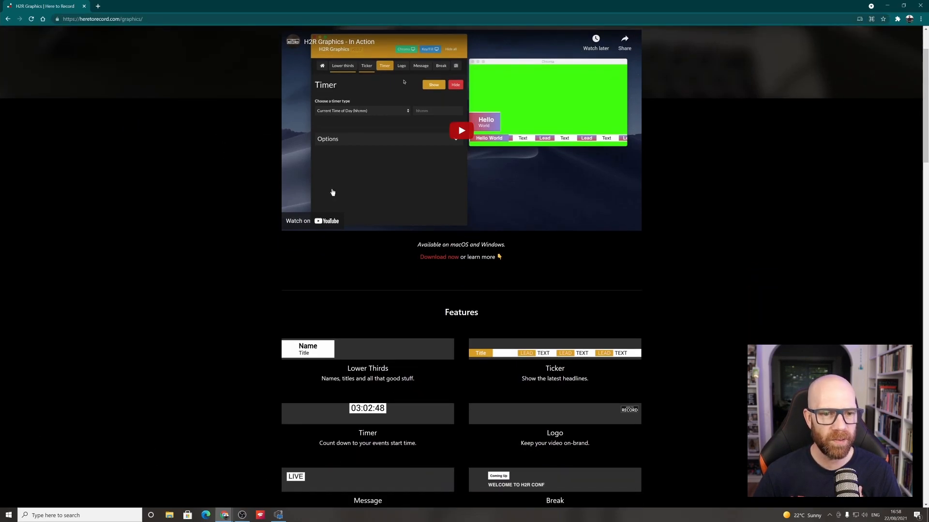
scroll(up, 3)
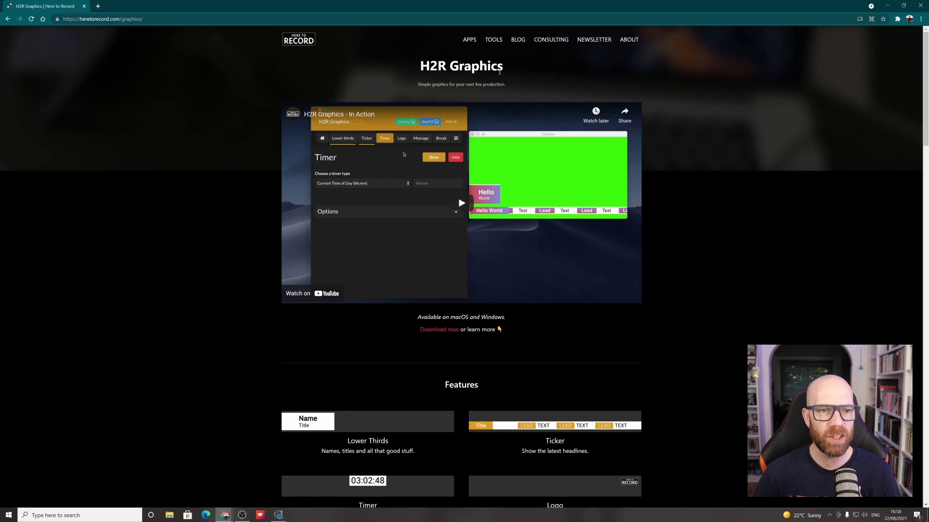
mouse_move(506, 92)
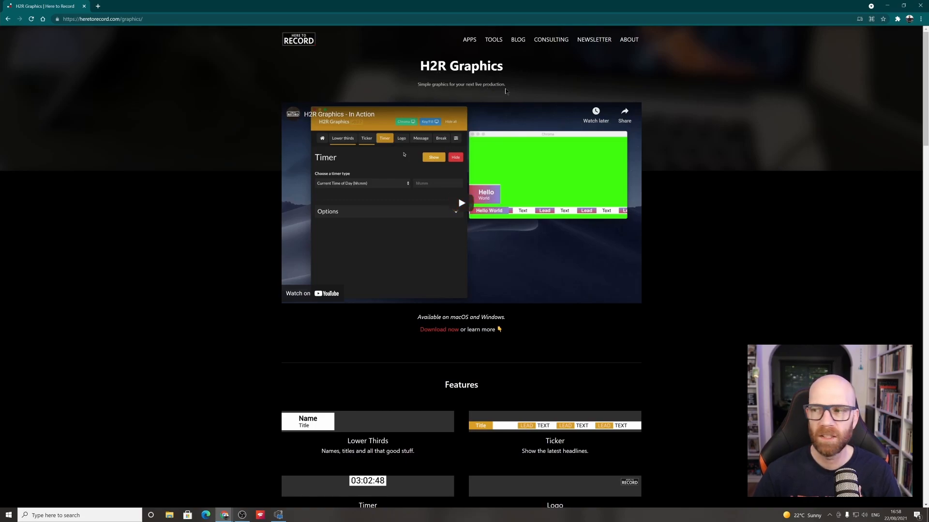
scroll(down, 3)
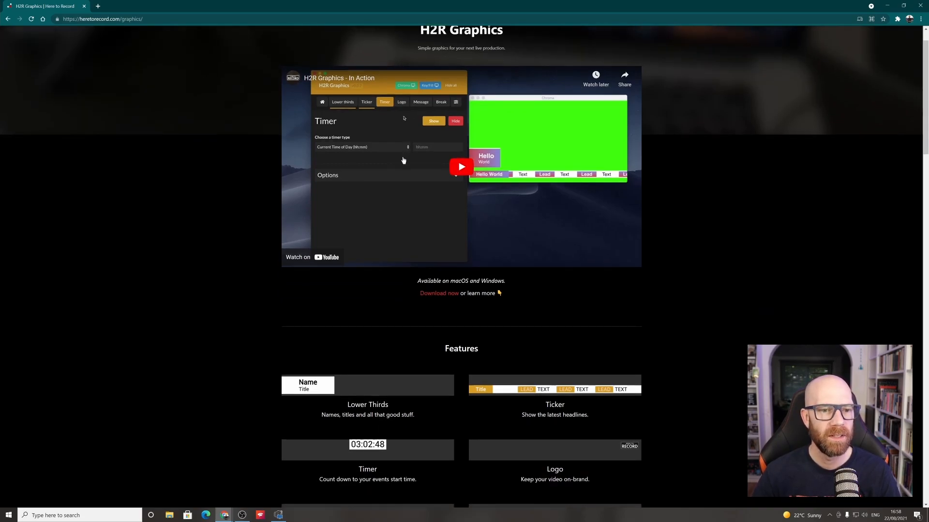
click(462, 167)
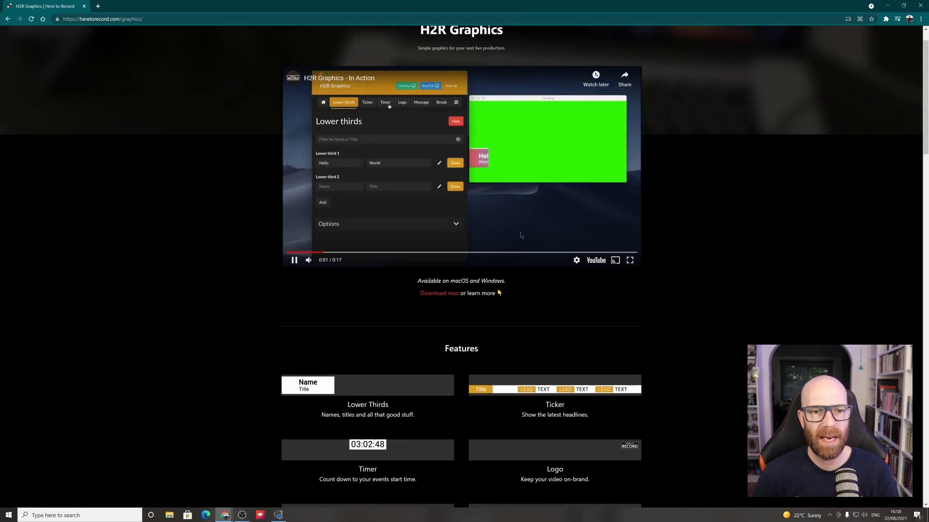
click(367, 102)
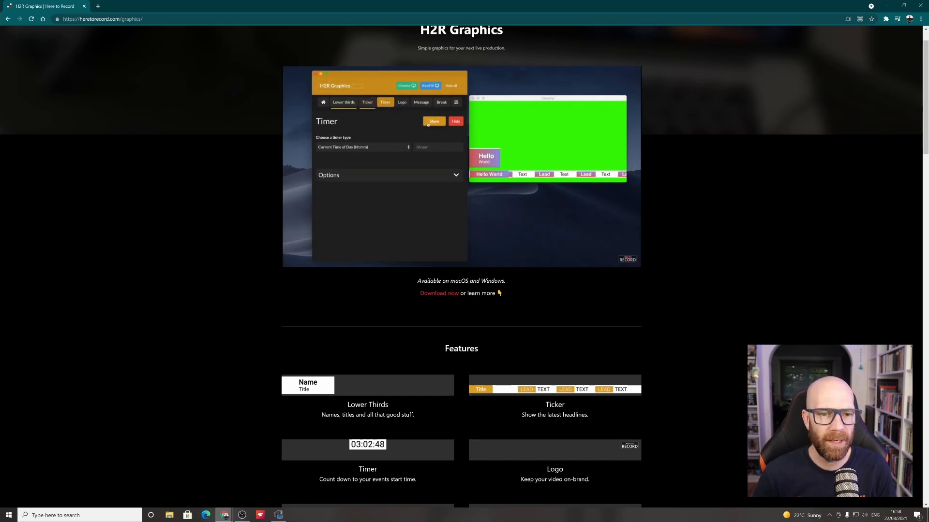
scroll(down, 3)
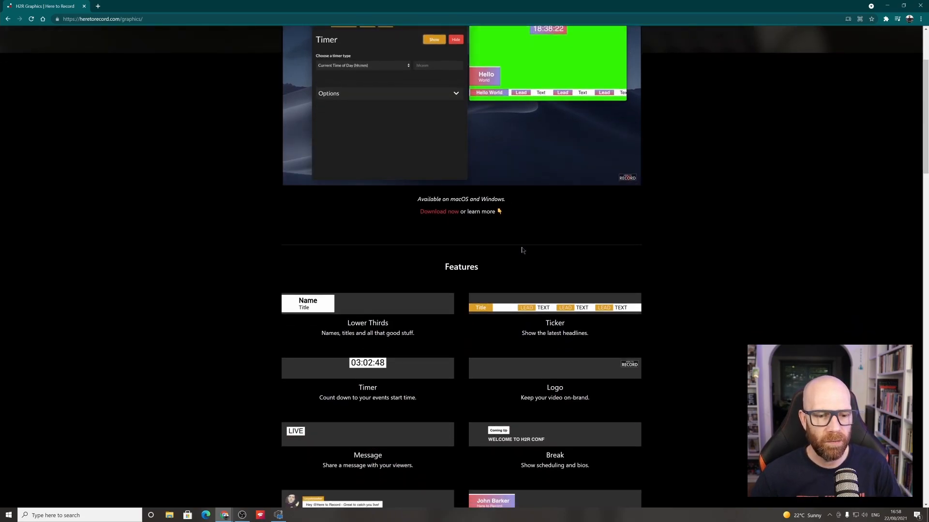
scroll(down, 3)
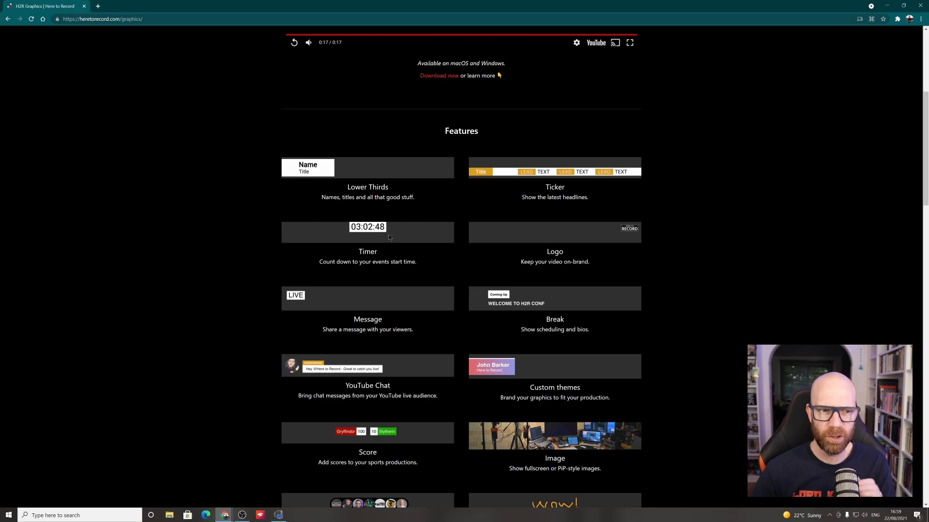
mouse_move(361, 237)
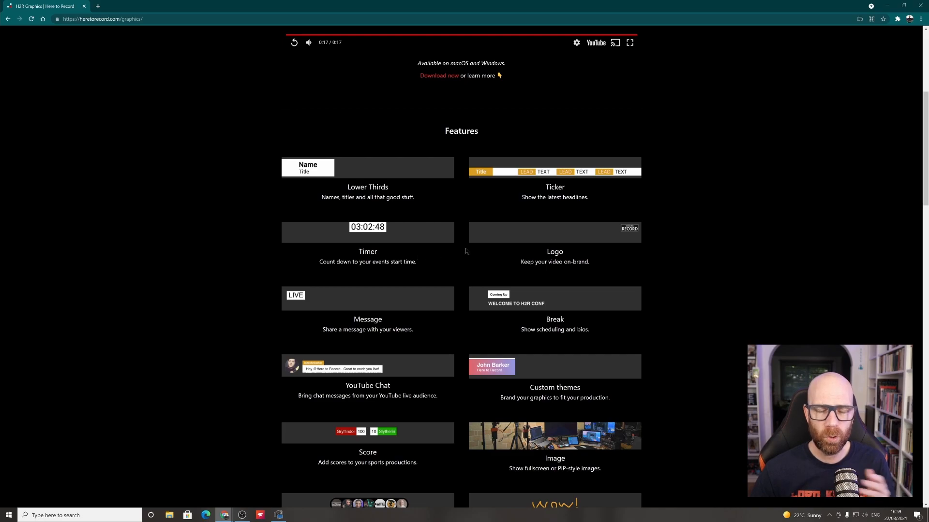
mouse_move(549, 245)
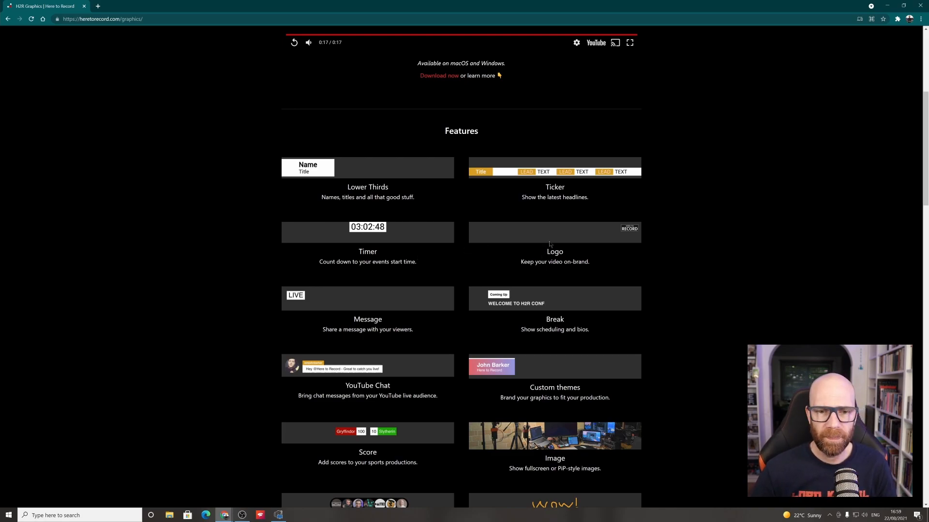
mouse_move(391, 285)
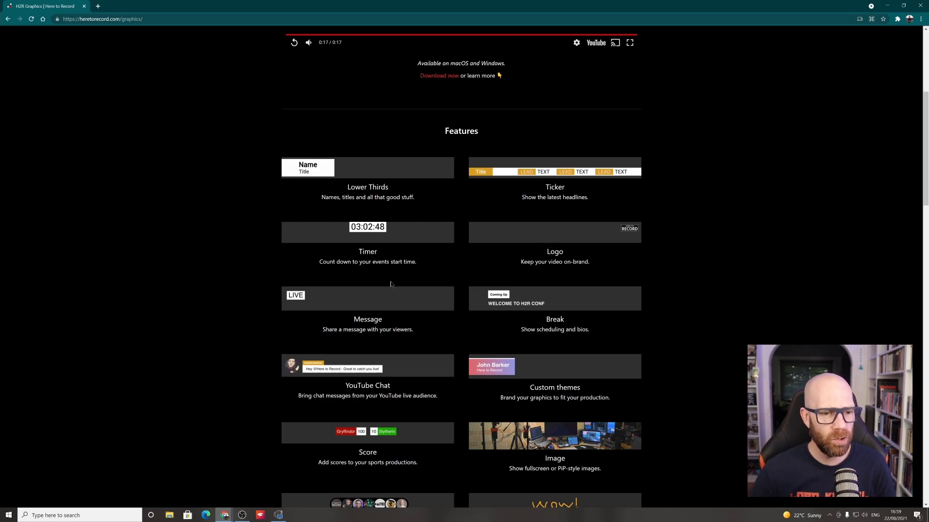
mouse_move(360, 299)
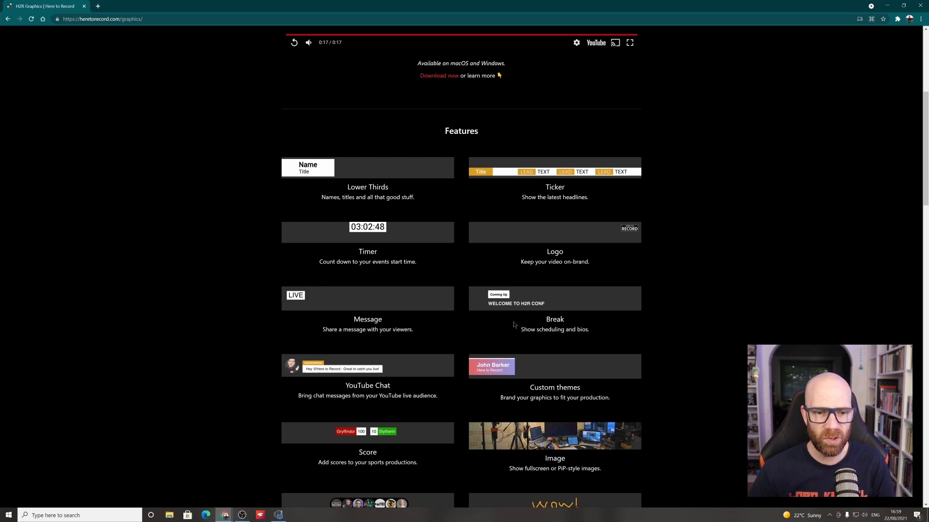
scroll(down, 3)
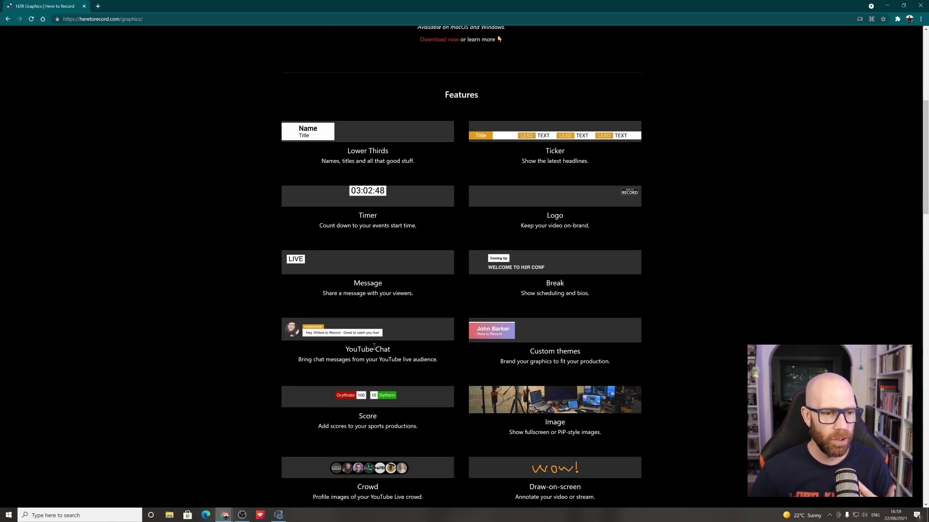
scroll(down, 3)
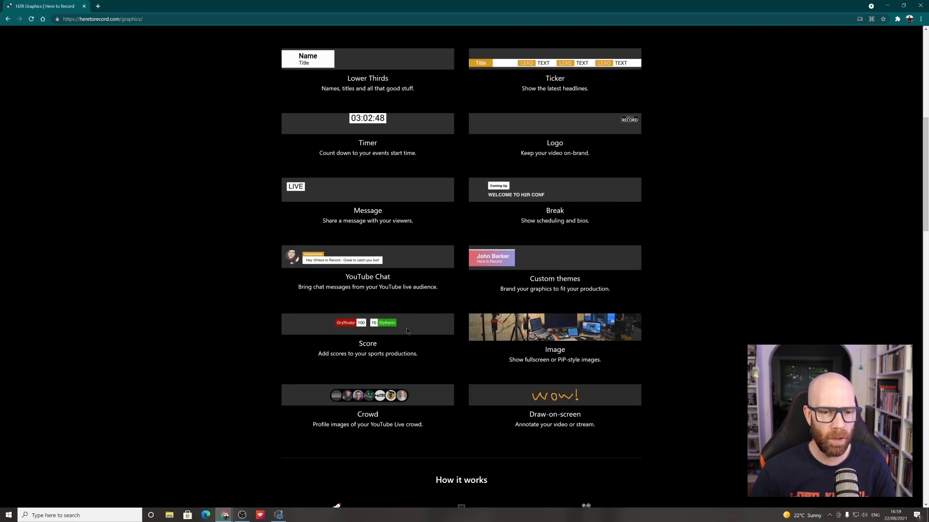
mouse_move(552, 338)
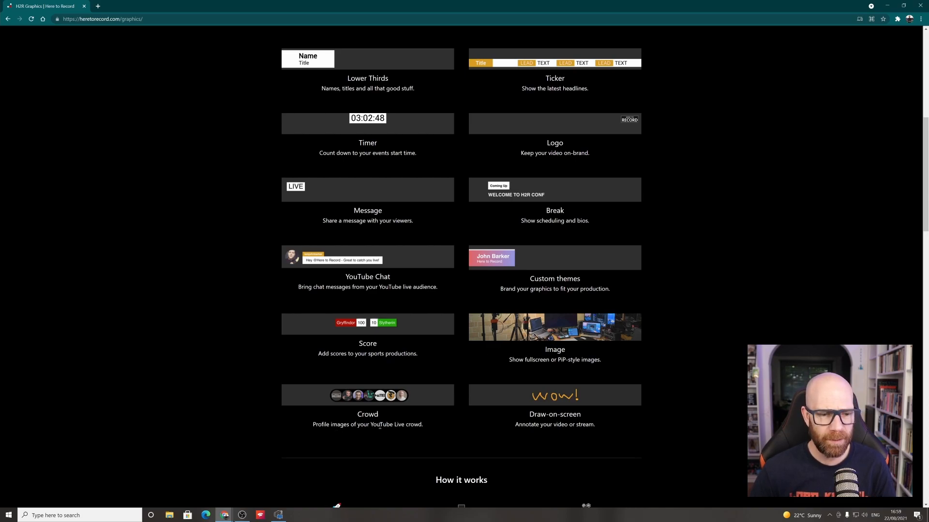
scroll(down, 3)
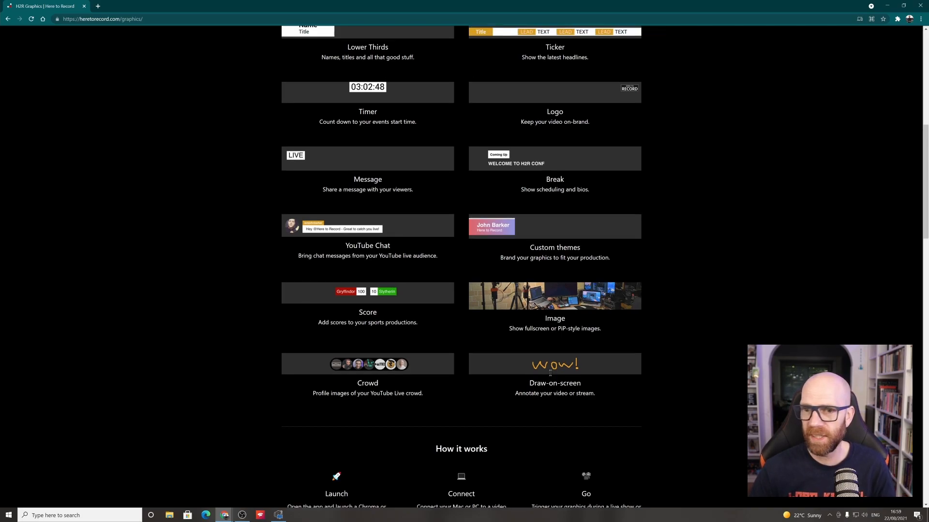
scroll(up, 3)
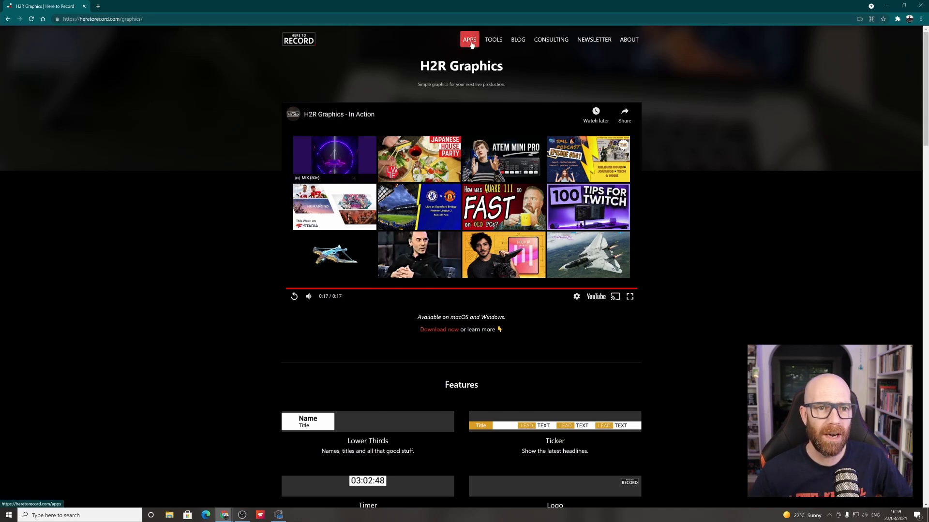
Step: Scroll down to the Download section with the Linux, macOS and Windows v0.4.0 installers
scroll(down, 3)
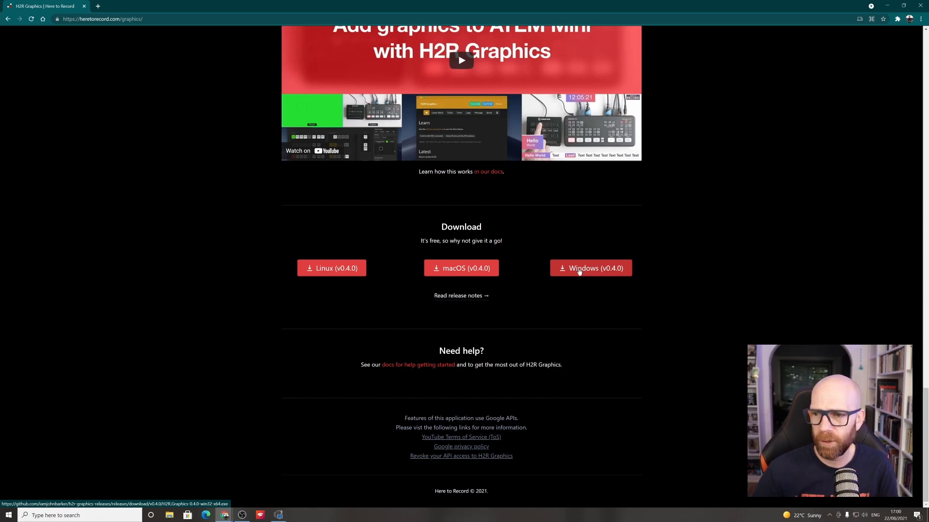
mouse_move(344, 277)
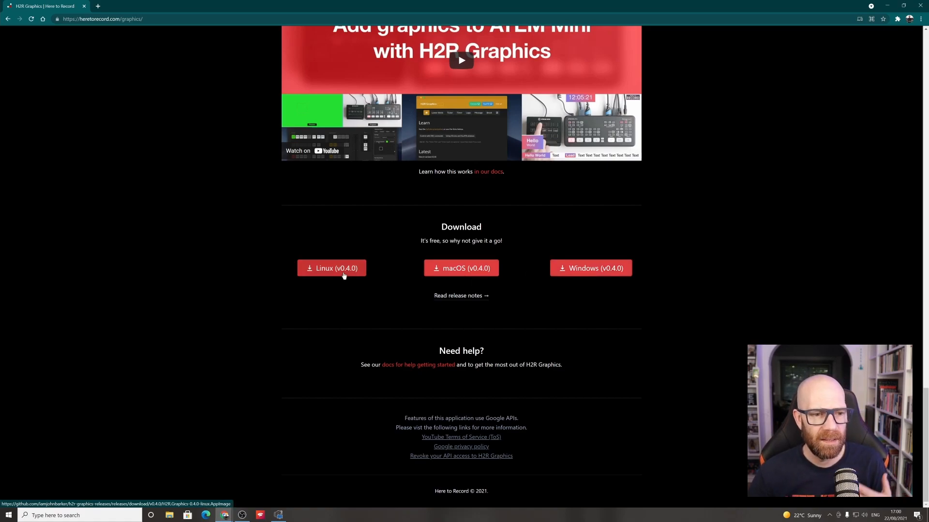
mouse_move(579, 277)
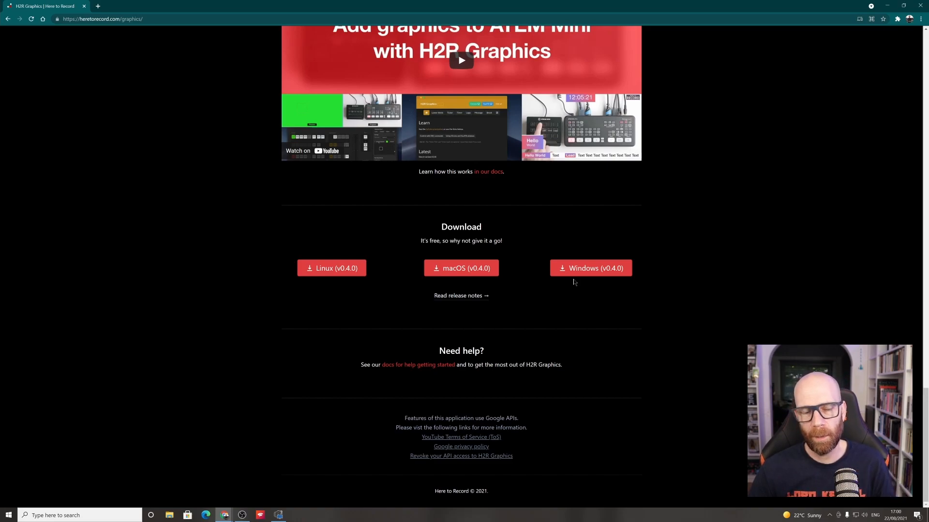
mouse_move(554, 283)
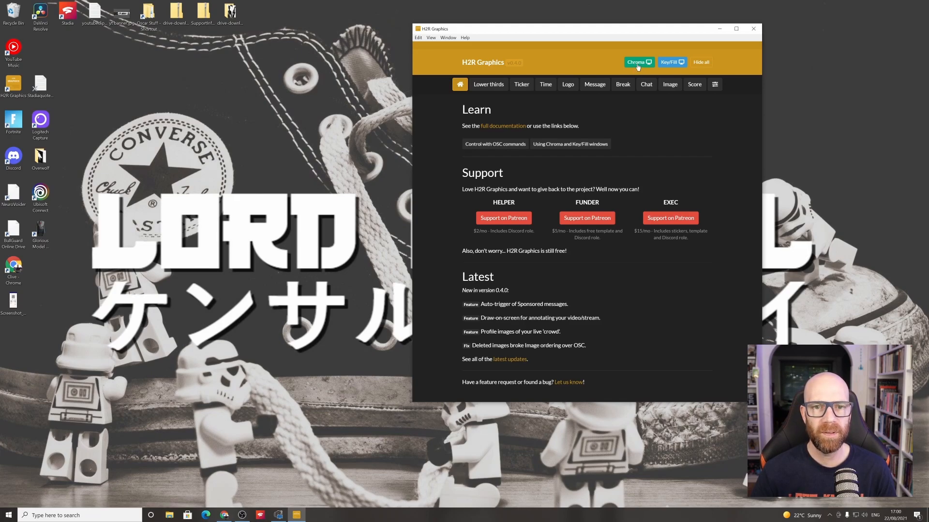
Step: Open the H2R Graphics green Chroma output window and maximise it
click(639, 62)
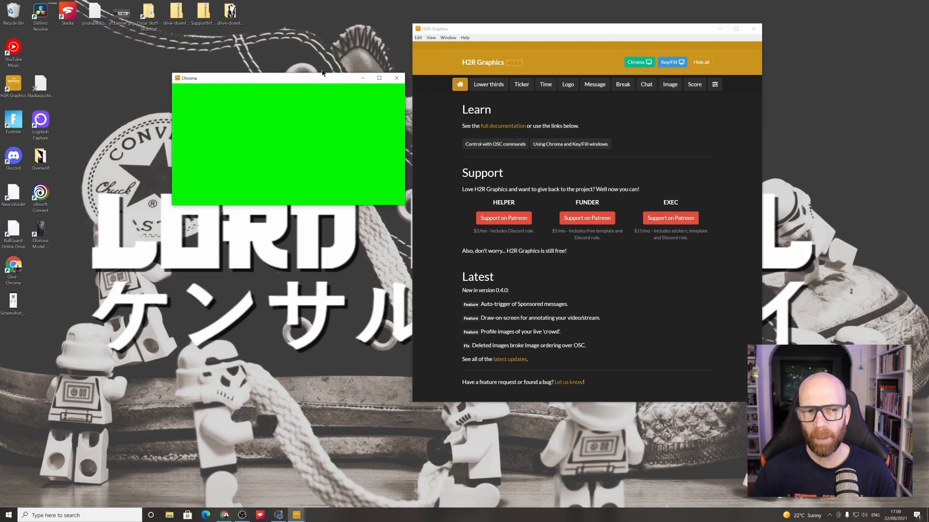
mouse_move(304, 124)
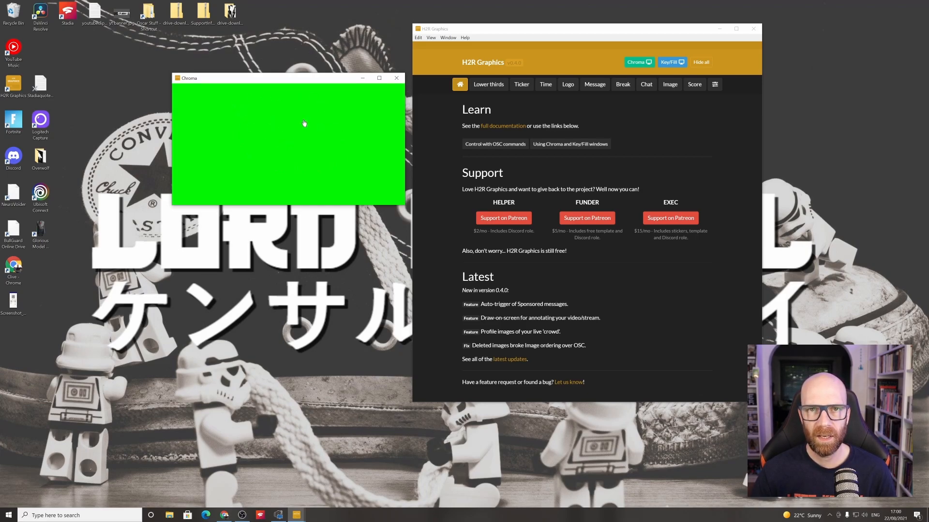
mouse_move(308, 87)
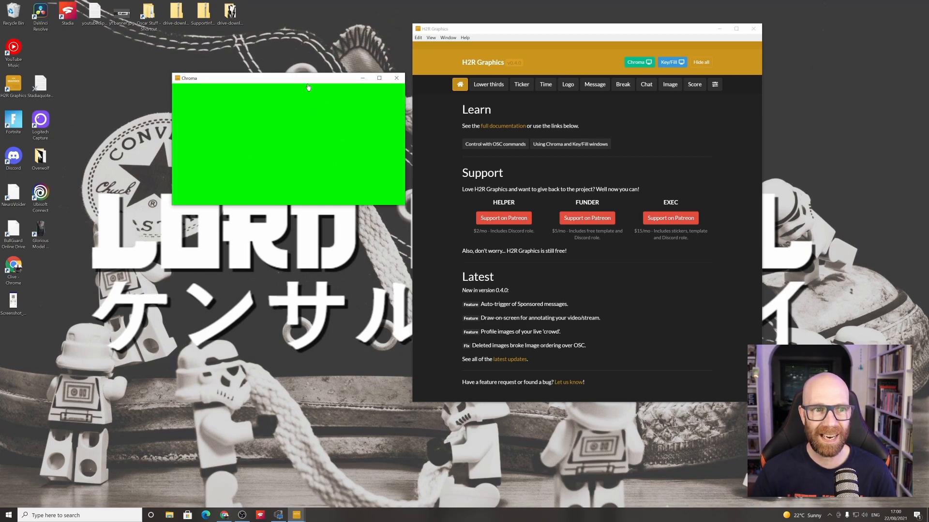
mouse_move(379, 82)
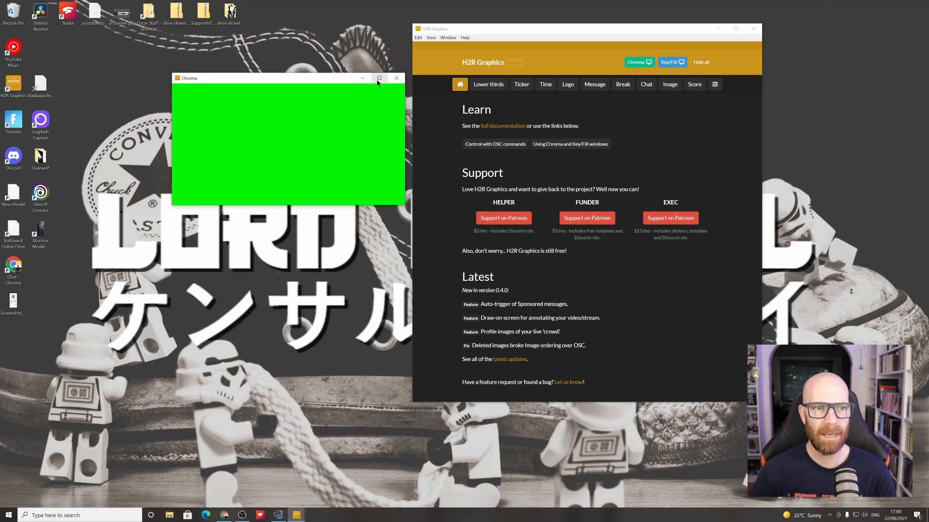
mouse_move(380, 81)
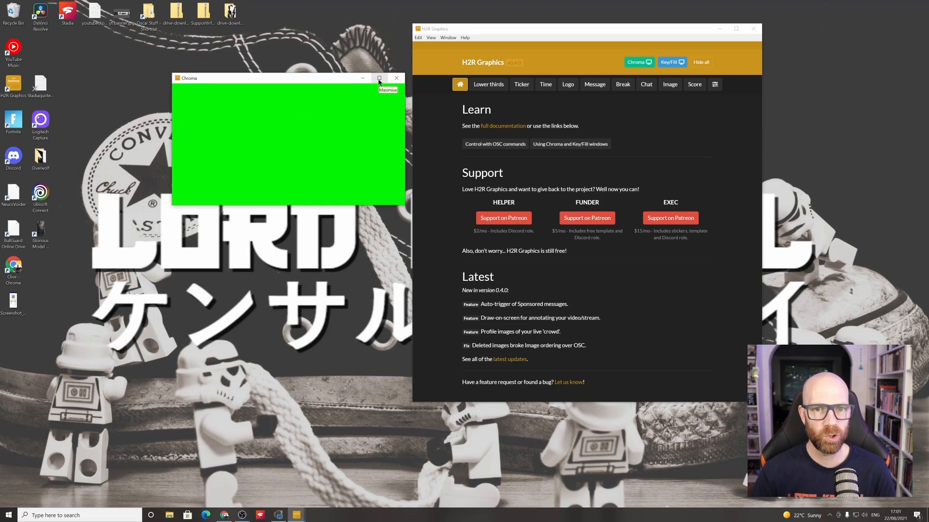
click(379, 78)
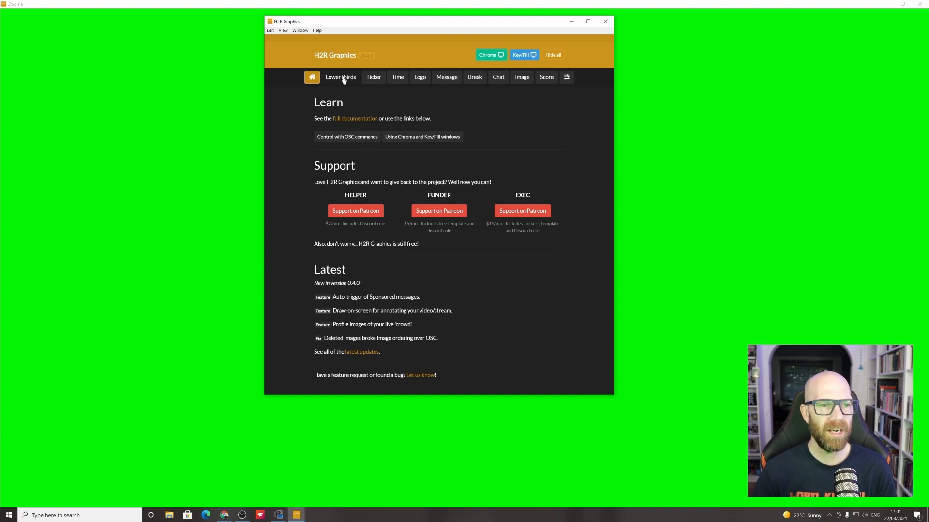
Step: View the Timer, Message, Break, Chat, Image, Score and Settings pages, ending on Lower thirds
click(340, 77)
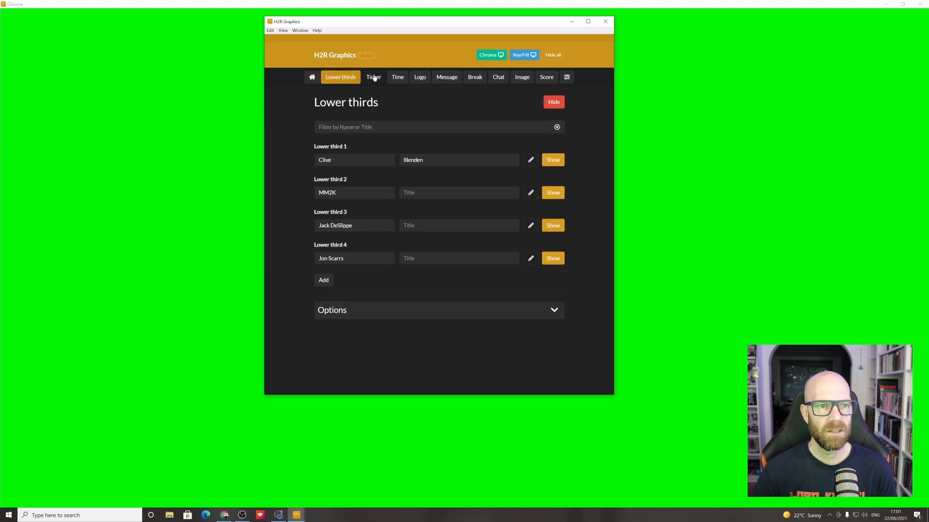
click(397, 77)
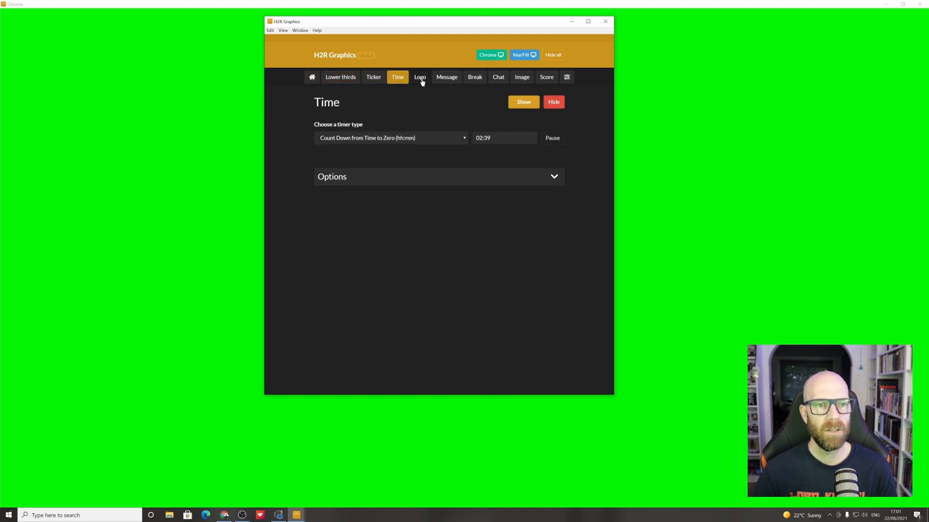
click(446, 77)
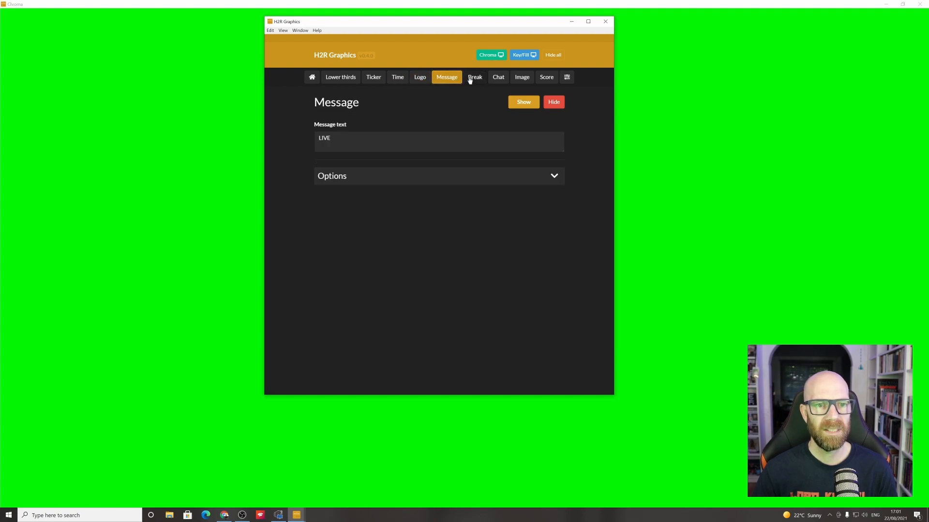
click(474, 77)
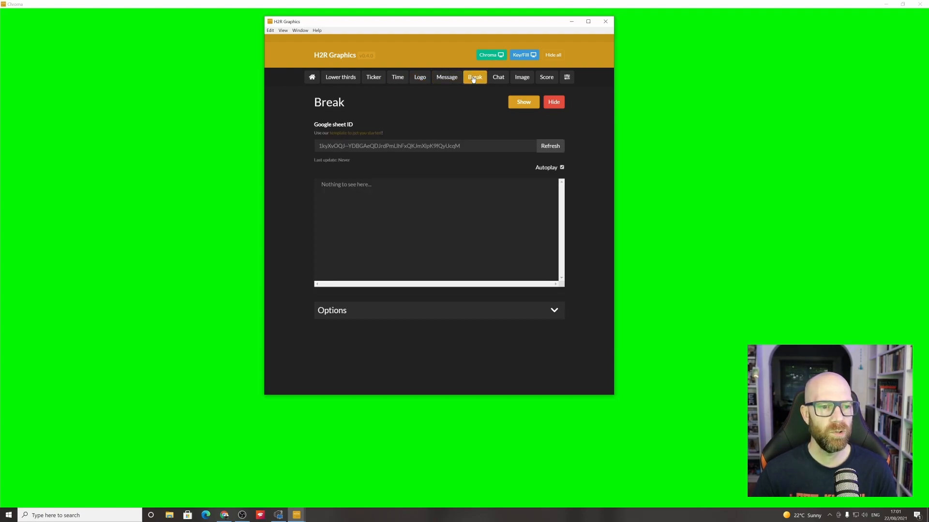
click(495, 77)
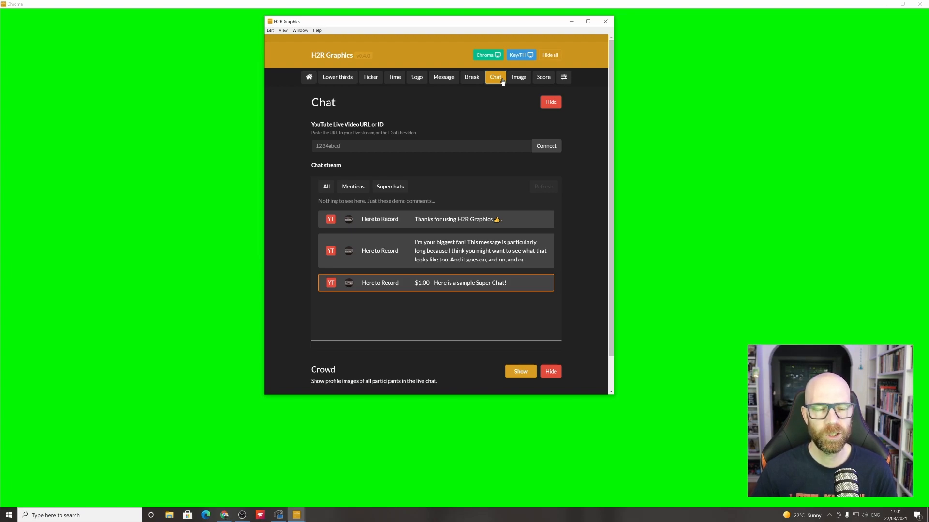
click(522, 77)
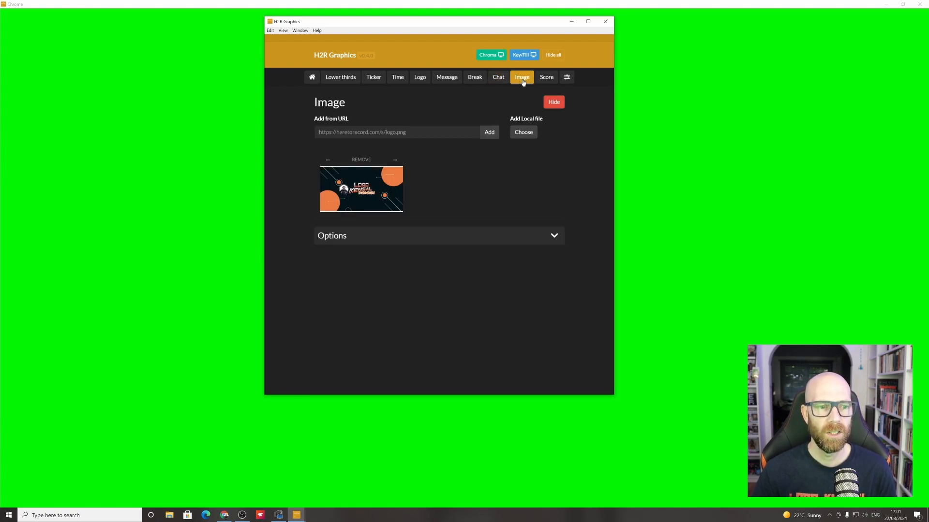
click(546, 77)
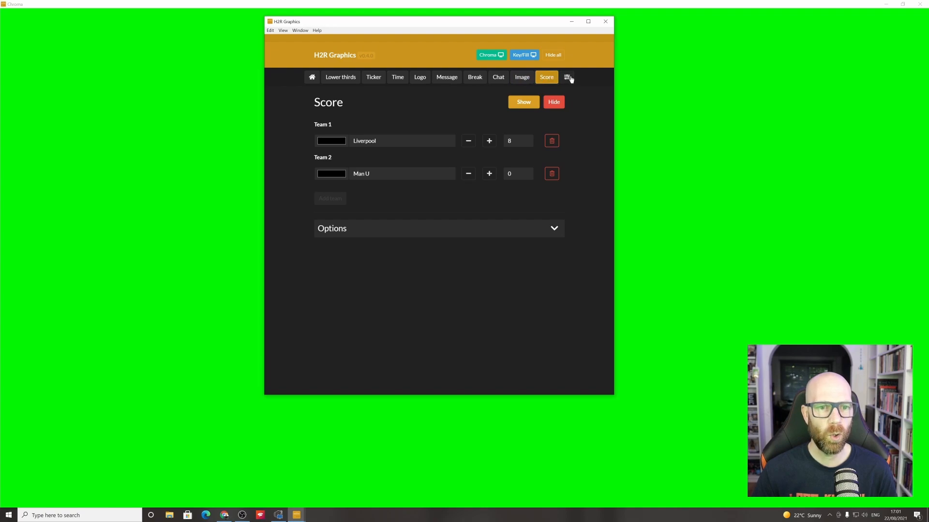
click(566, 77)
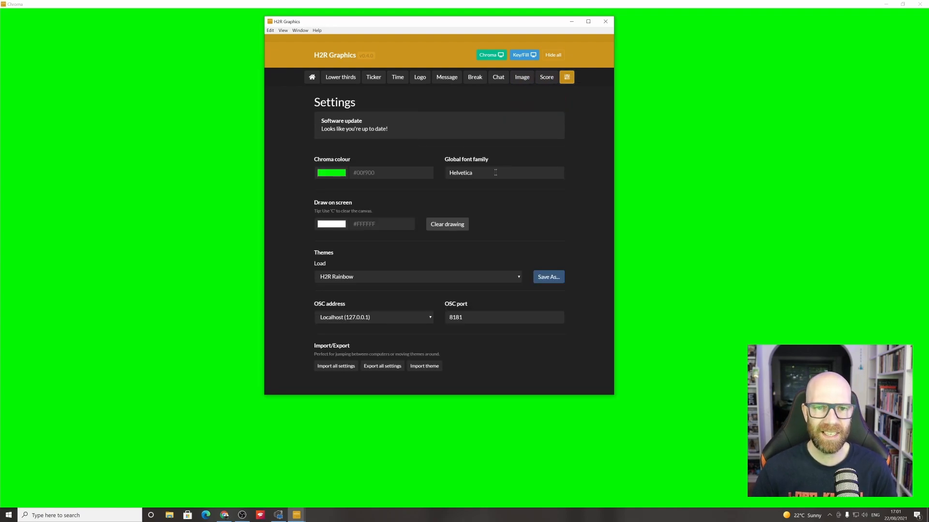
mouse_move(674, 103)
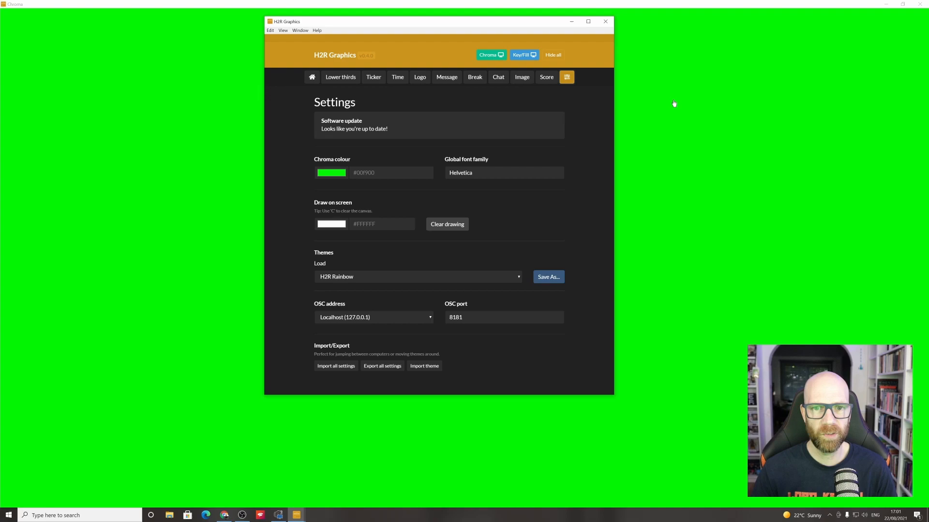
click(340, 77)
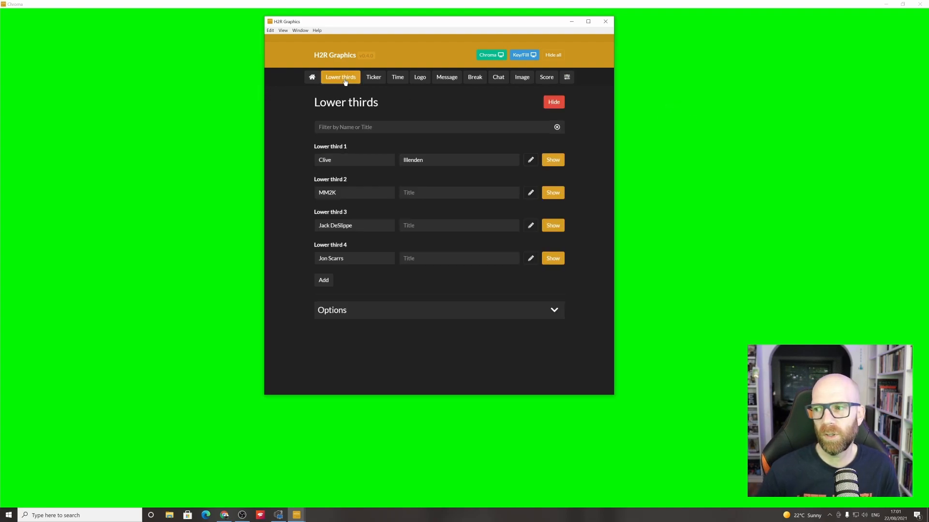
Step: Move the graphics window right, add a fifth lower third, and show lower third 1
drag(439, 21, 710, 27)
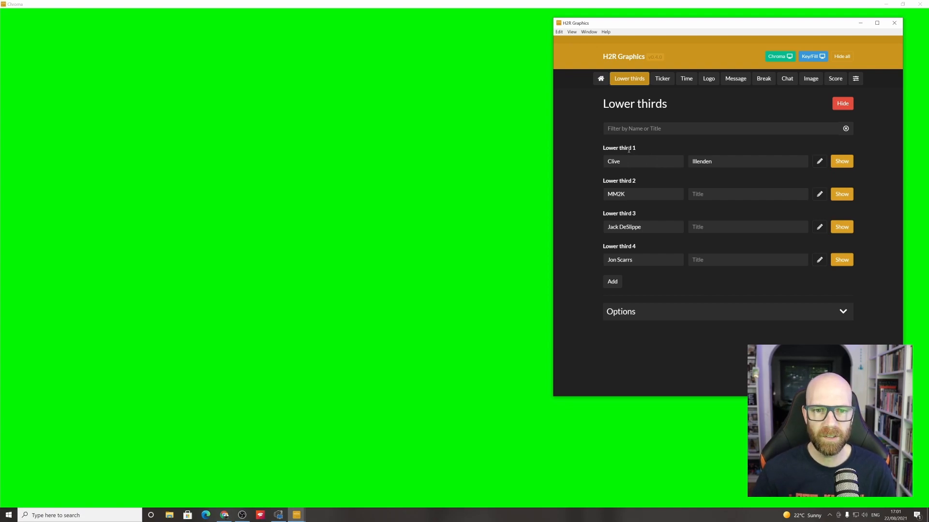
mouse_move(639, 188)
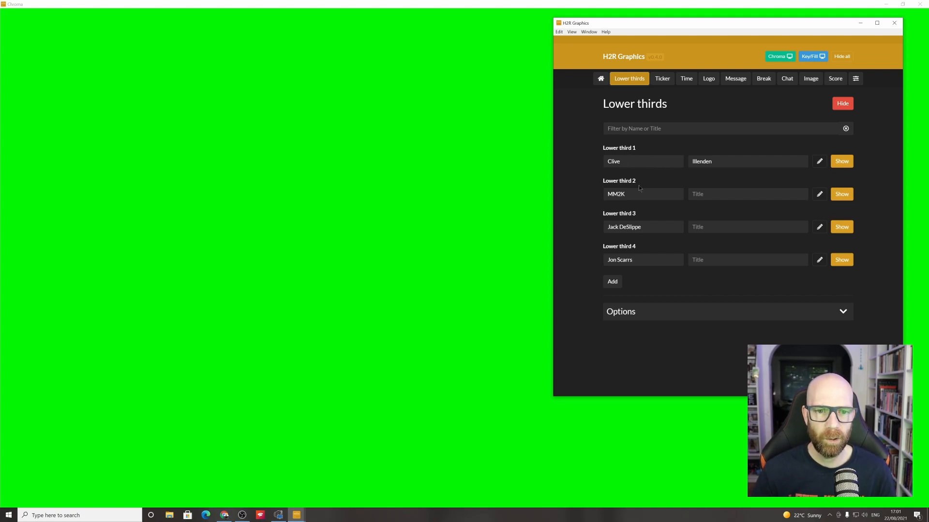
mouse_move(645, 251)
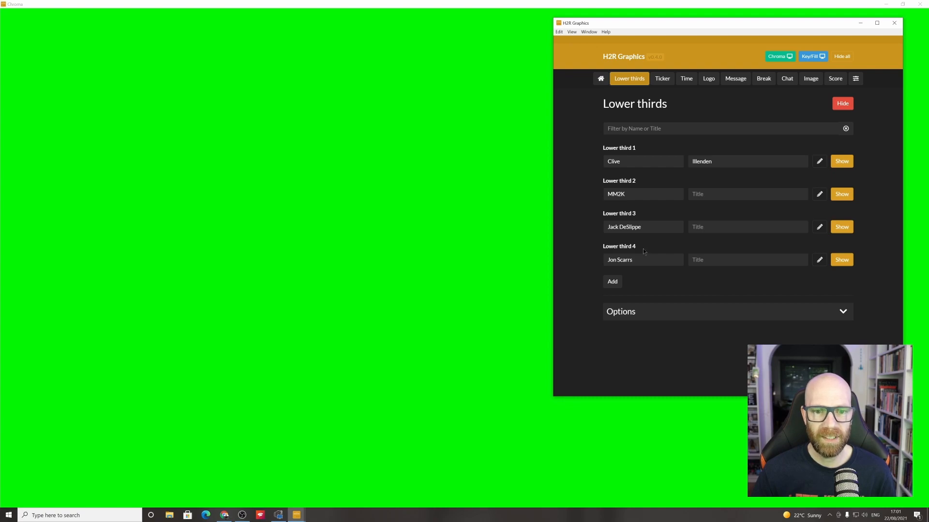
click(612, 281)
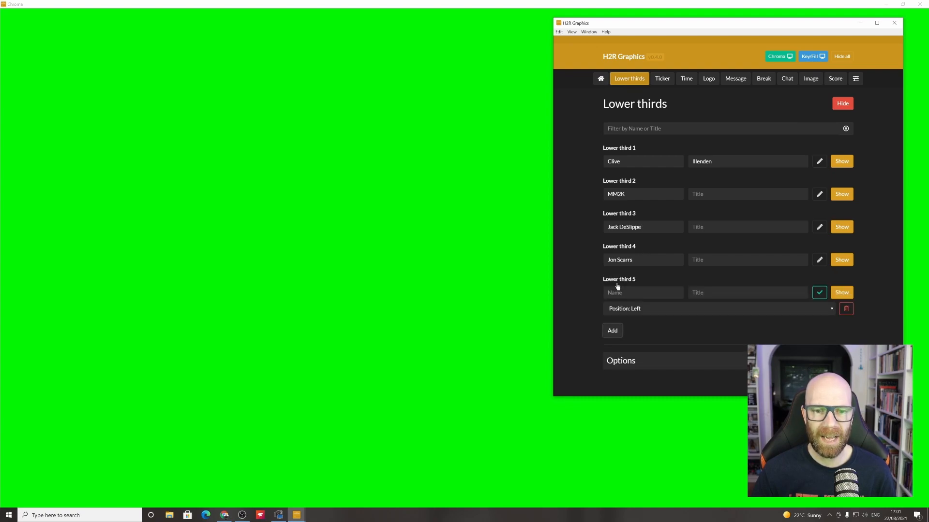
mouse_move(760, 95)
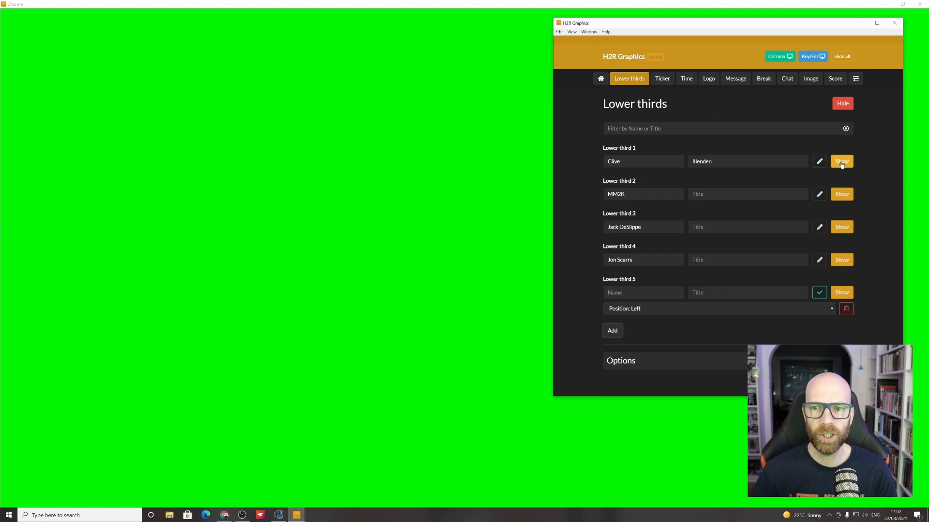
click(842, 162)
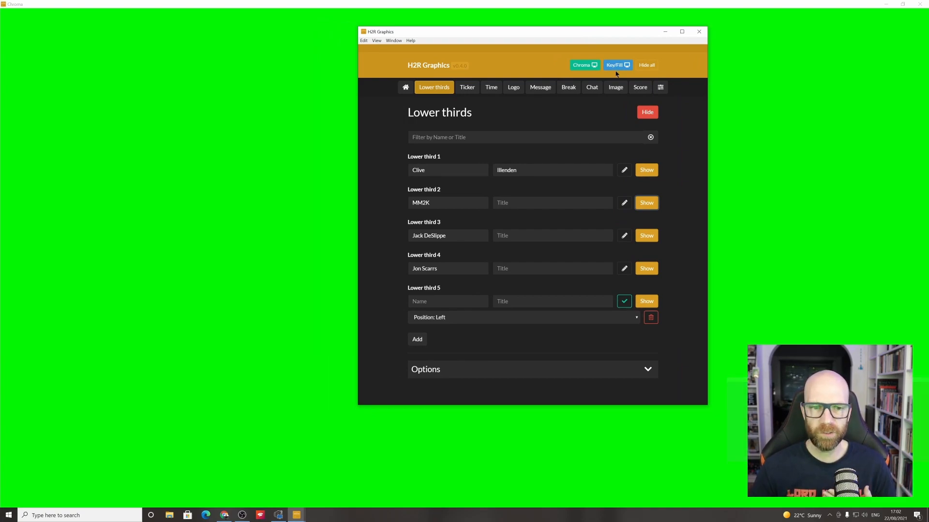
mouse_move(679, 201)
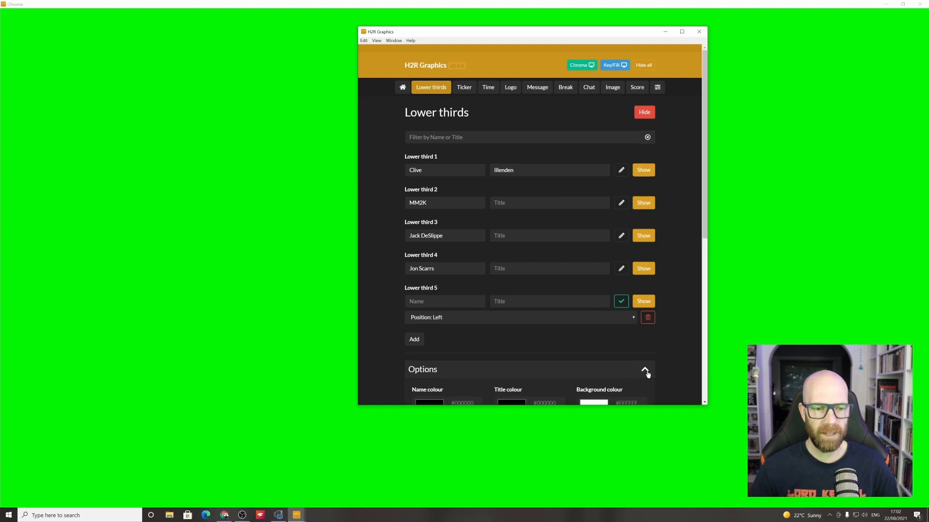
scroll(down, 3)
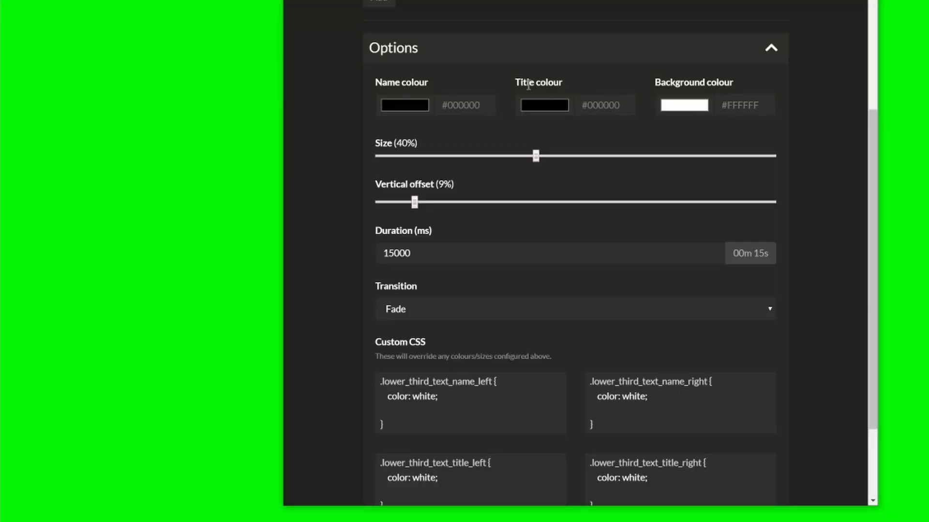
mouse_move(651, 116)
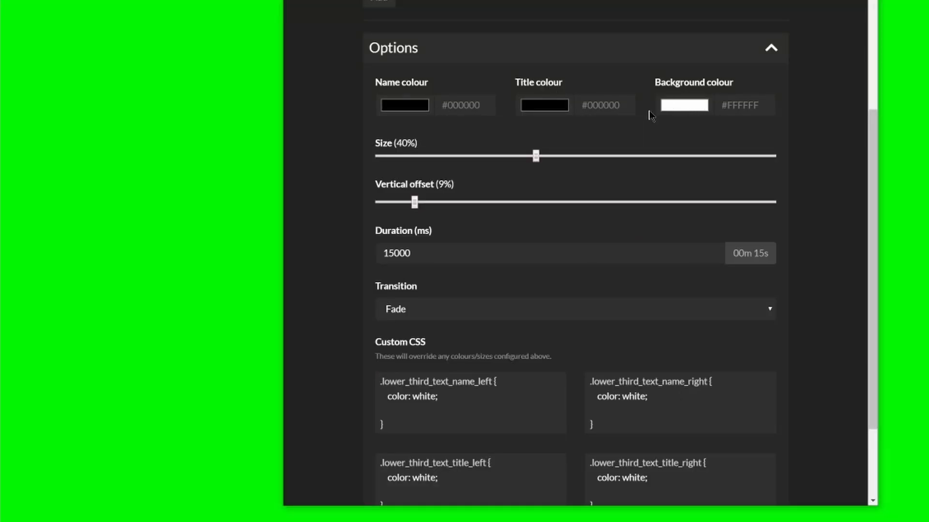
mouse_move(621, 152)
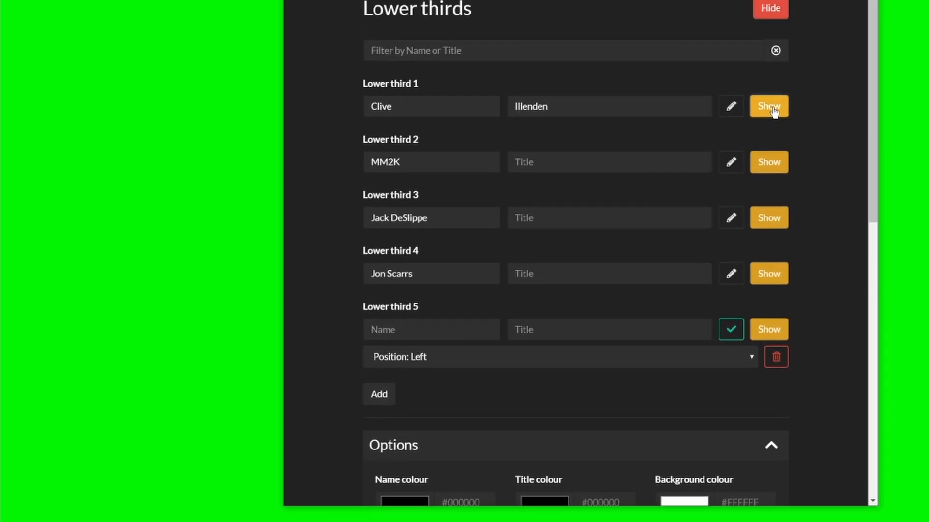
scroll(down, 3)
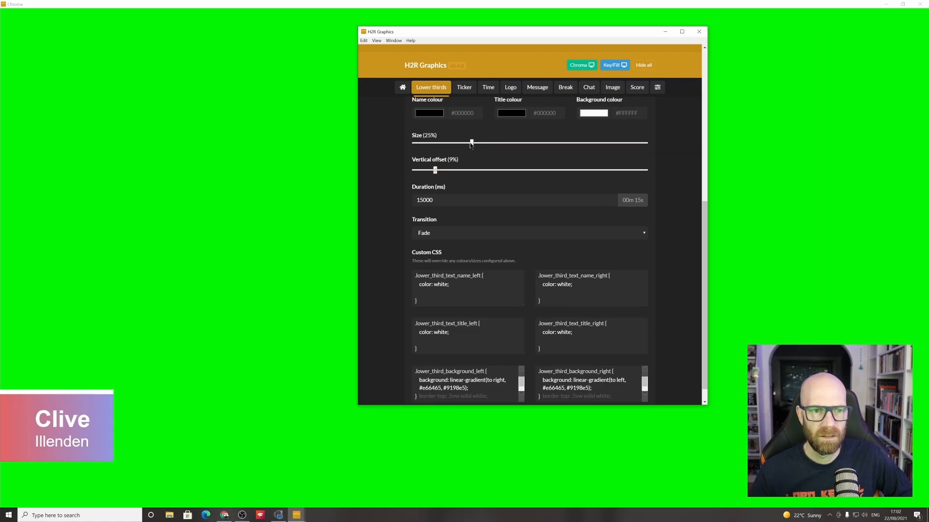
drag(470, 143, 483, 142)
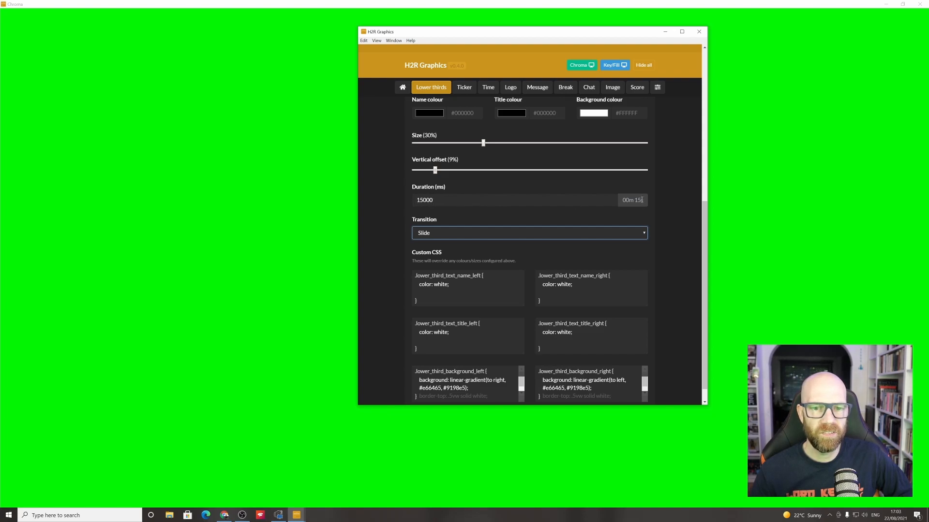
scroll(down, 3)
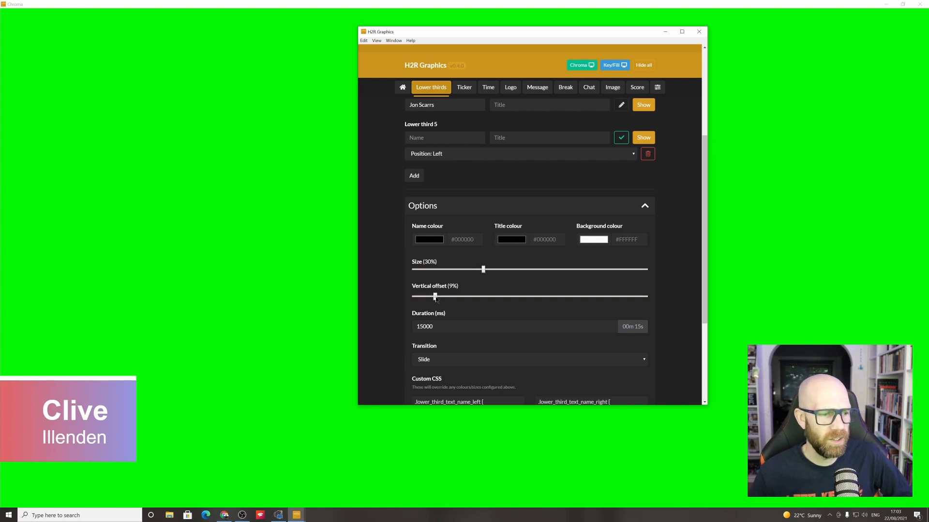
Step: Settle the lower-third vertical offset at about 11%, then show lower thirds 2 and 4
drag(435, 296, 441, 296)
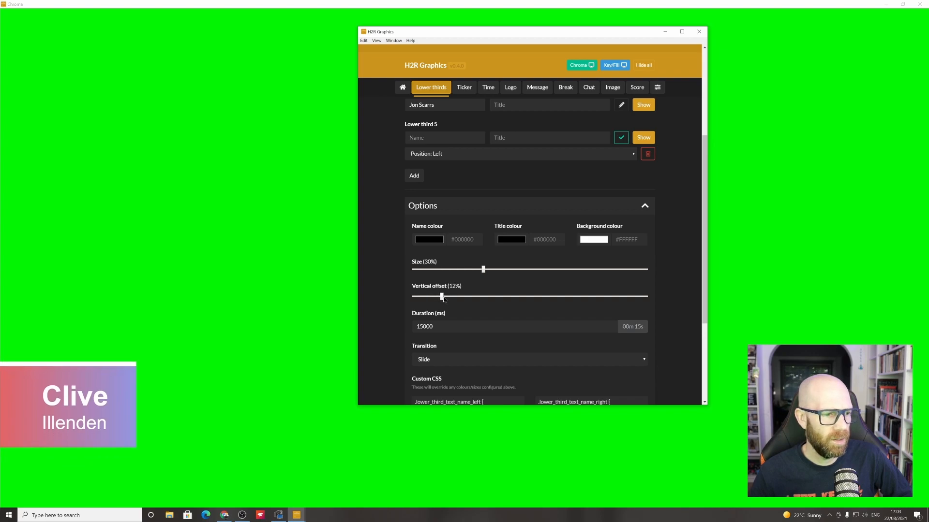
drag(441, 296, 424, 296)
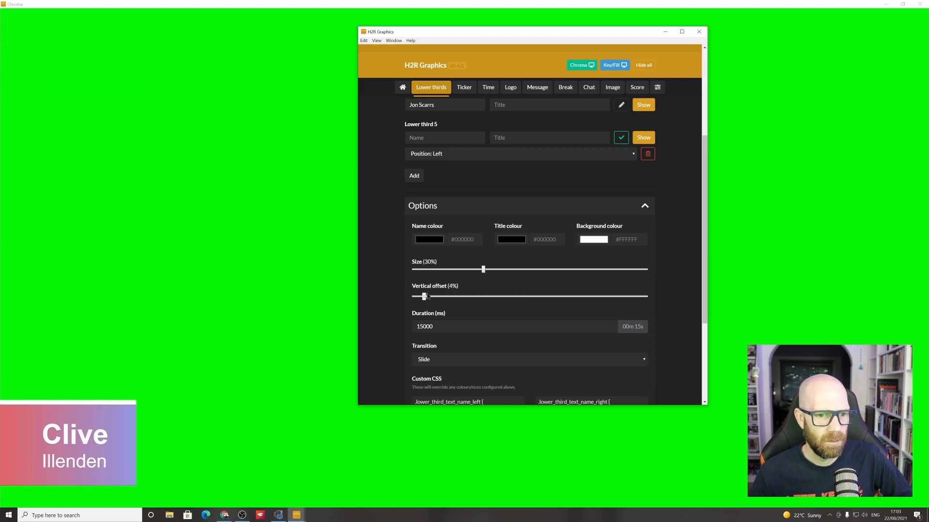
drag(423, 296, 443, 296)
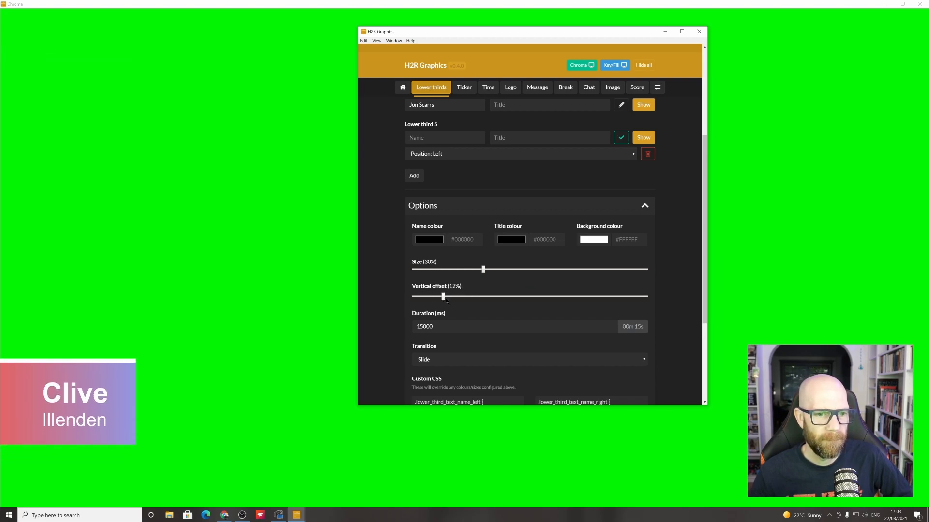
drag(442, 296, 438, 296)
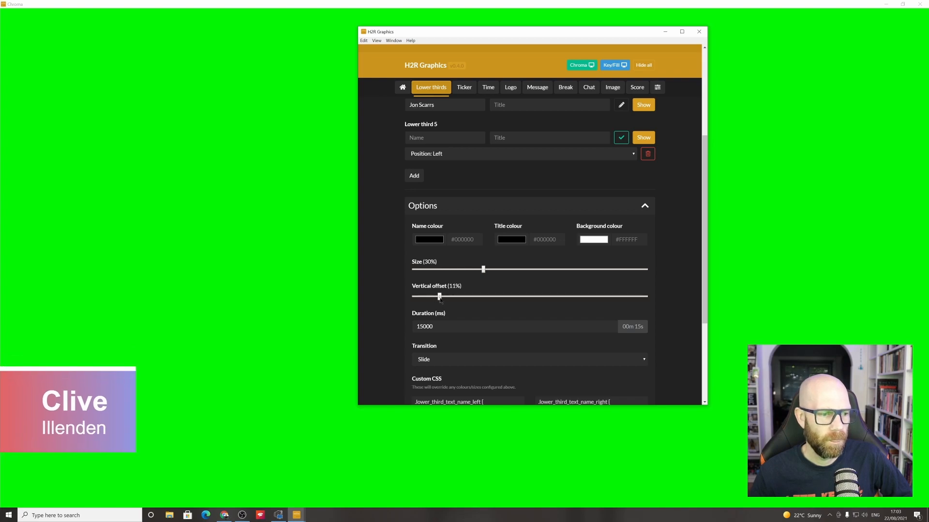
drag(439, 296, 438, 296)
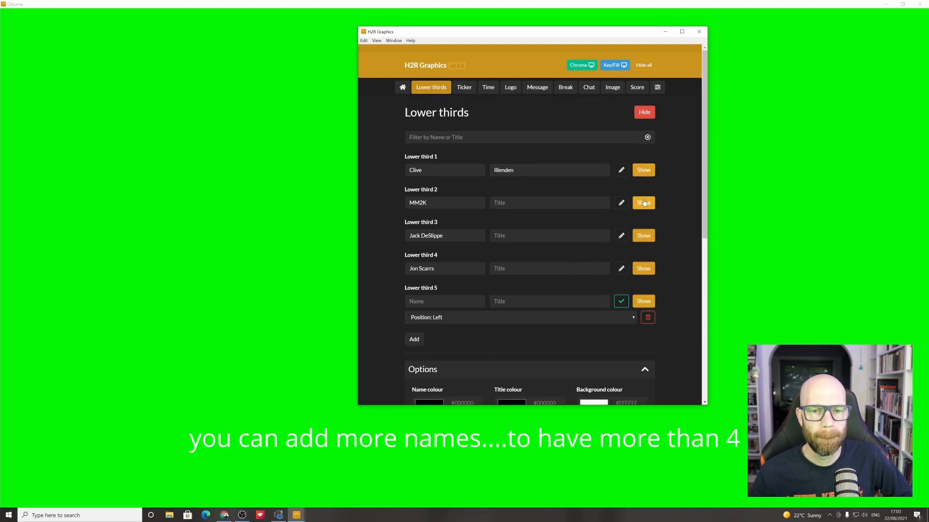
click(643, 170)
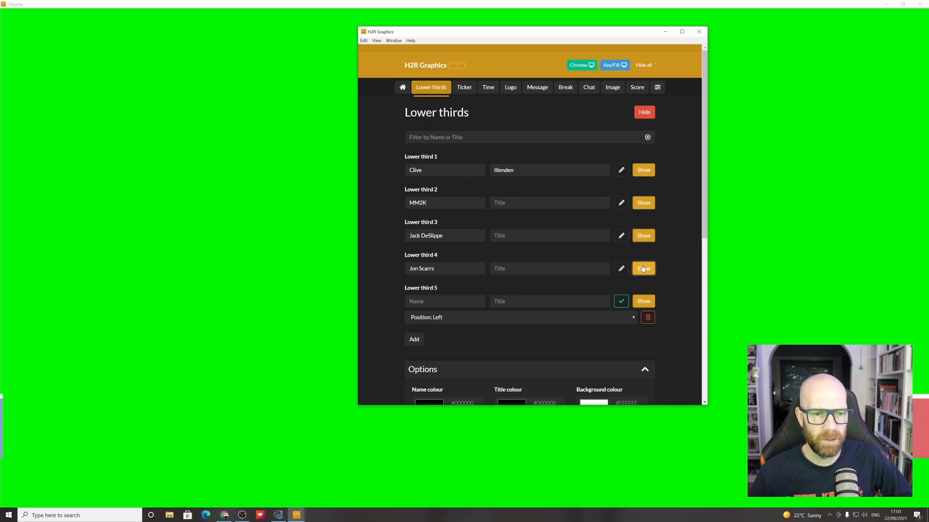
click(643, 269)
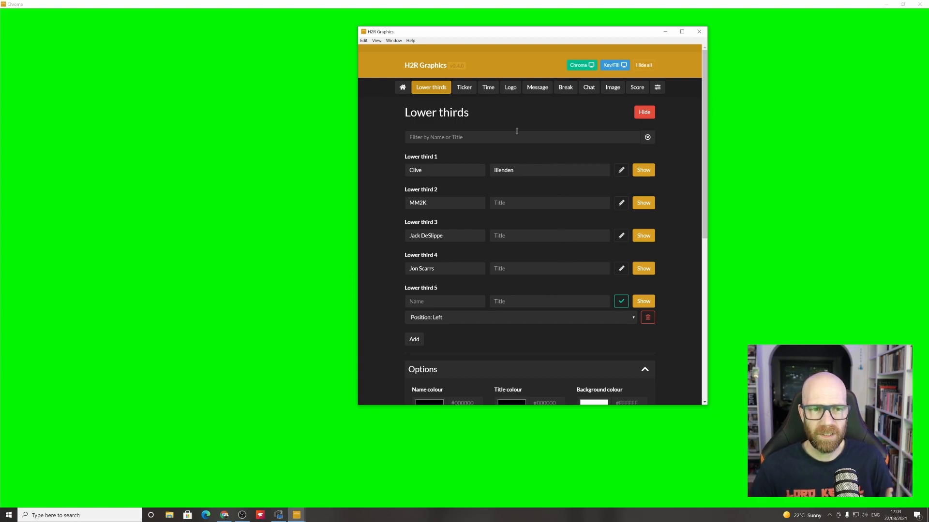
Step: Enter 'Lates News' as a ticker item and put the ticker on air
click(467, 87)
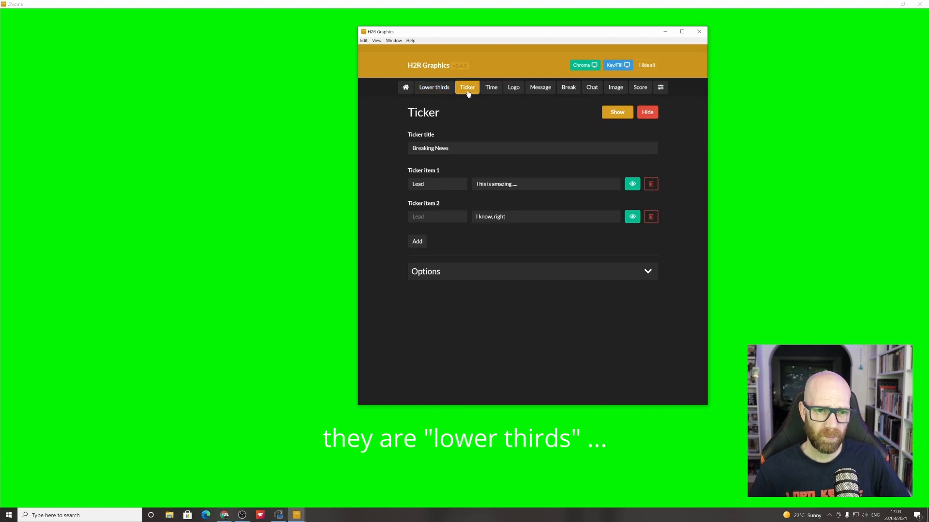
mouse_move(555, 115)
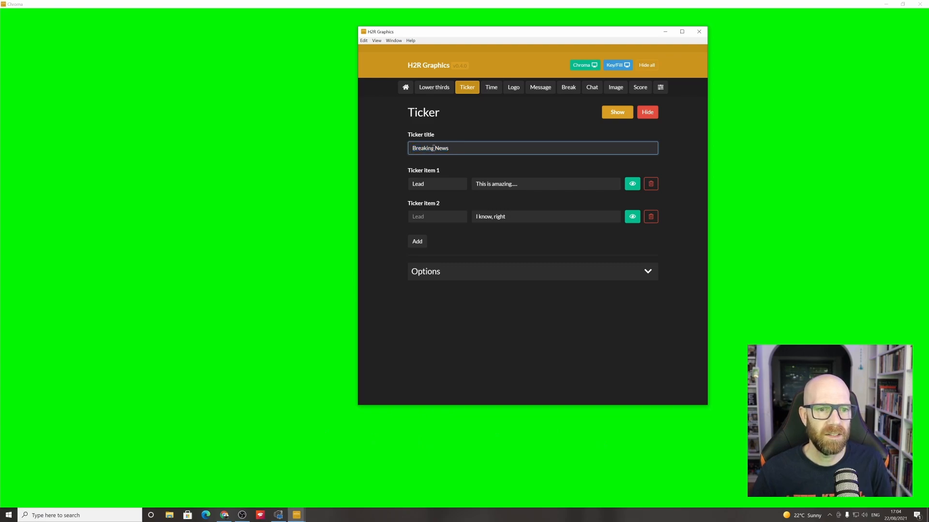
text(Lates News)
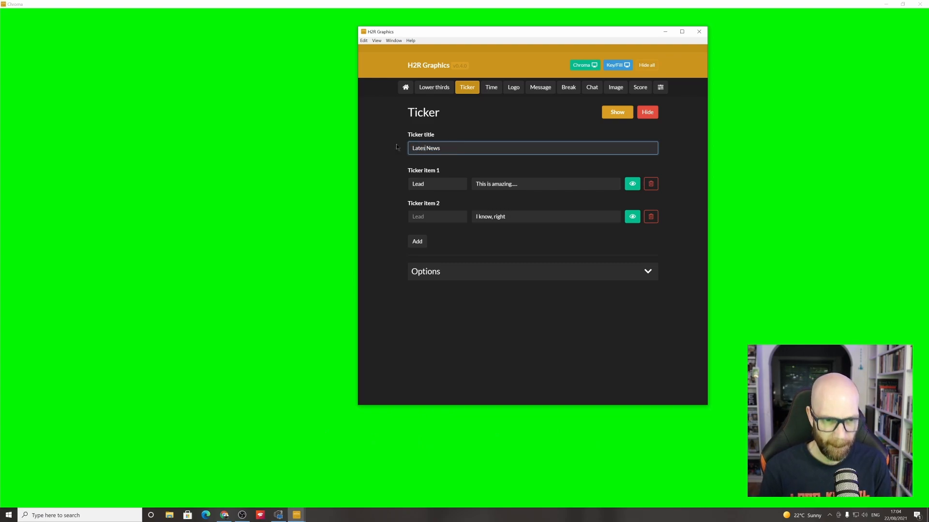
click(617, 111)
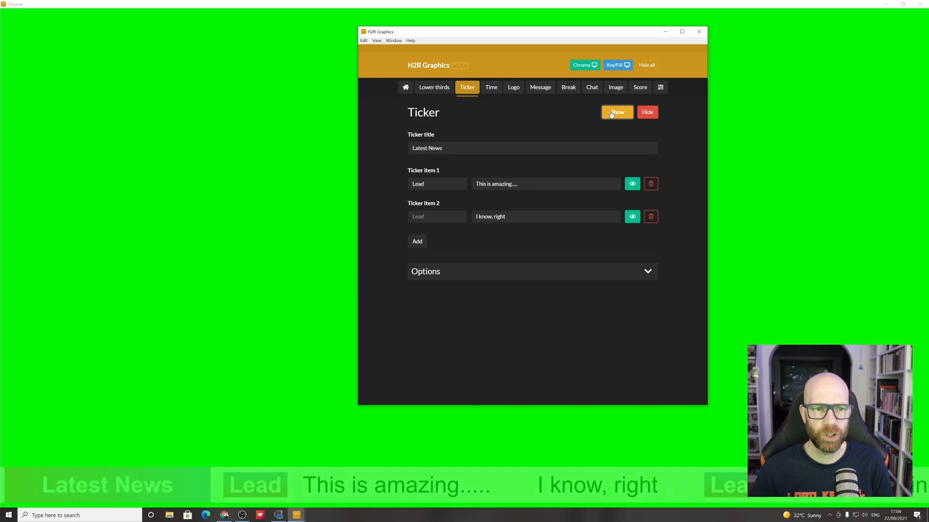
Step: Hide ticker item 2 and restore it, add a blank third item, and expand options
click(617, 112)
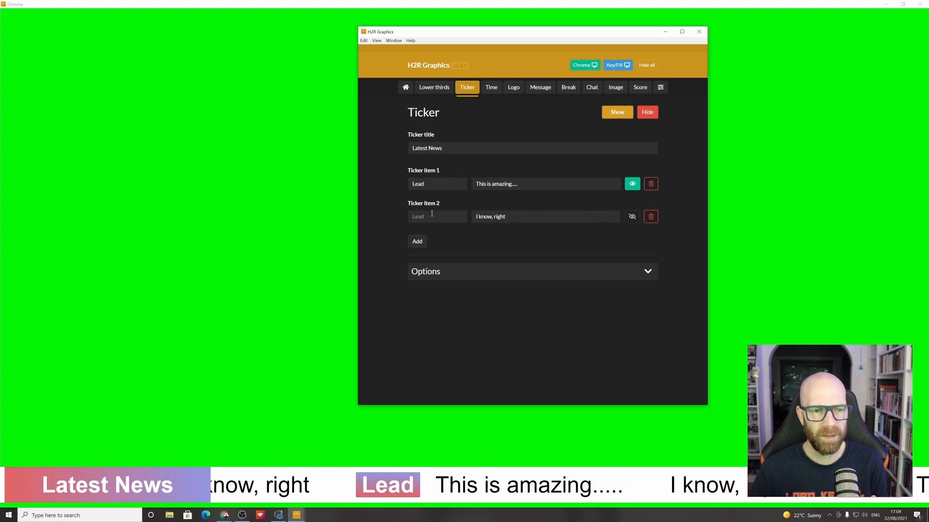
click(616, 113)
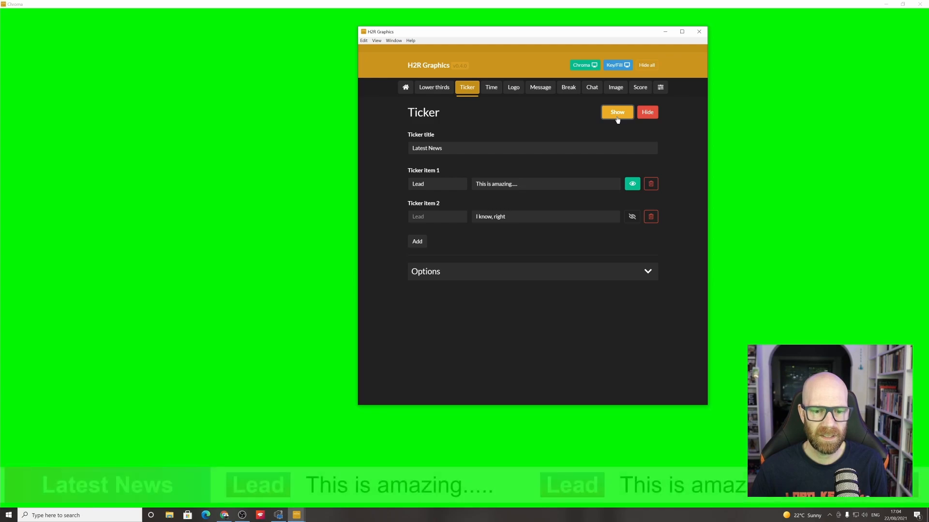
click(617, 112)
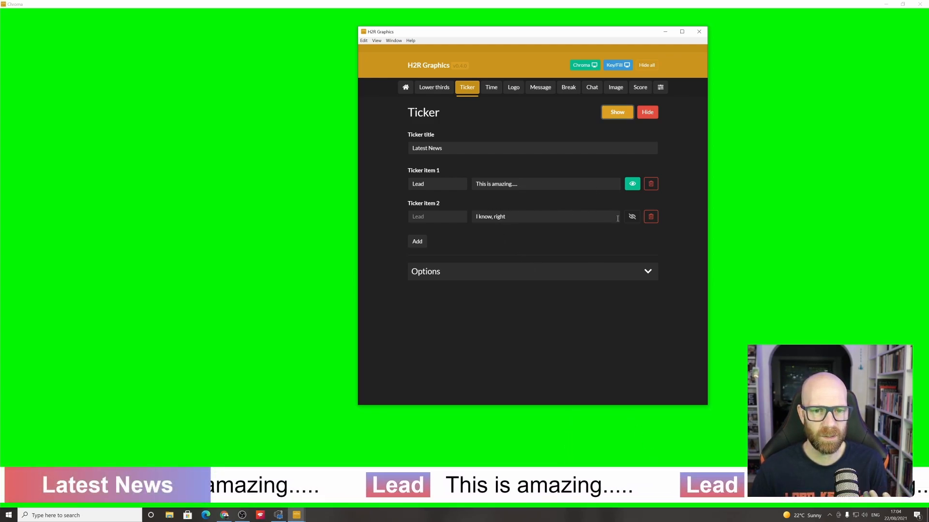
click(632, 216)
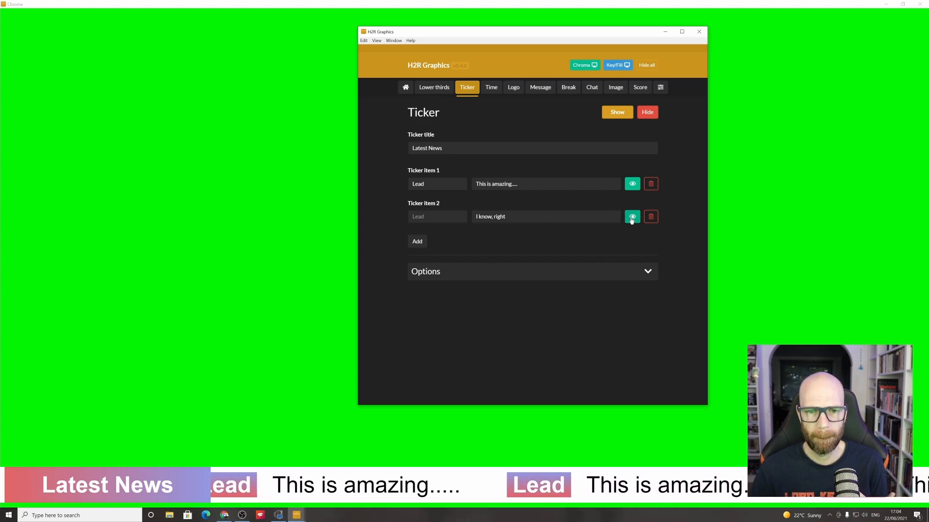
click(617, 112)
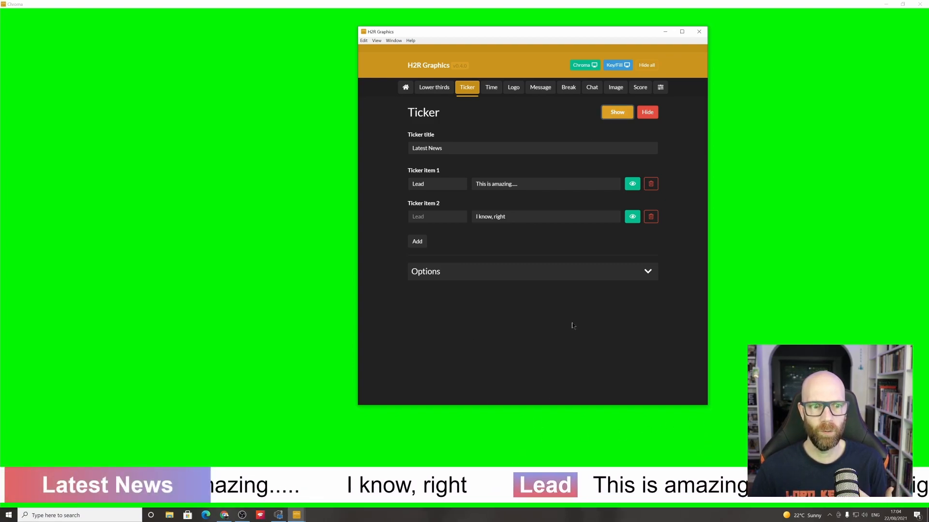
click(417, 241)
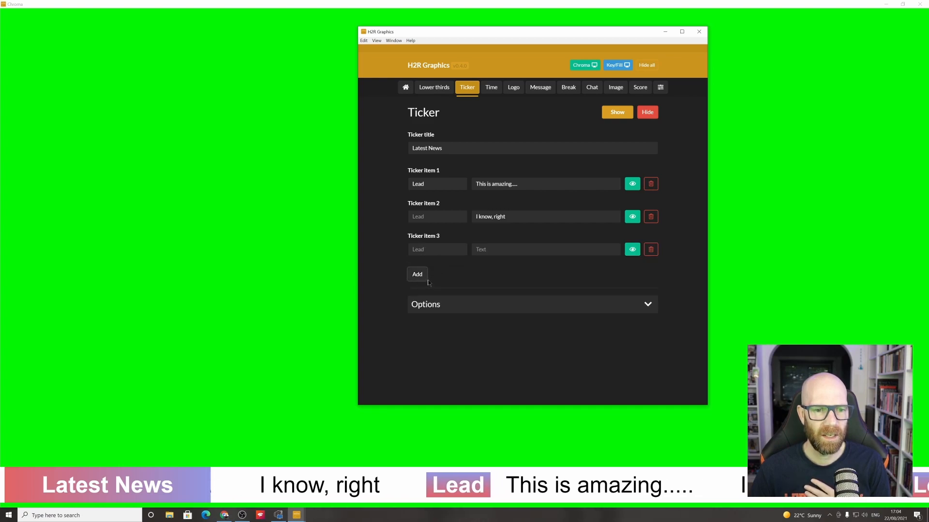
click(647, 304)
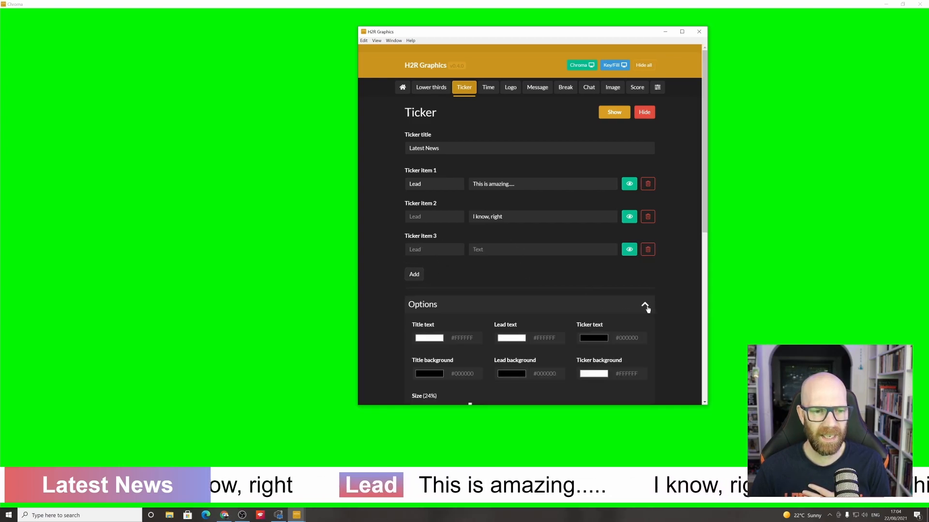
Step: Shrink the ticker then restore its 24% size, and set the speed to Super Fast
scroll(down, 3)
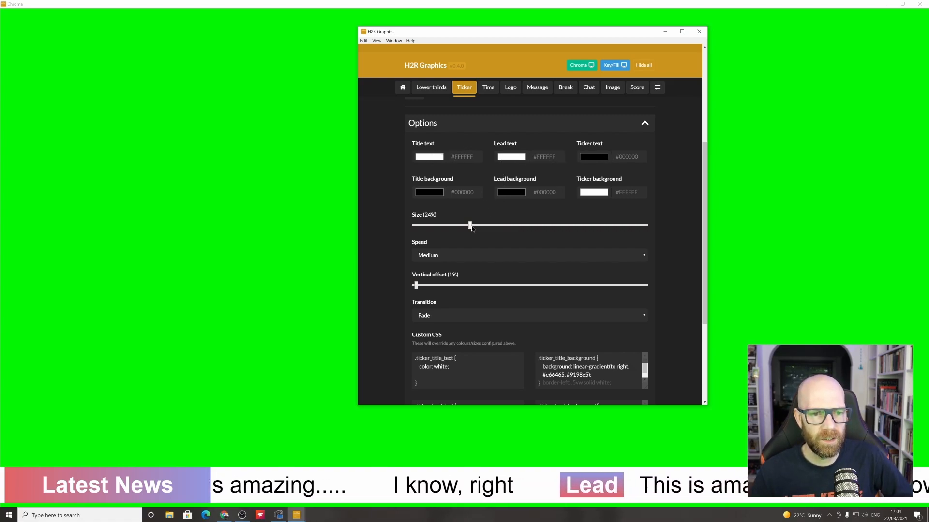
drag(469, 225, 467, 225)
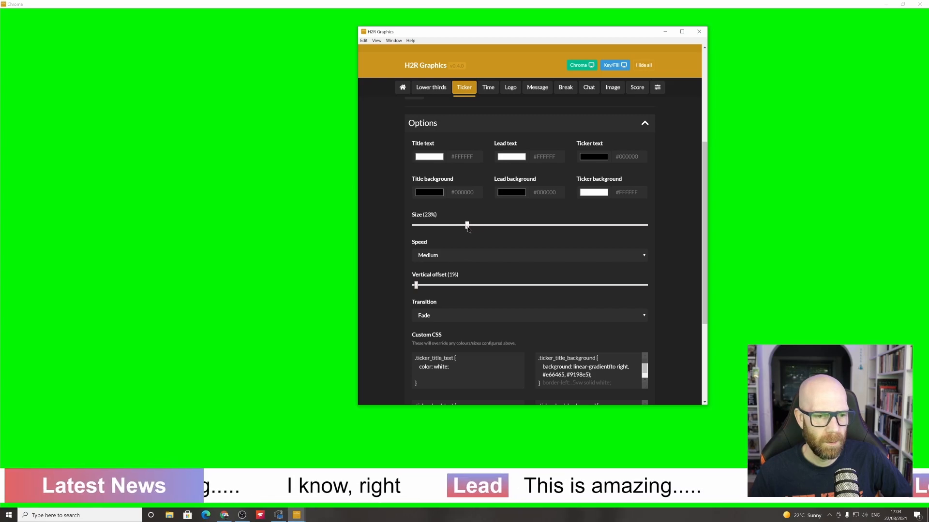
drag(466, 225, 469, 224)
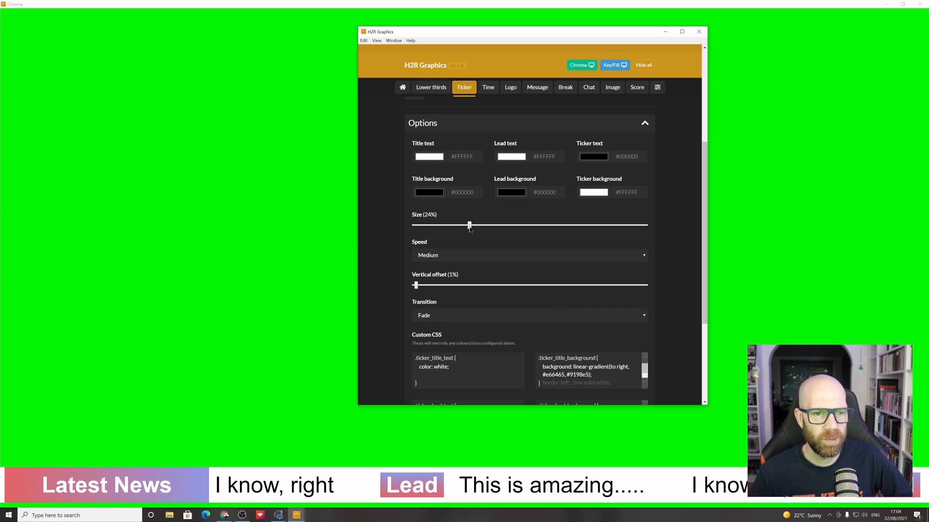
click(529, 255)
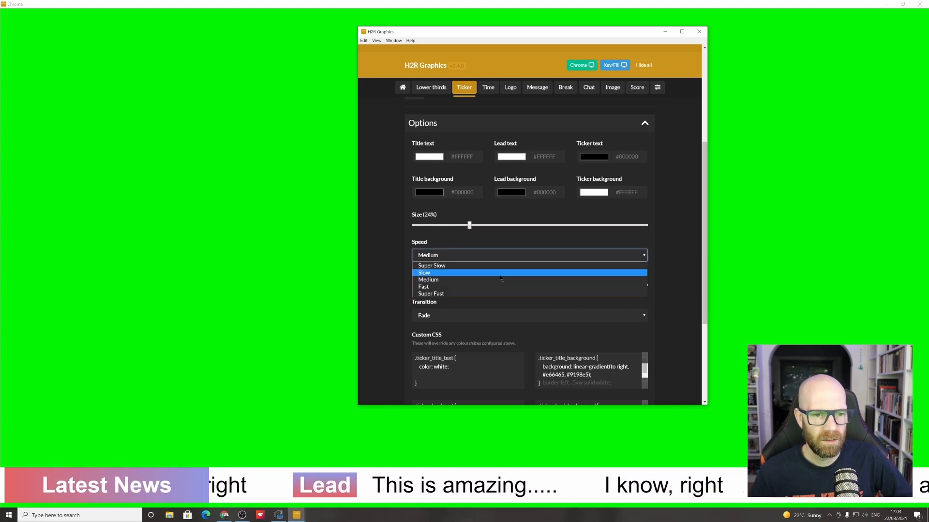
click(430, 294)
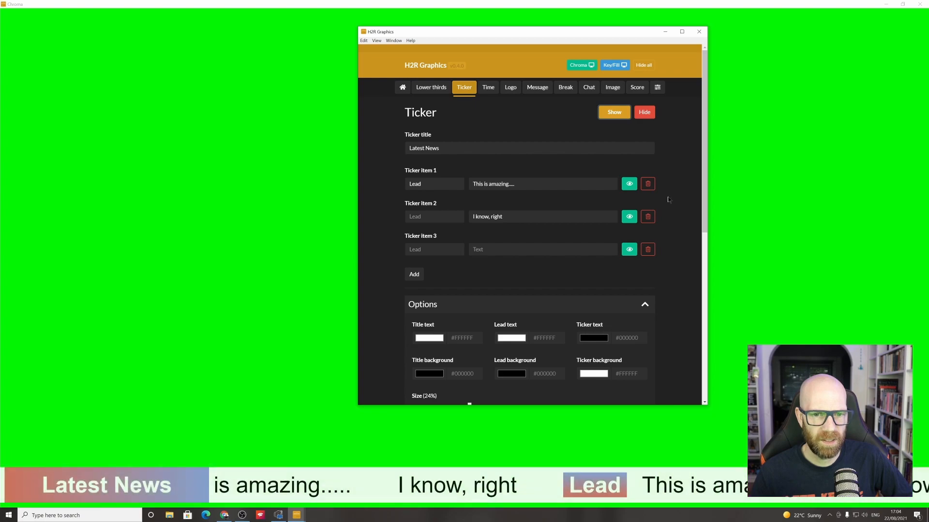
scroll(down, 3)
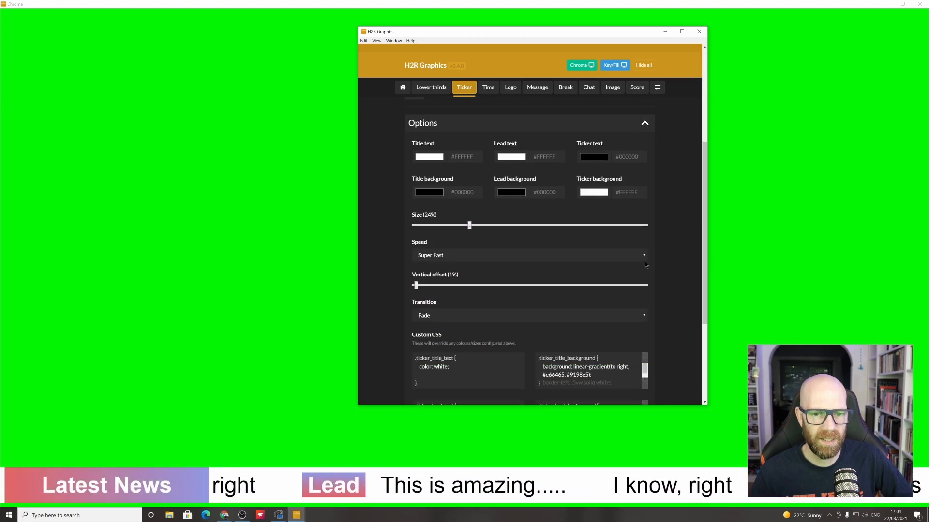
click(529, 255)
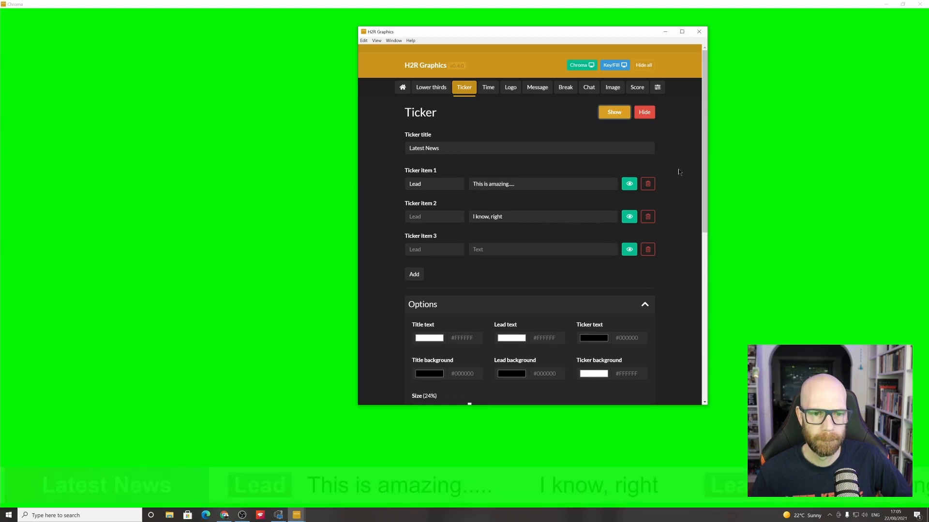
Step: Restore the ticker speed, refresh it, and return the vertical offset to 1%
scroll(down, 3)
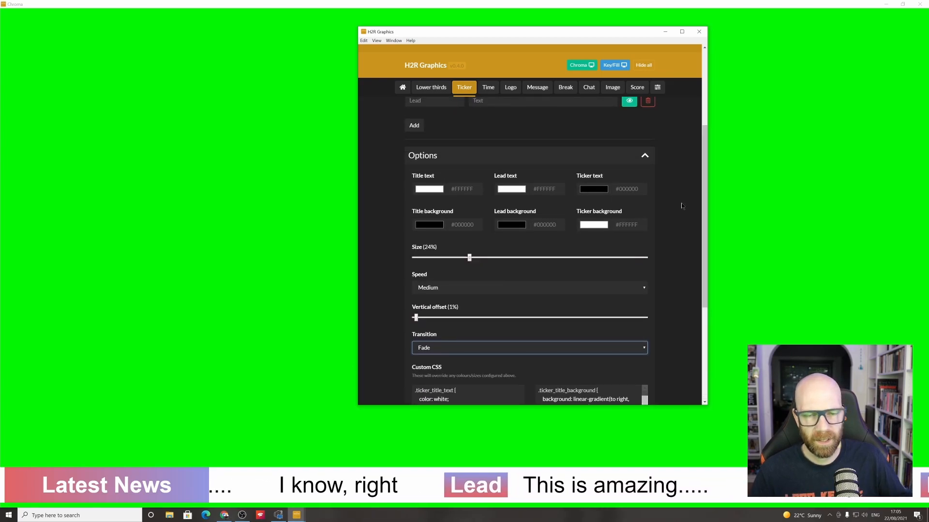
scroll(down, 3)
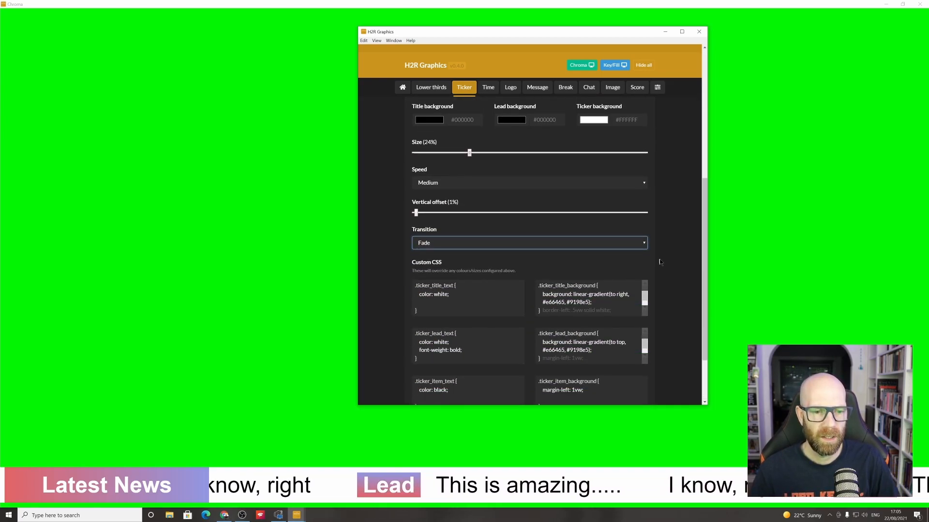
click(528, 243)
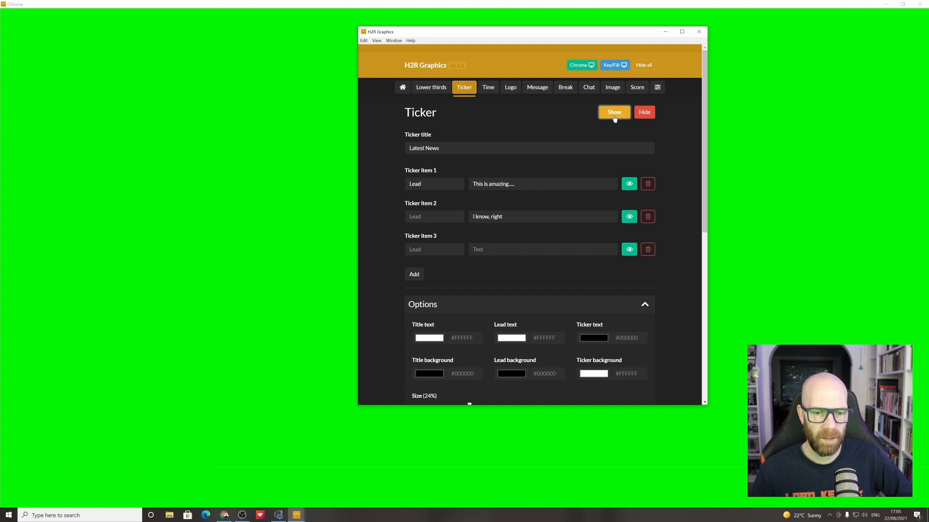
click(614, 112)
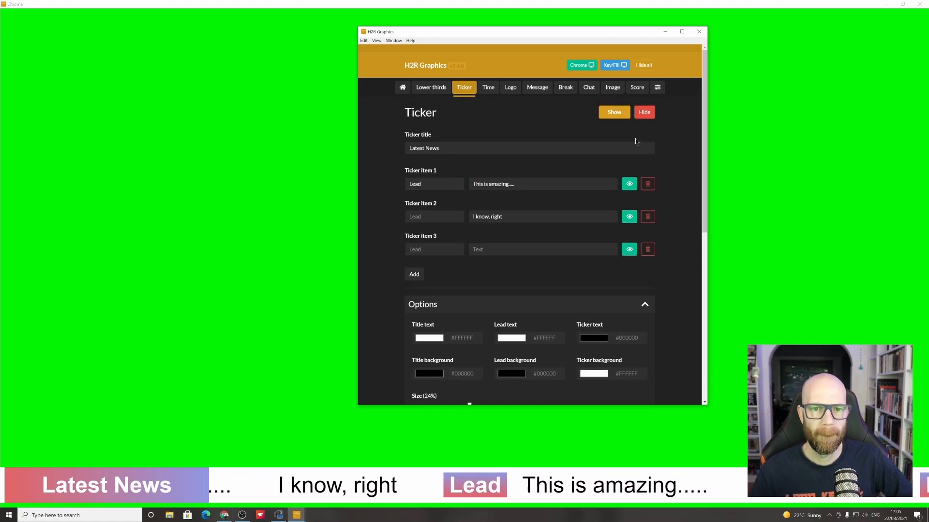
click(614, 112)
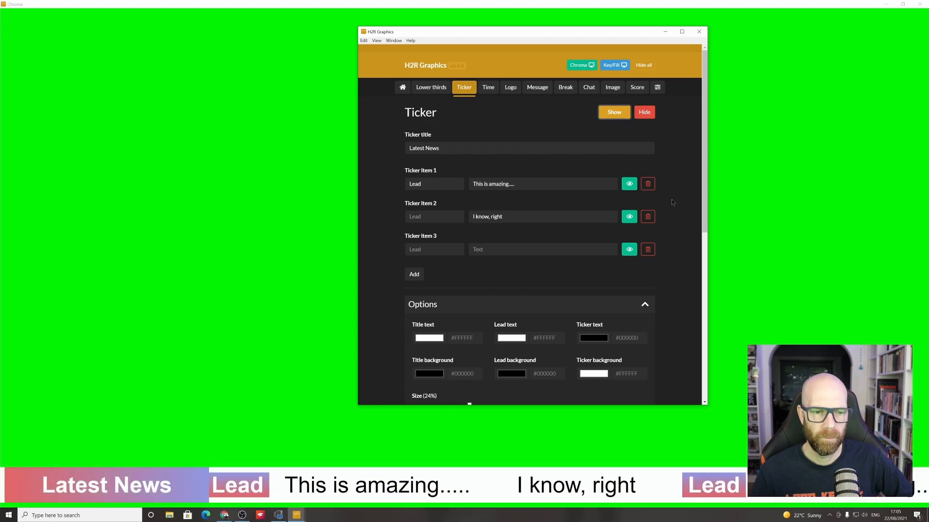
scroll(down, 3)
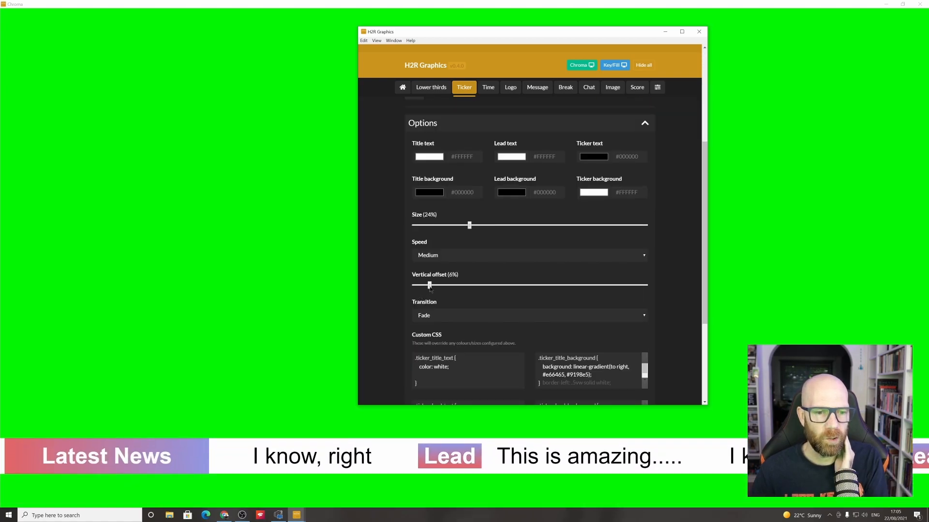
drag(429, 285, 422, 285)
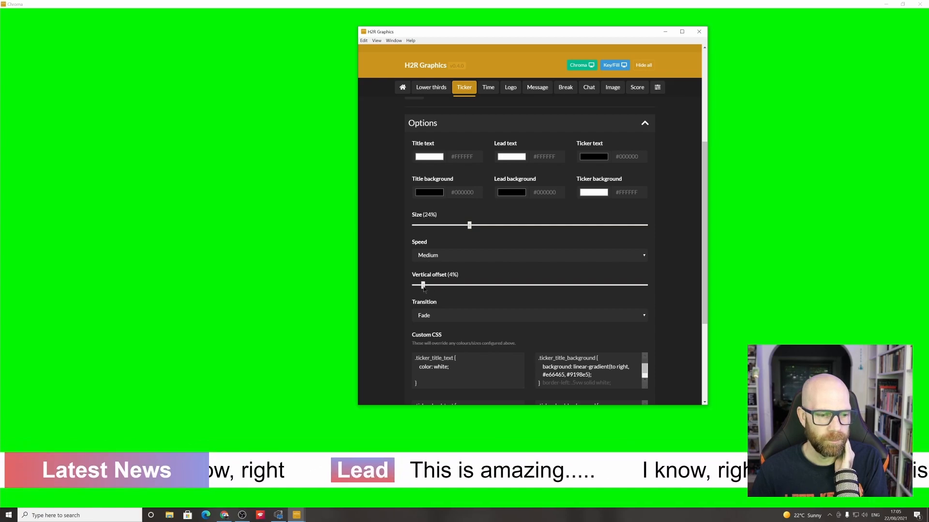
drag(422, 285, 416, 285)
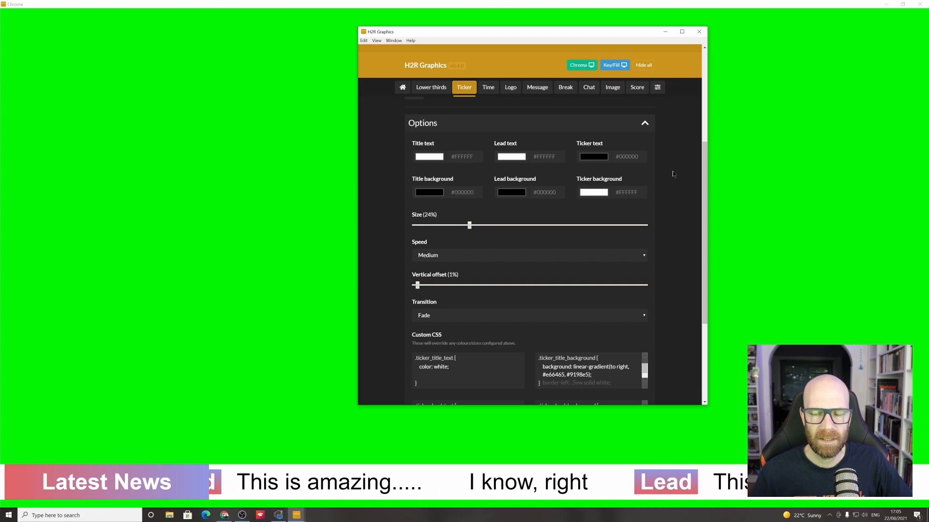
click(489, 87)
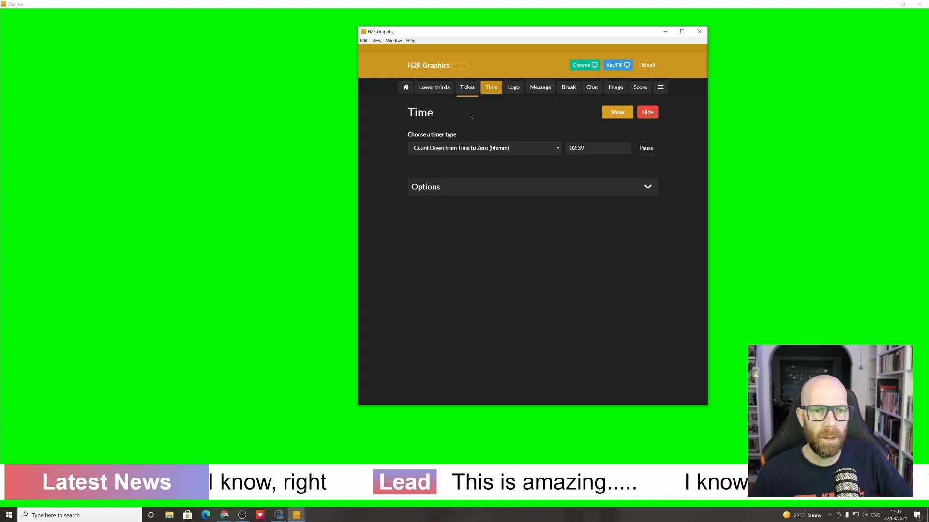
Step: Take the ticker off air and edit the countdown time value
click(467, 87)
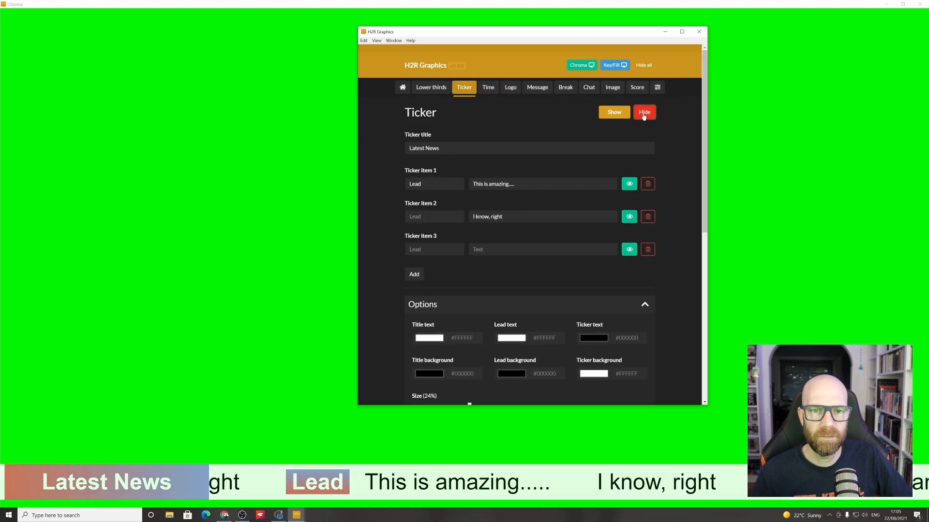
click(488, 87)
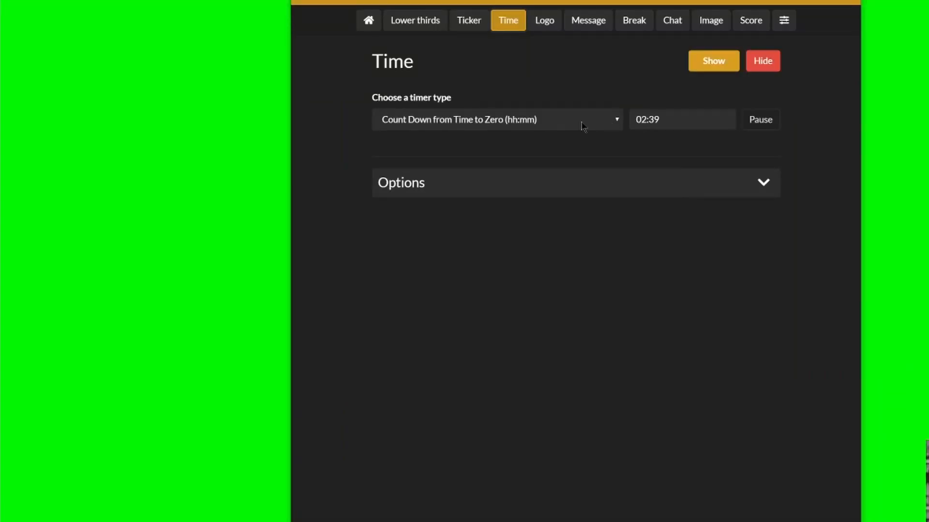
click(661, 120)
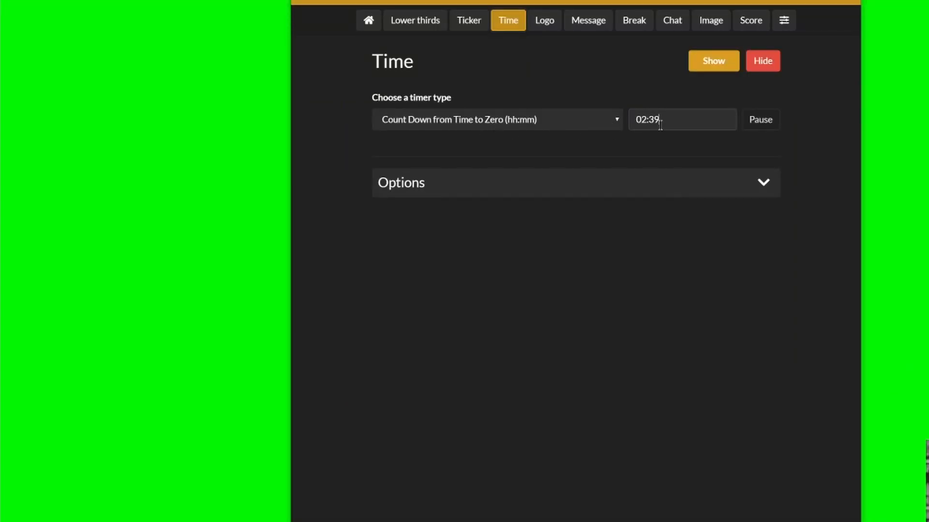
click(666, 119)
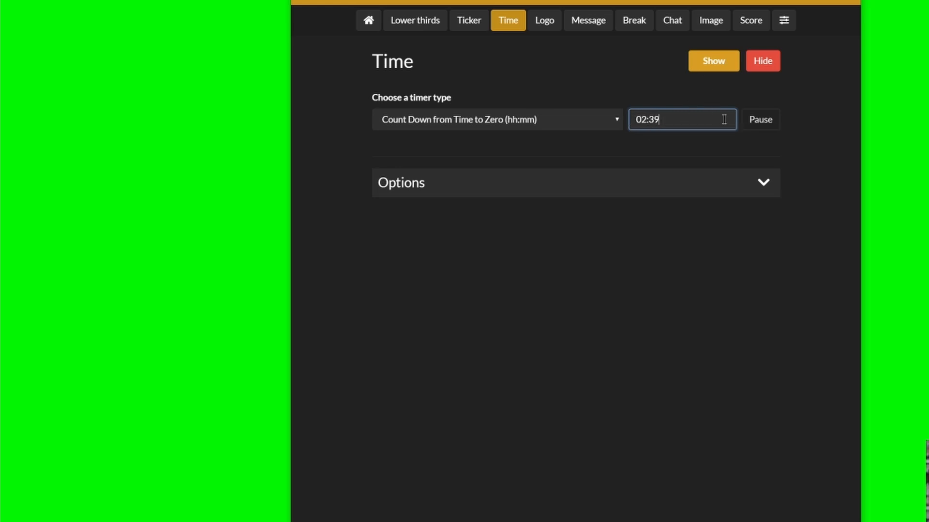
click(713, 60)
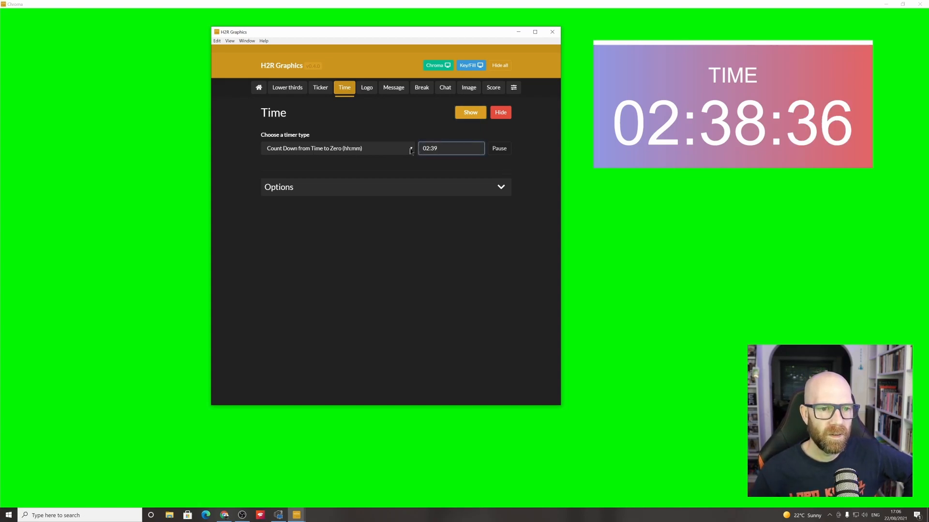
Step: Put the timer on air as a count-up, then switch it to Stopwatch
click(337, 148)
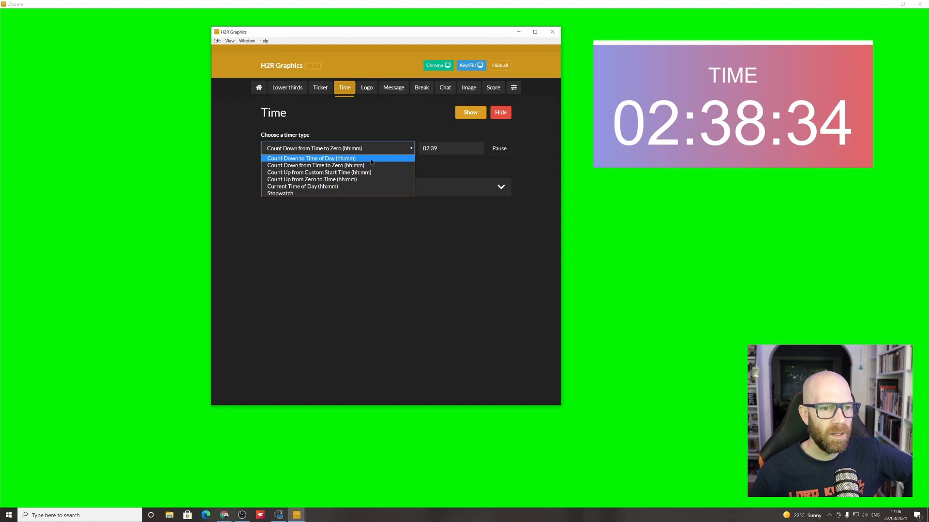
click(311, 158)
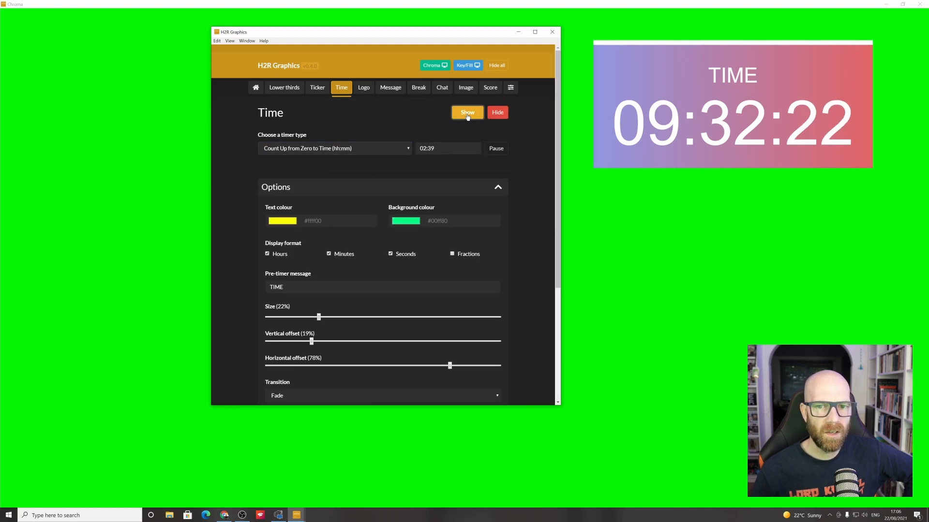
click(467, 112)
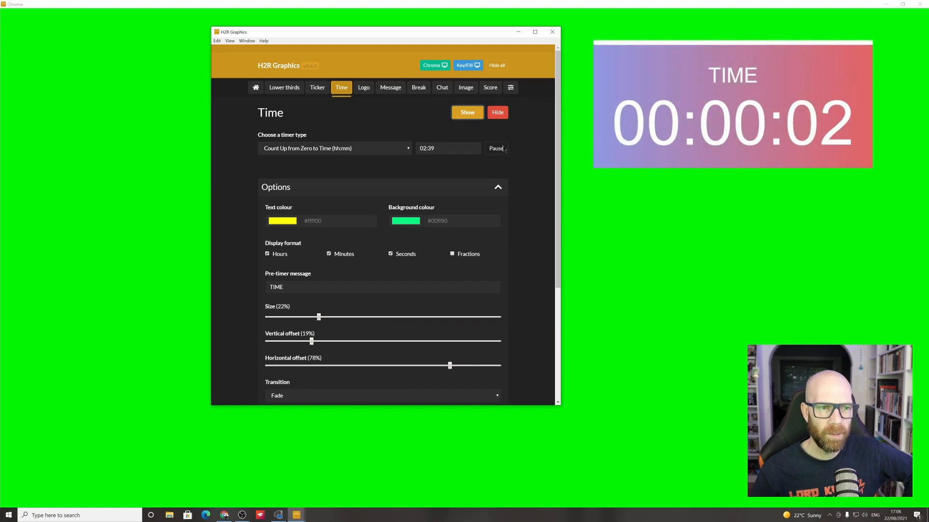
click(334, 148)
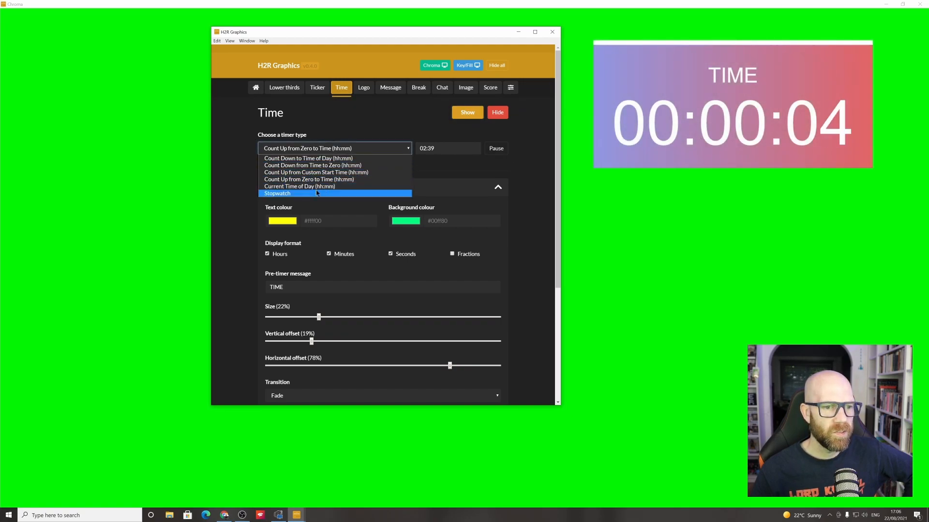
click(277, 193)
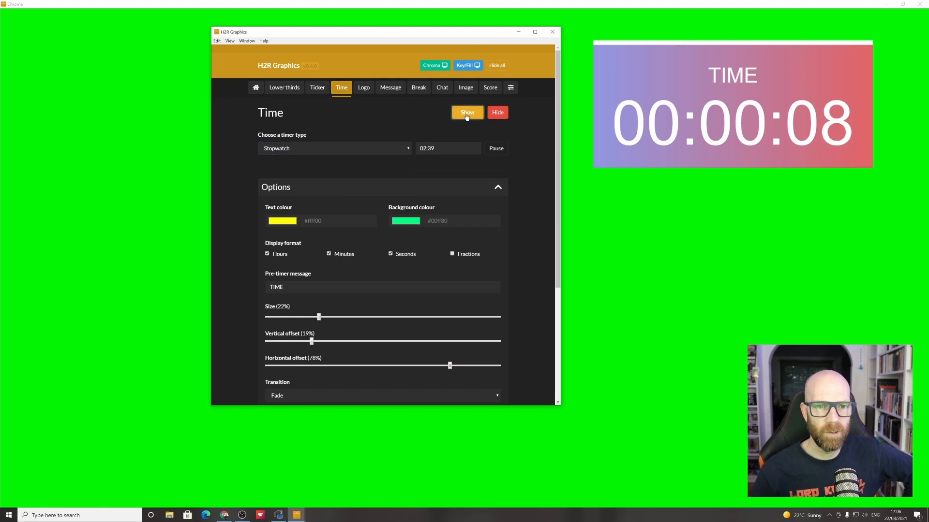
click(334, 148)
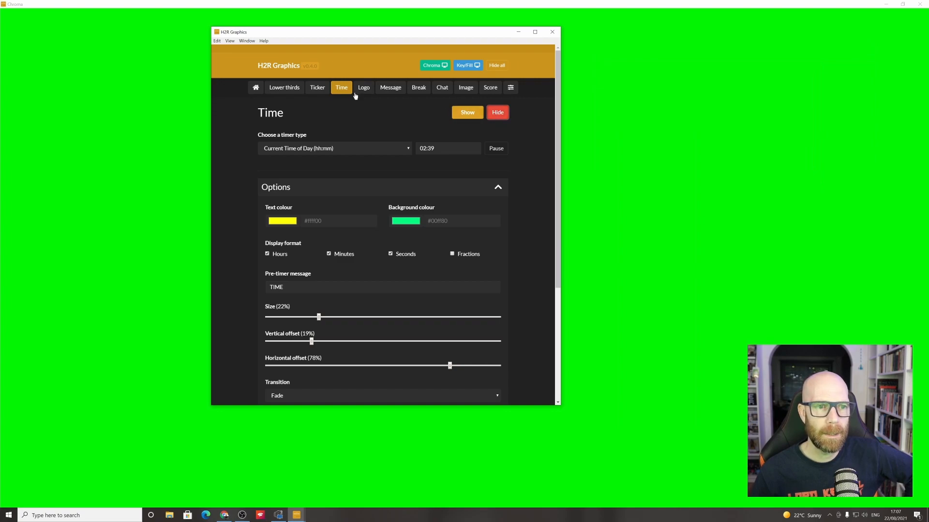
Step: Open the logo settings, browse for an image without choosing, and put the logo on air
click(364, 87)
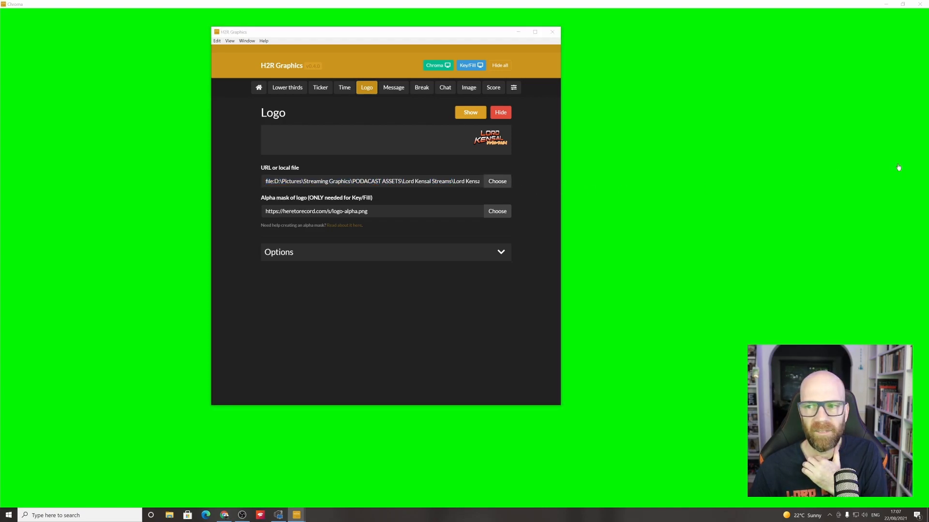
click(497, 181)
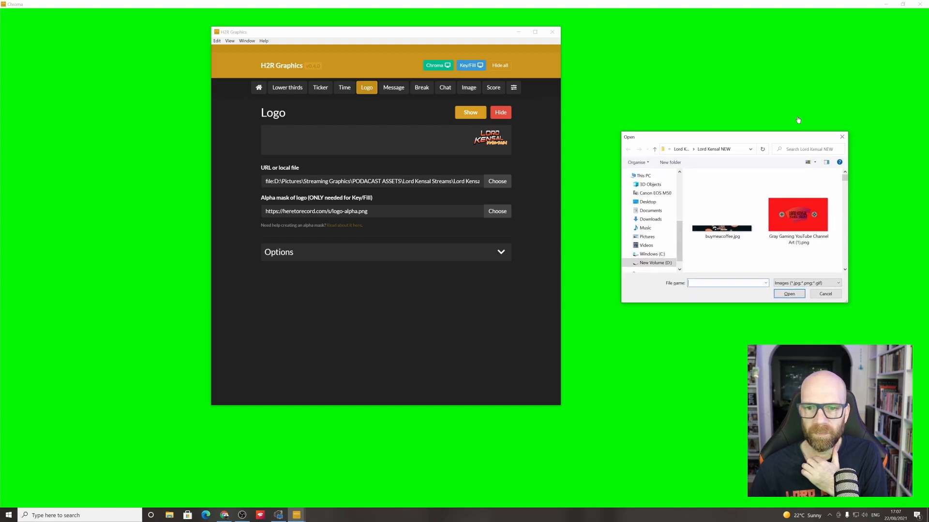
click(825, 294)
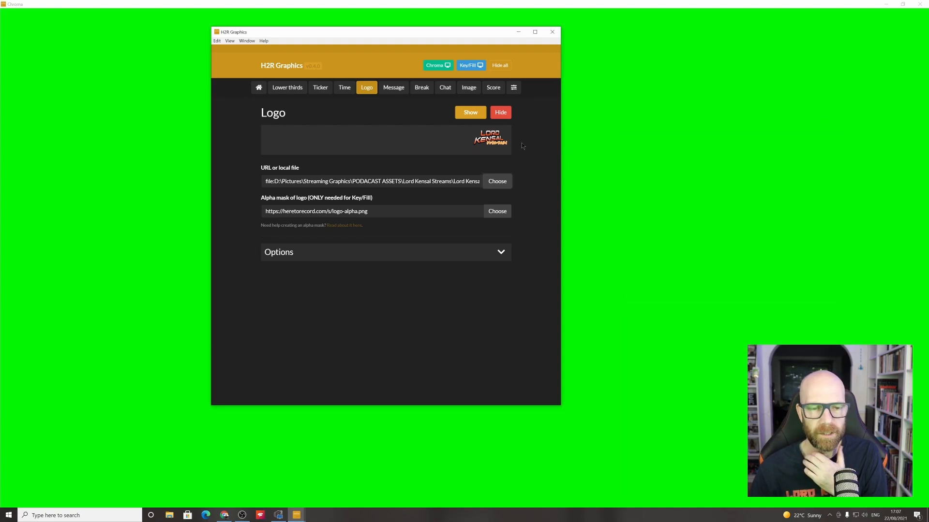
click(470, 112)
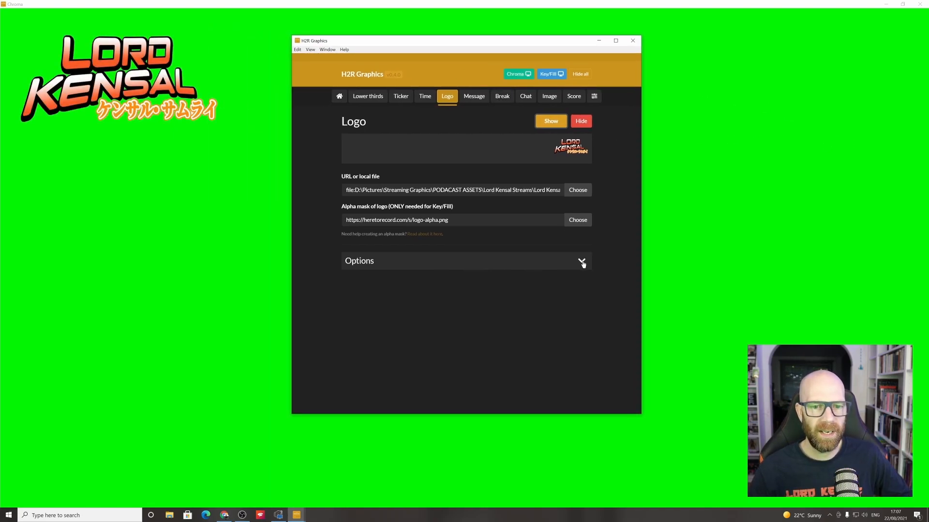
Step: Shrink the logo to 21% size, take it off air, and open the Message page
click(582, 262)
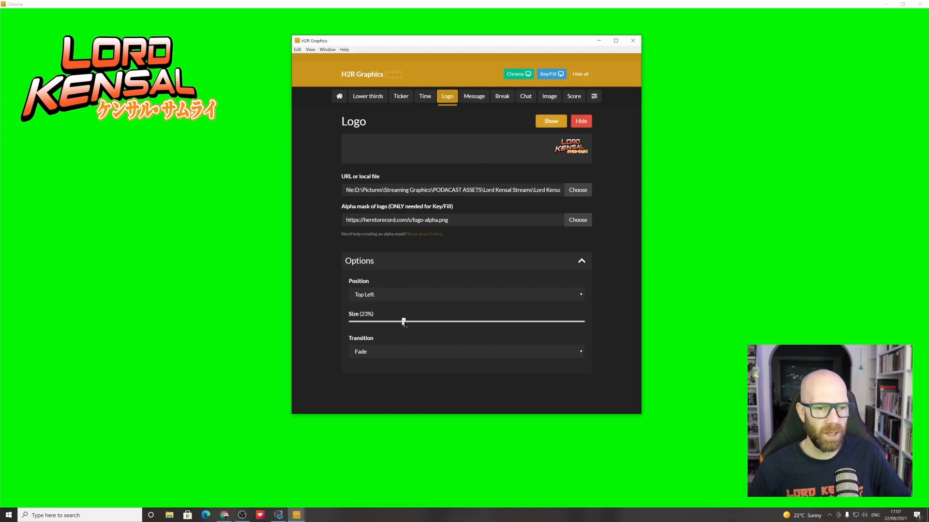
drag(403, 322, 398, 322)
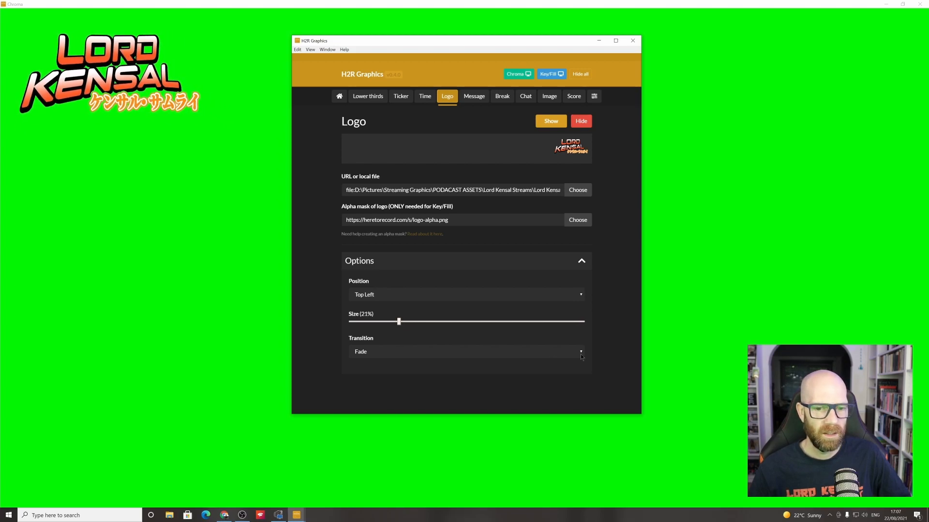
click(466, 351)
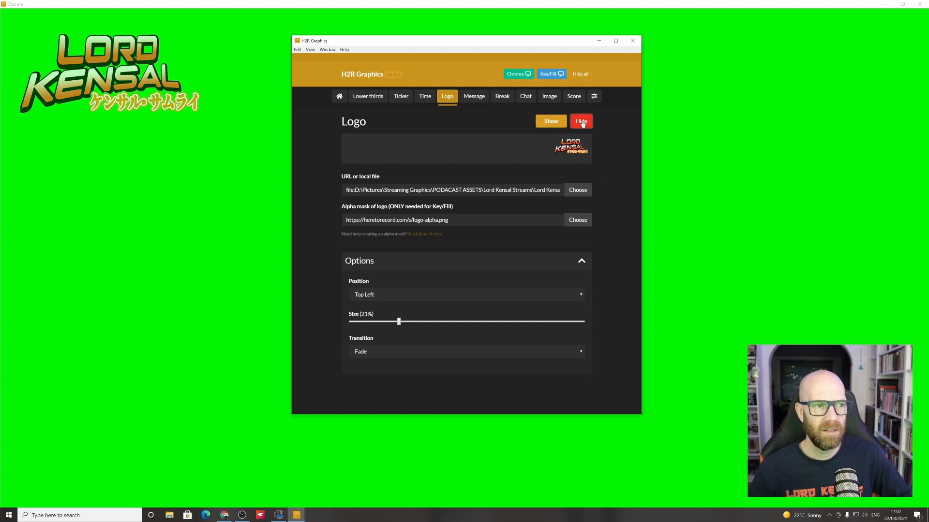
click(474, 96)
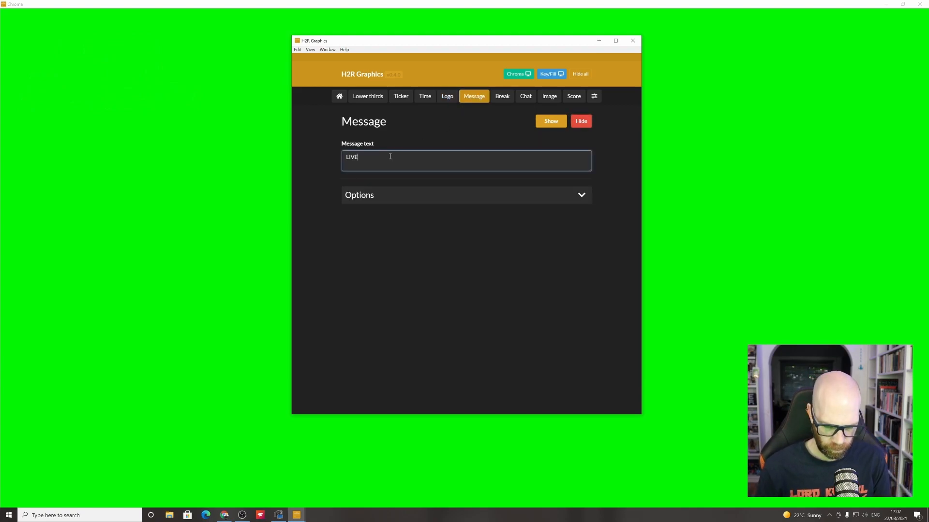
Step: Change the message text to LIVE ON AIR and shrink it to 2% size
key(BackSpace)
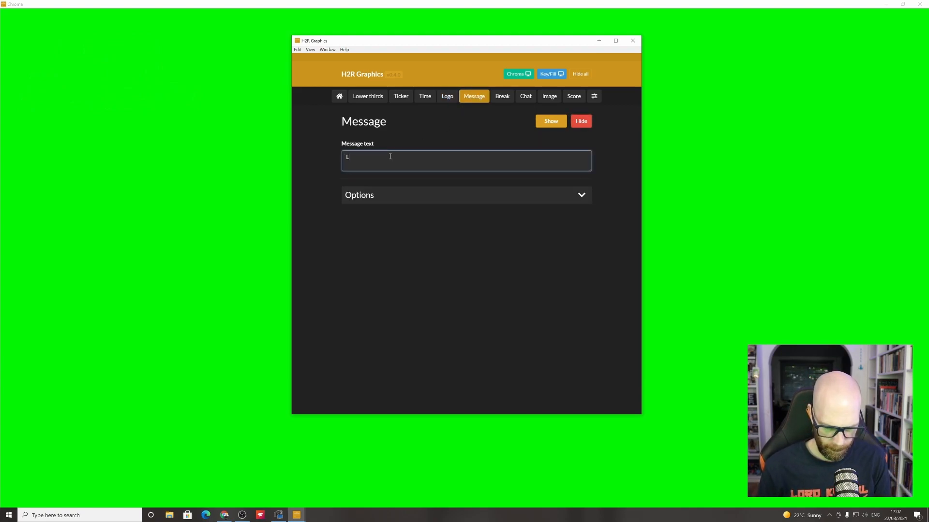
text(IVE C)
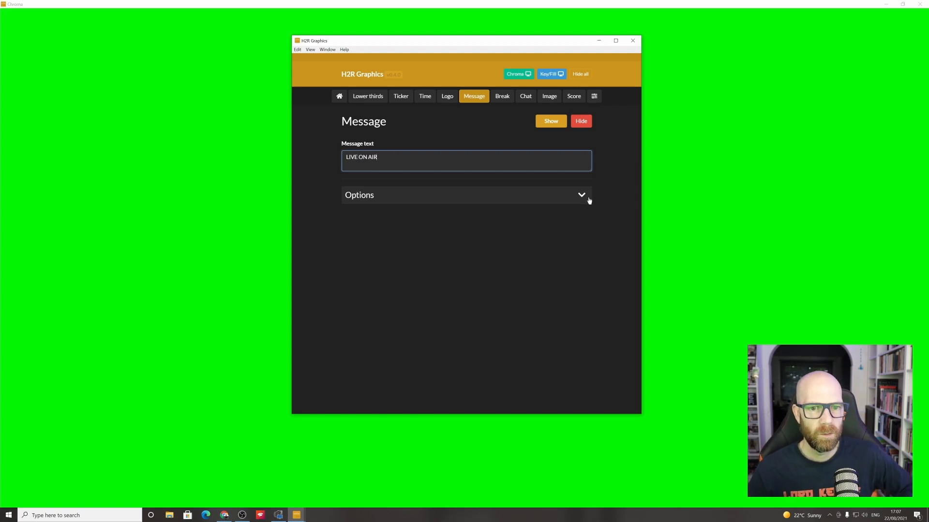
click(551, 121)
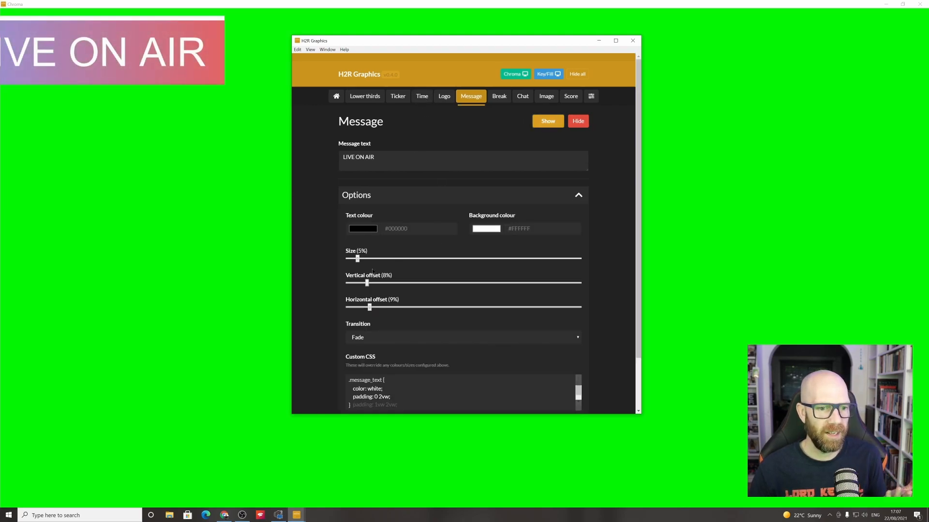
drag(357, 258, 352, 259)
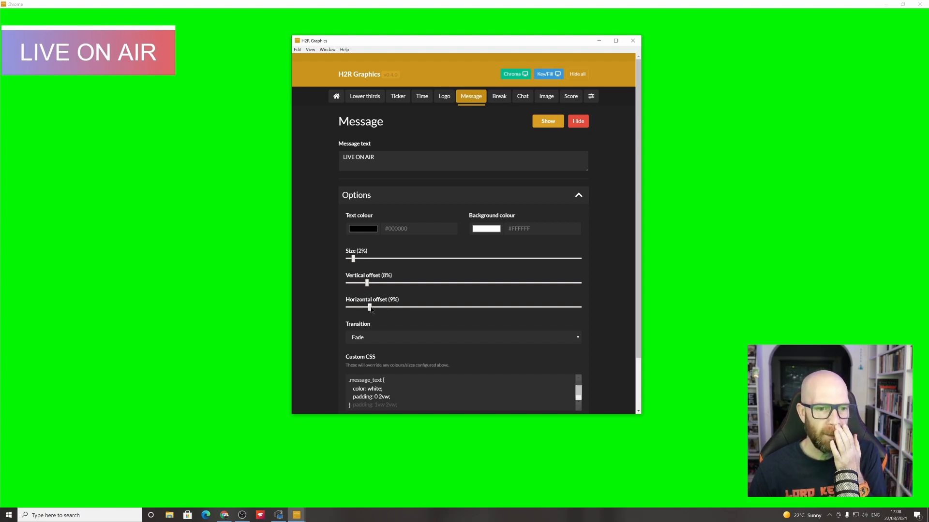
Step: Set the message horizontal offset to 12%, placing it near the top left
drag(369, 307, 489, 307)
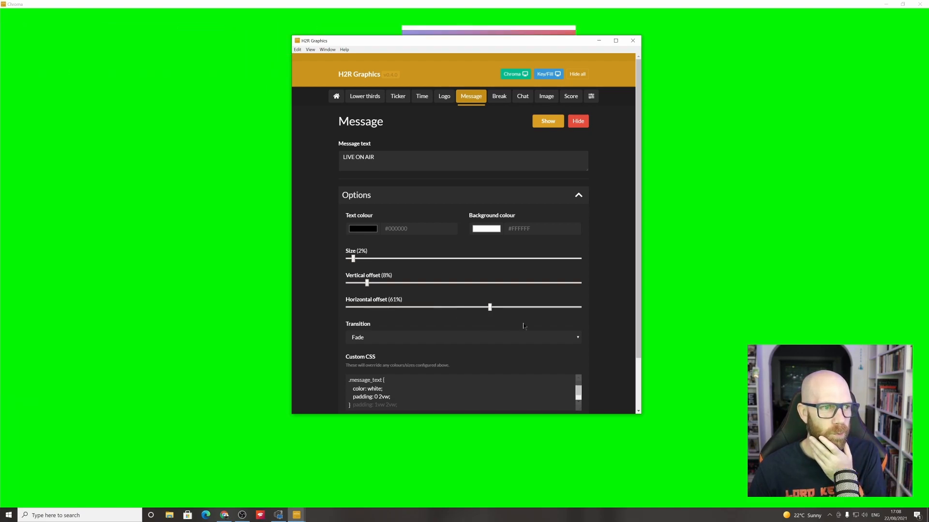
drag(489, 307, 346, 306)
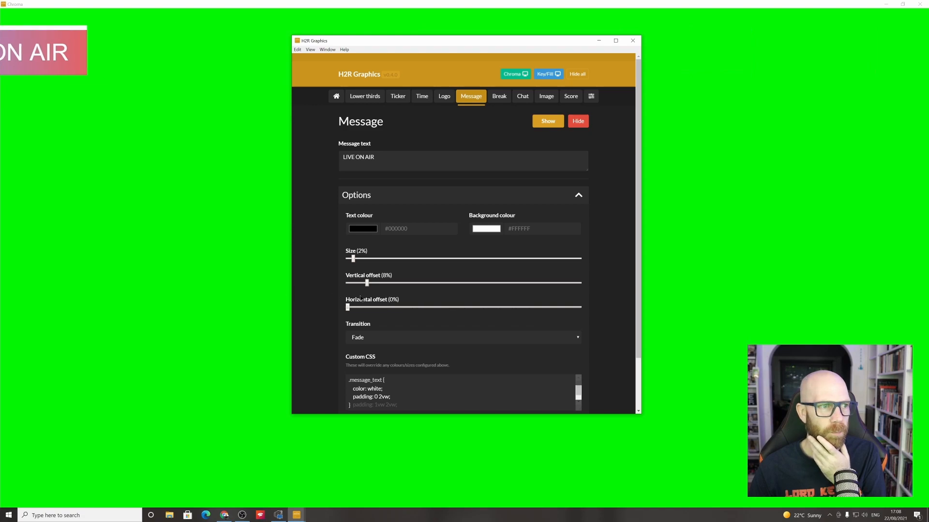
drag(347, 307, 375, 307)
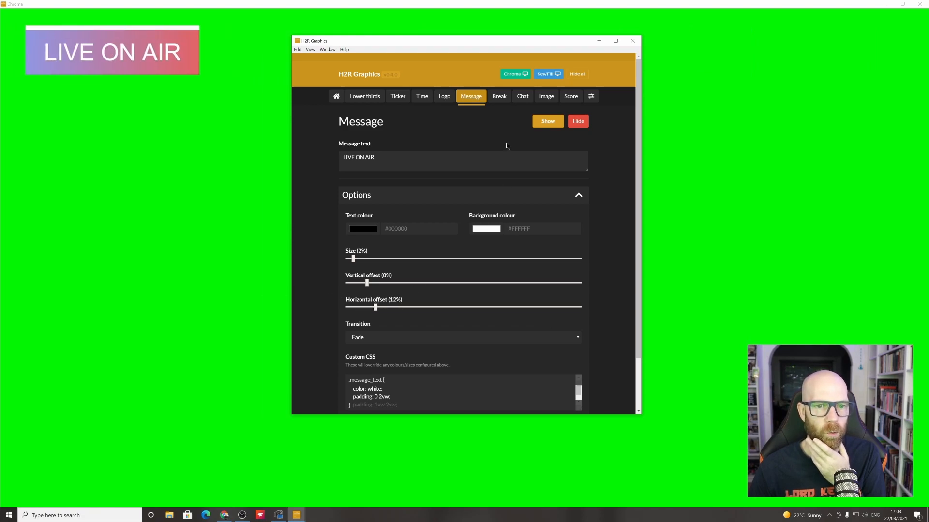
click(499, 96)
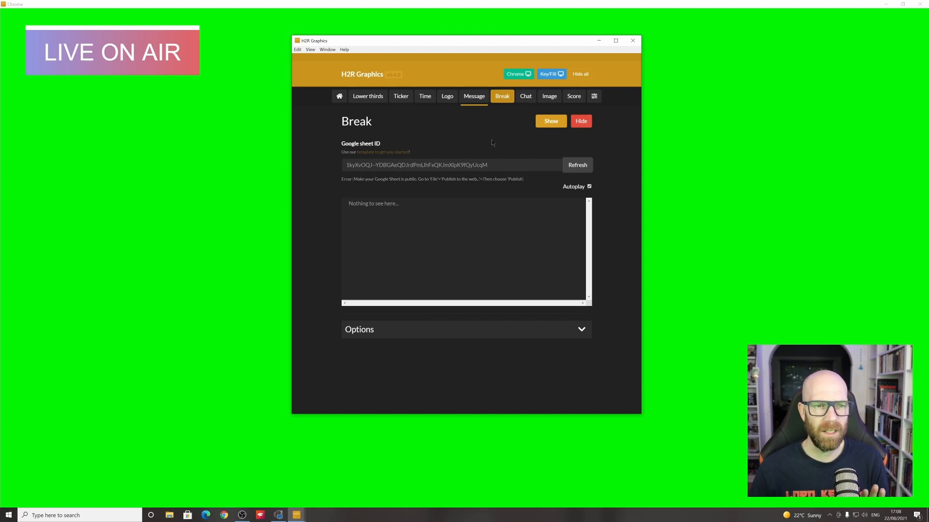
Step: Review the chat sample comments, nudge the chat vertical offset, then move to the Image page
click(523, 96)
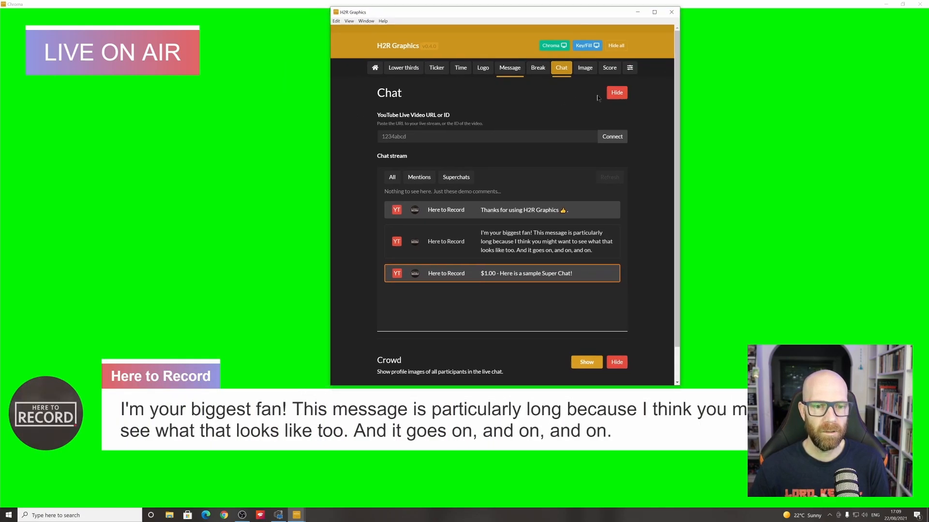
scroll(down, 3)
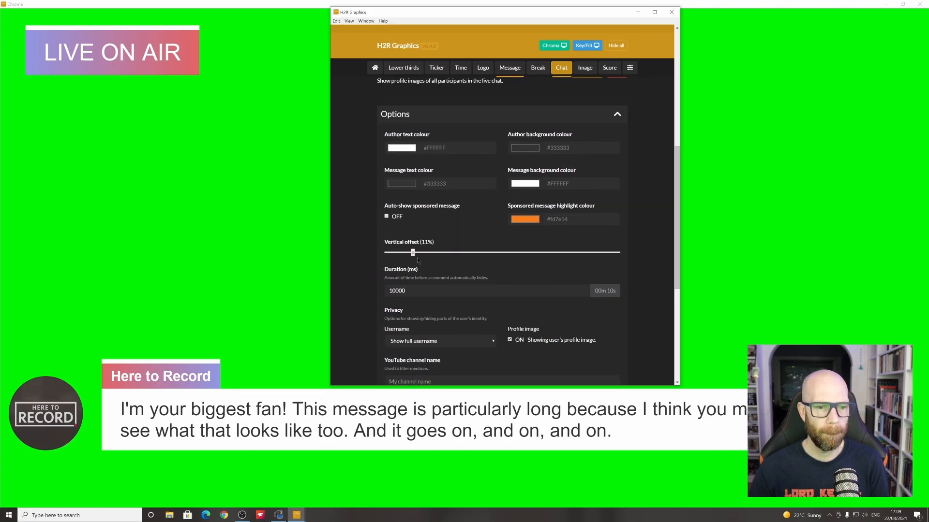
drag(412, 252, 414, 253)
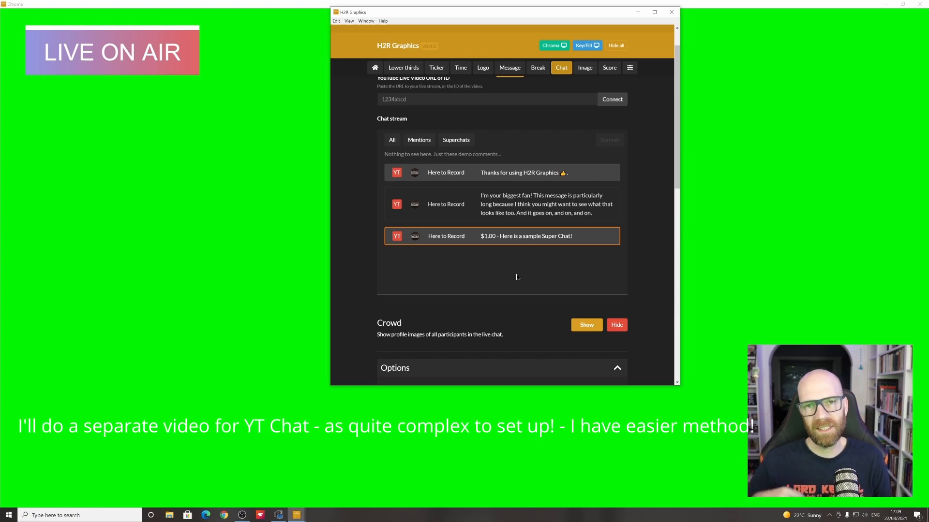
click(585, 67)
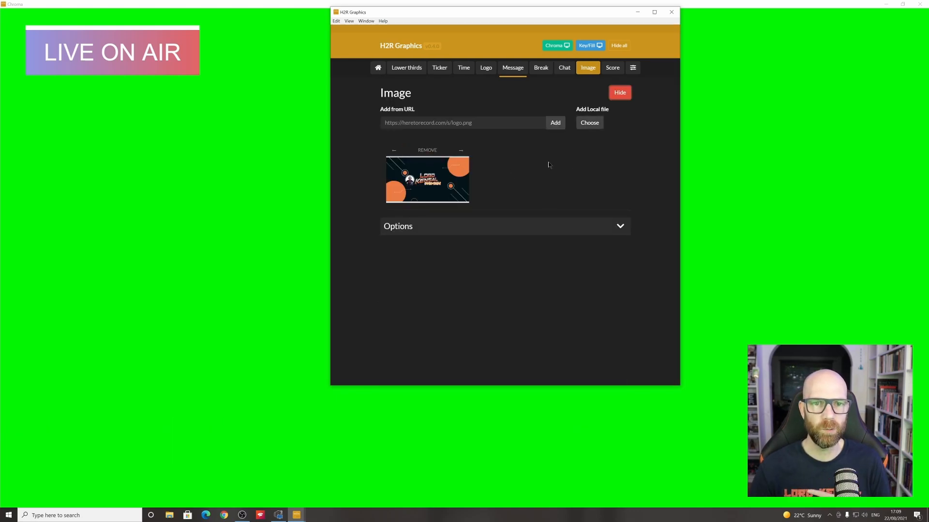
Step: On the Score page, give Liverpool red and Man U orange as team colours
click(612, 68)
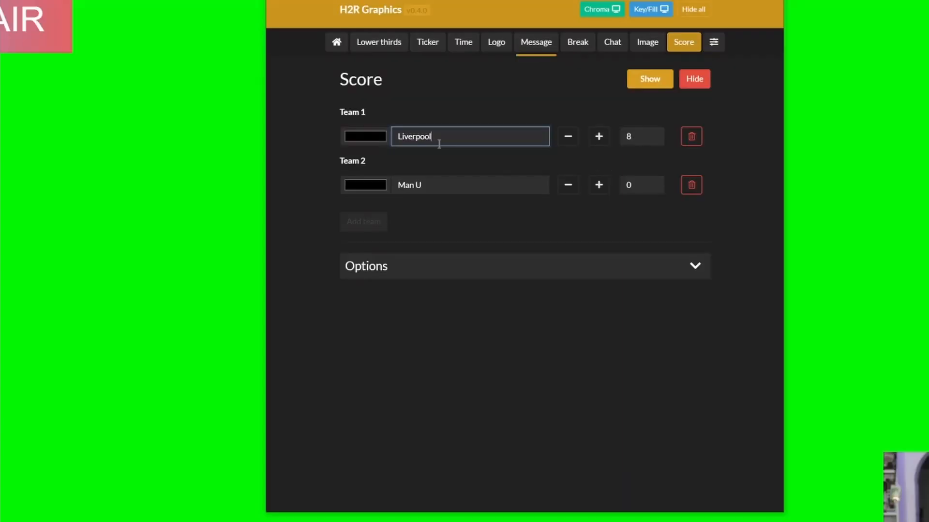
click(365, 136)
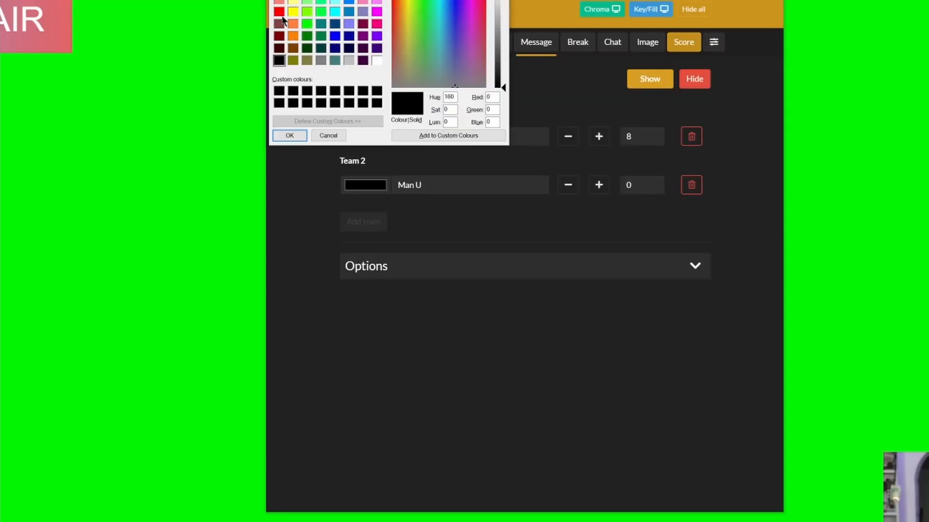
click(289, 136)
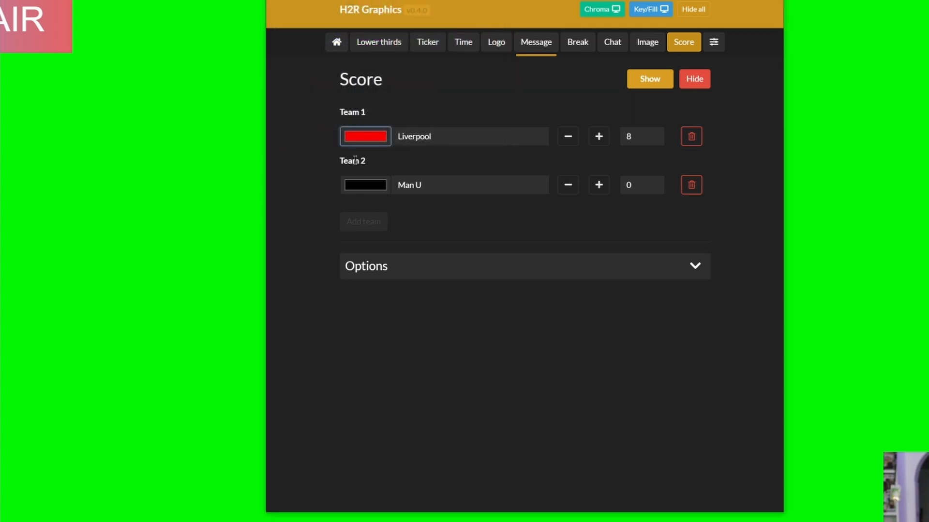
click(365, 136)
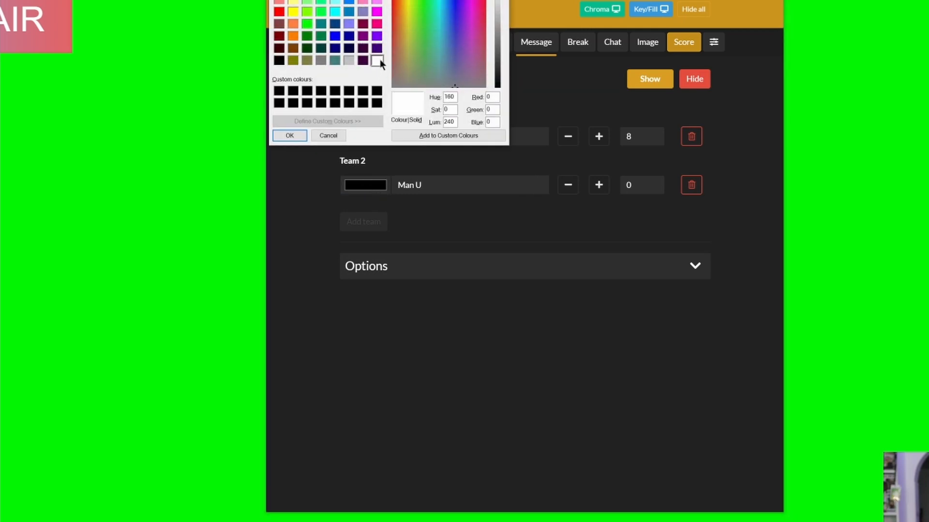
click(289, 135)
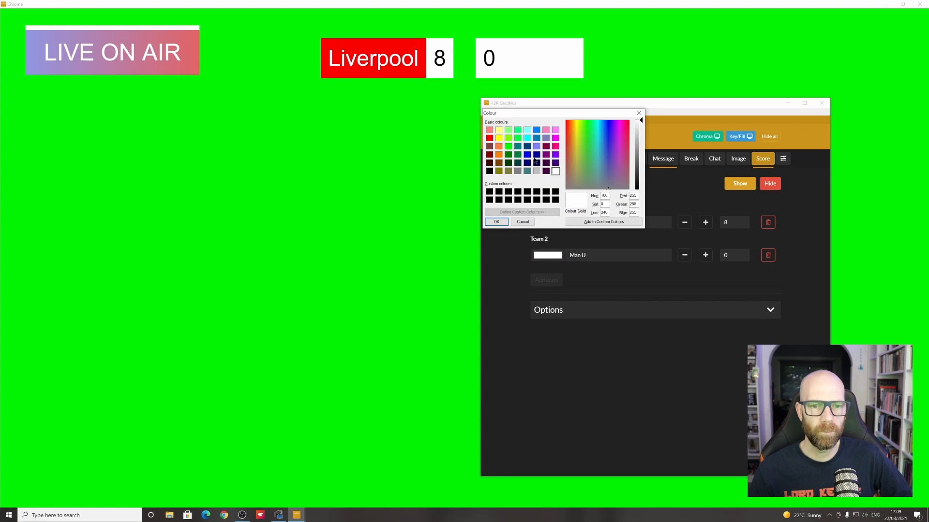
click(512, 154)
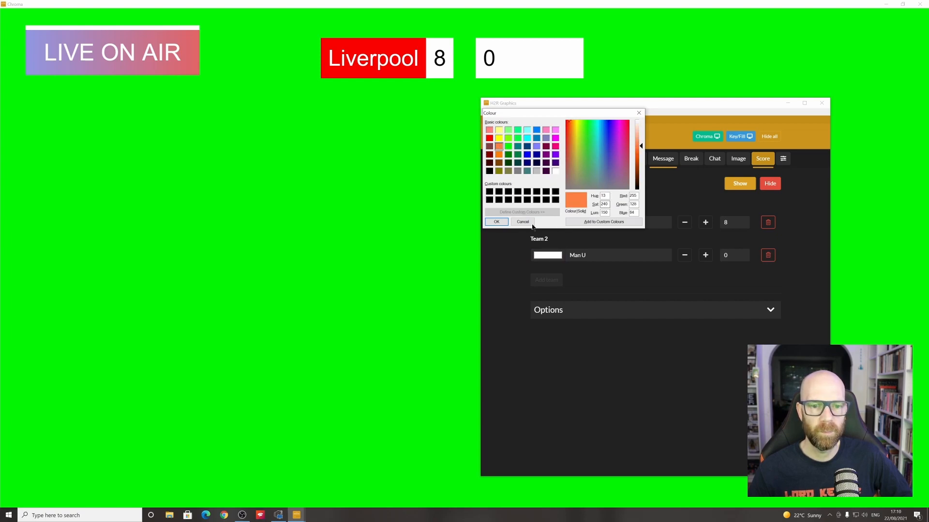
click(496, 221)
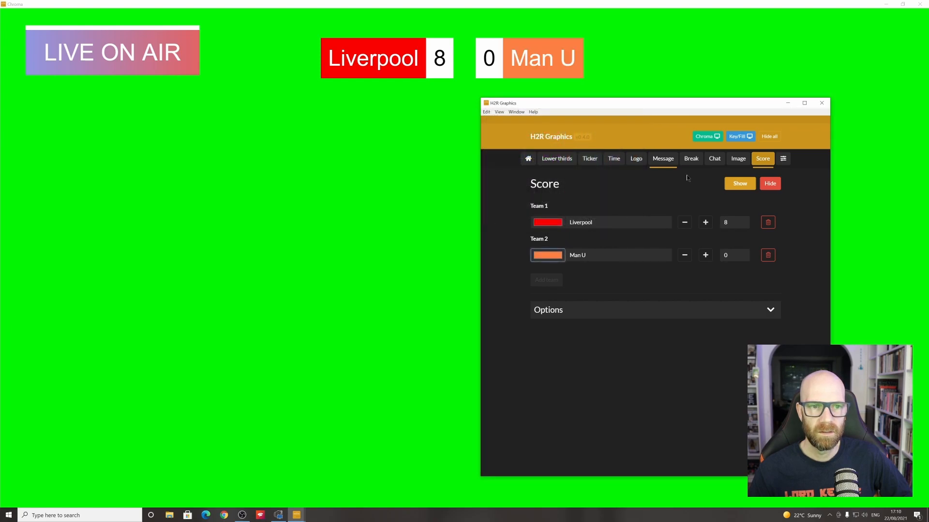
mouse_move(672, 108)
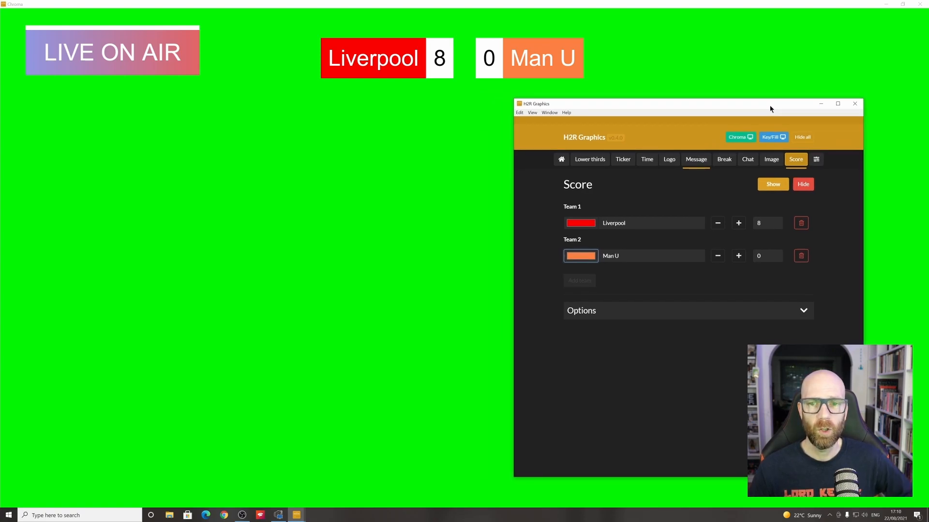
mouse_move(220, 188)
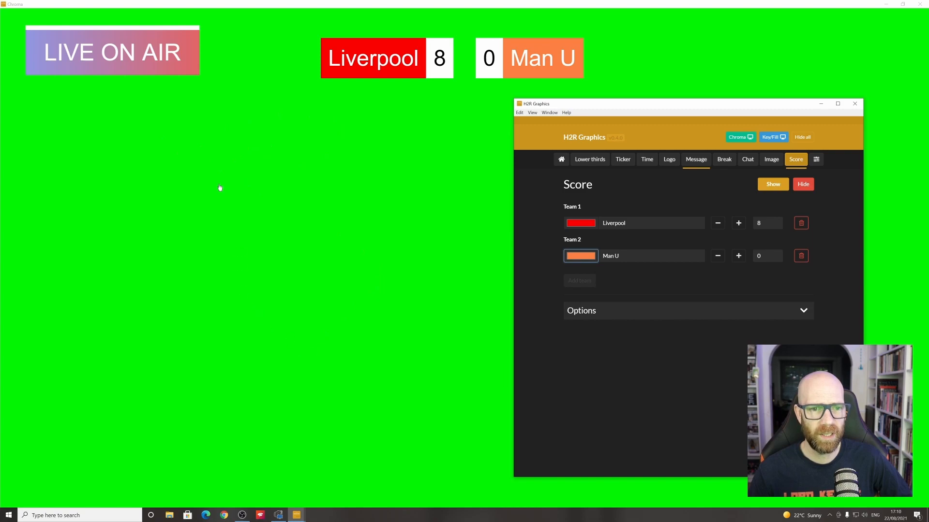
mouse_move(218, 175)
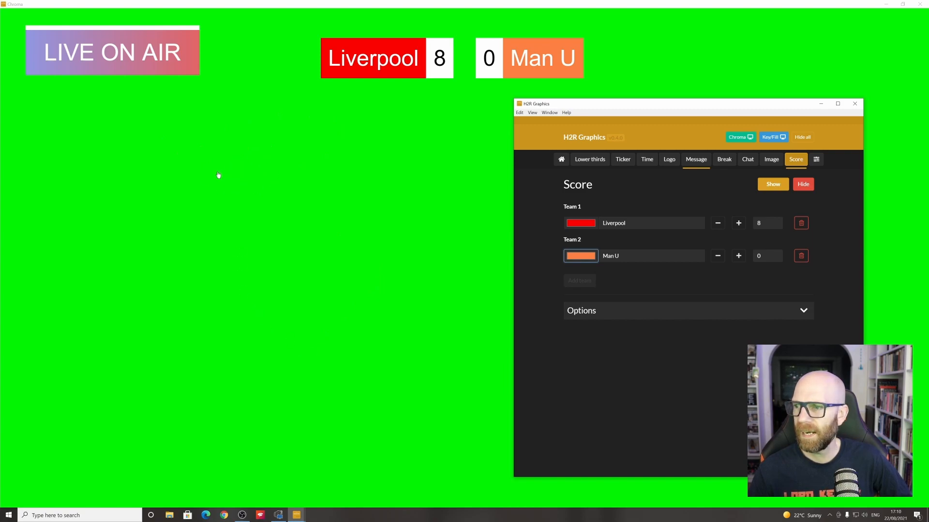
mouse_move(174, 161)
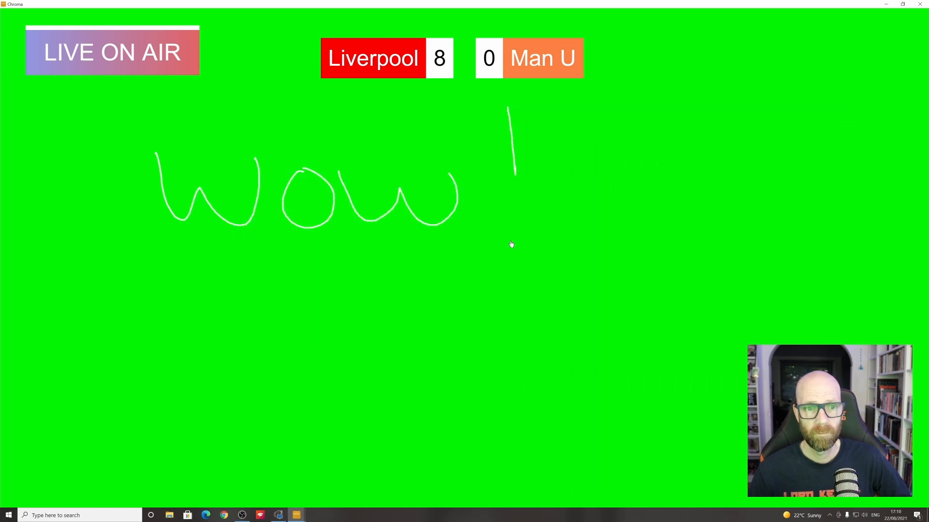
Step: Dot the exclamation mark of the hand-drawn 'wow!'
click(512, 231)
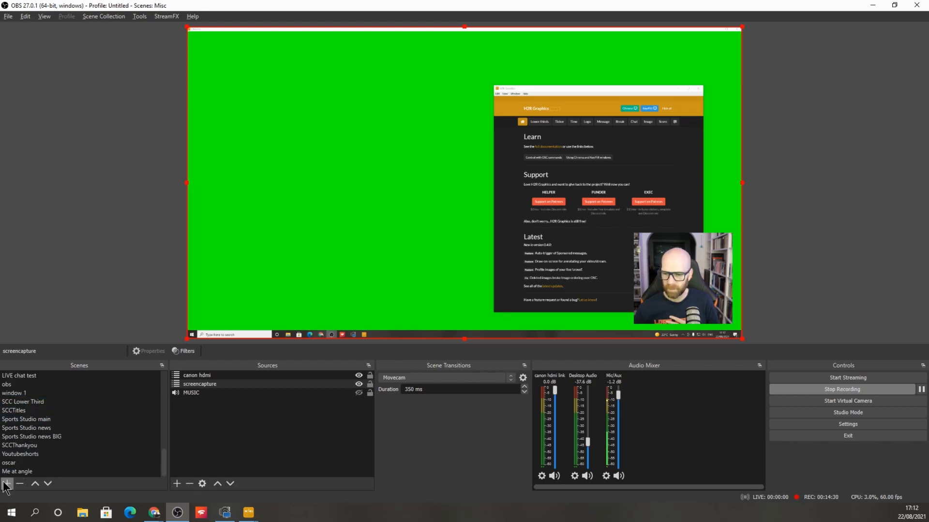
Step: Add a scene named 'H2R screen' to the Scenes list
click(8, 483)
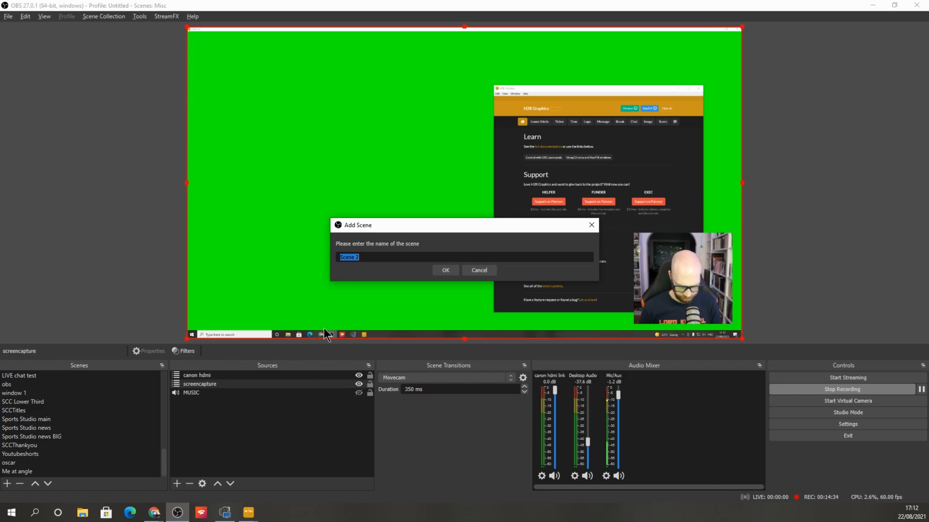
text(H2R screen)
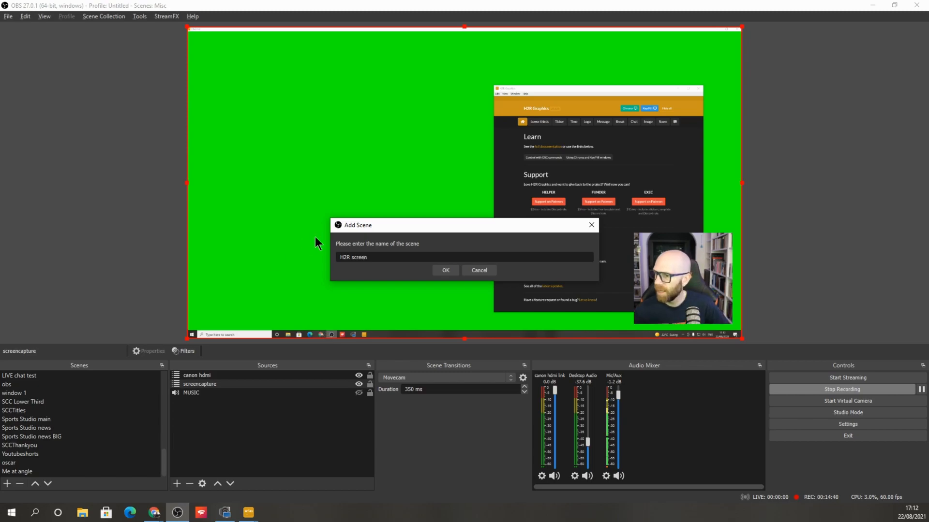
click(446, 270)
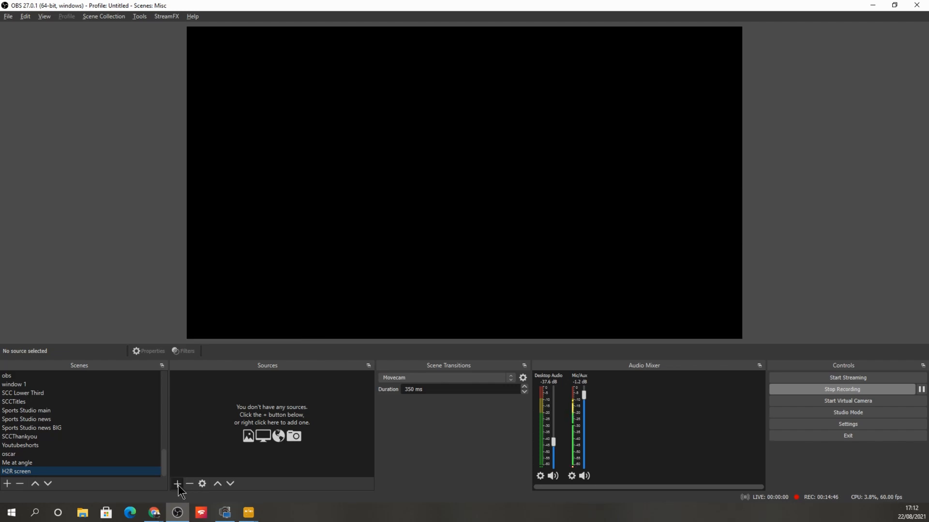
Step: Add a Window Capture source named H2Rsource
click(177, 484)
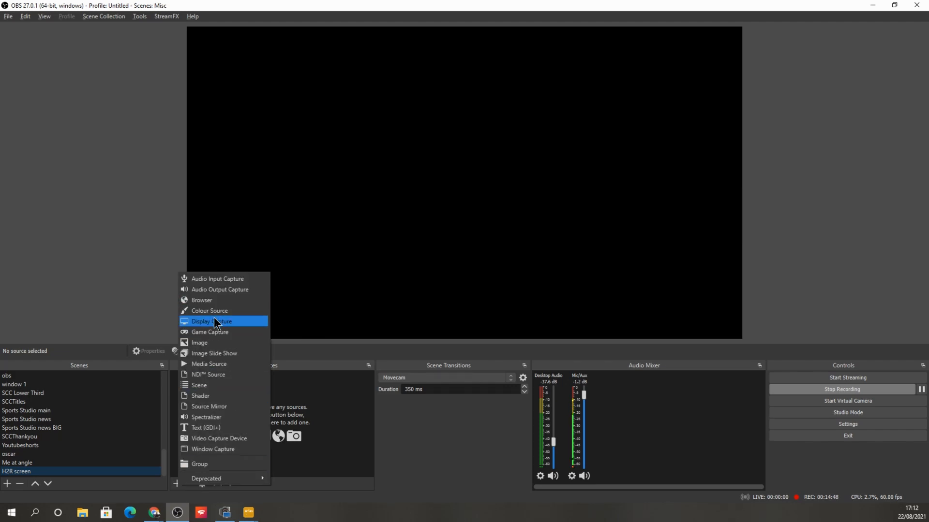
click(213, 449)
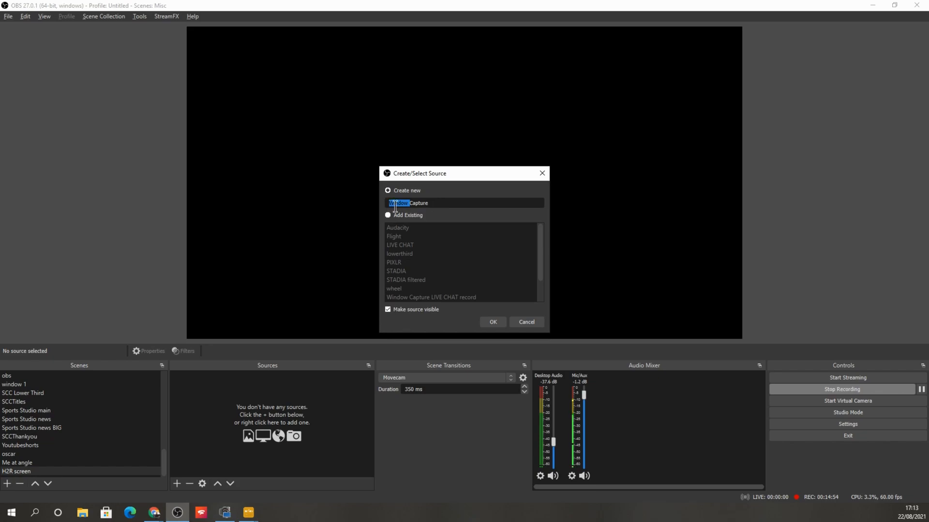
text(H)
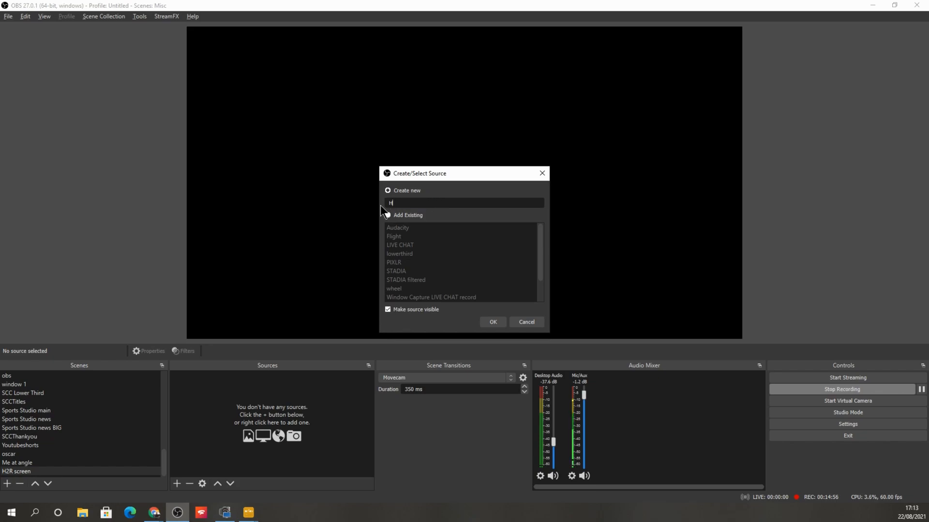
text(2Rsource)
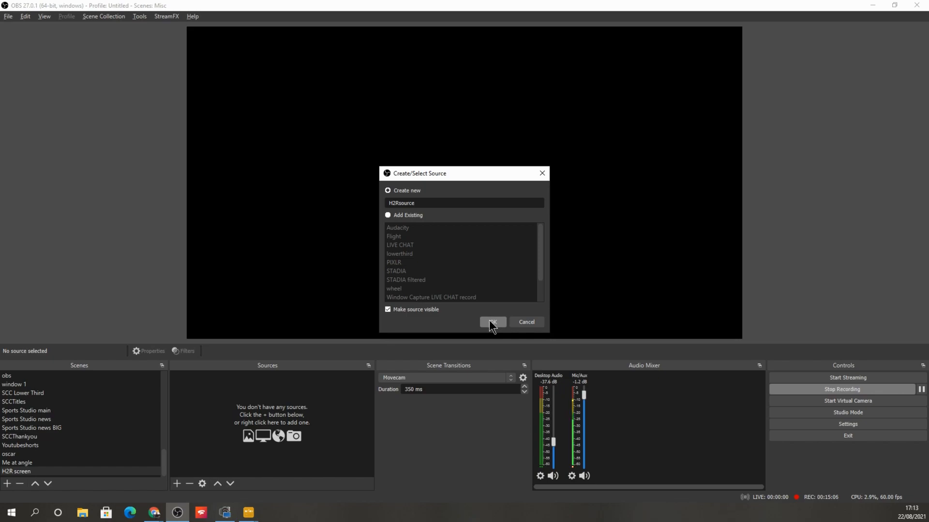
click(492, 322)
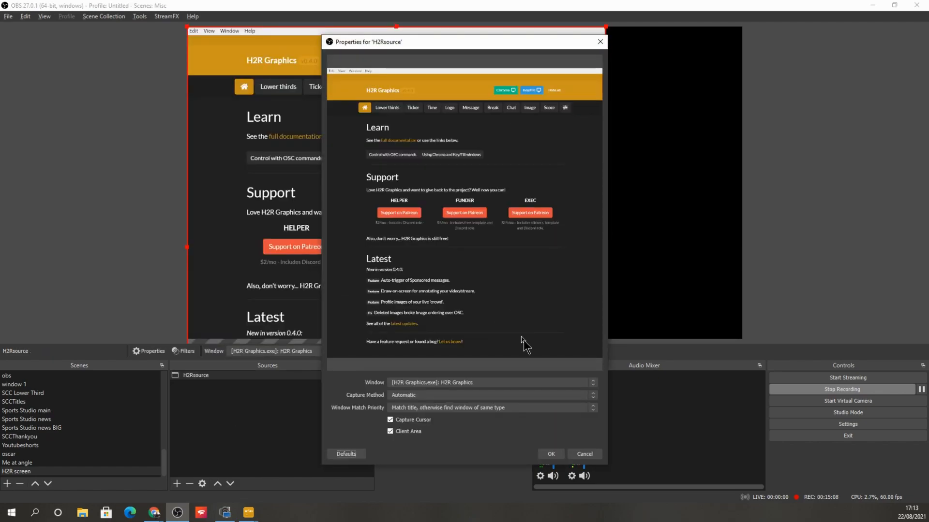
Step: Capture the [H2R Graphics.exe]: Chroma window and fit the source to screen
click(593, 382)
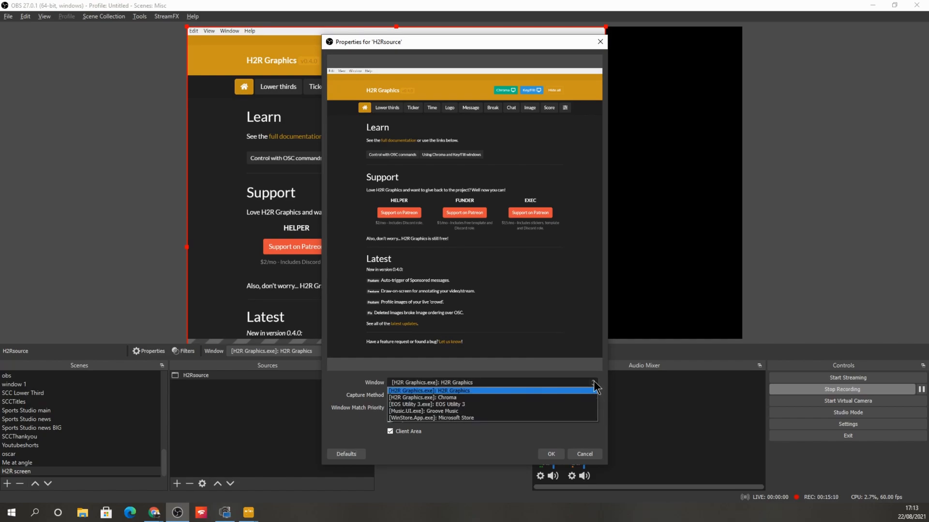
click(431, 391)
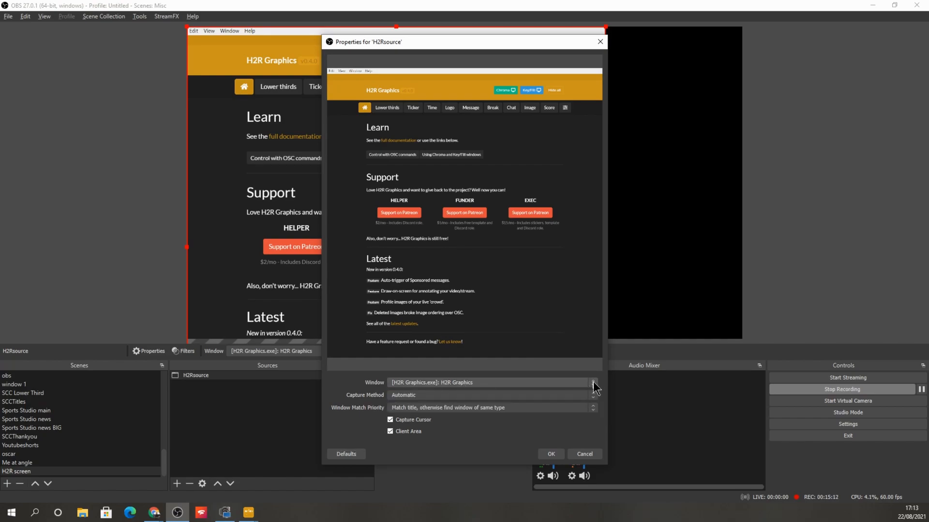
click(592, 383)
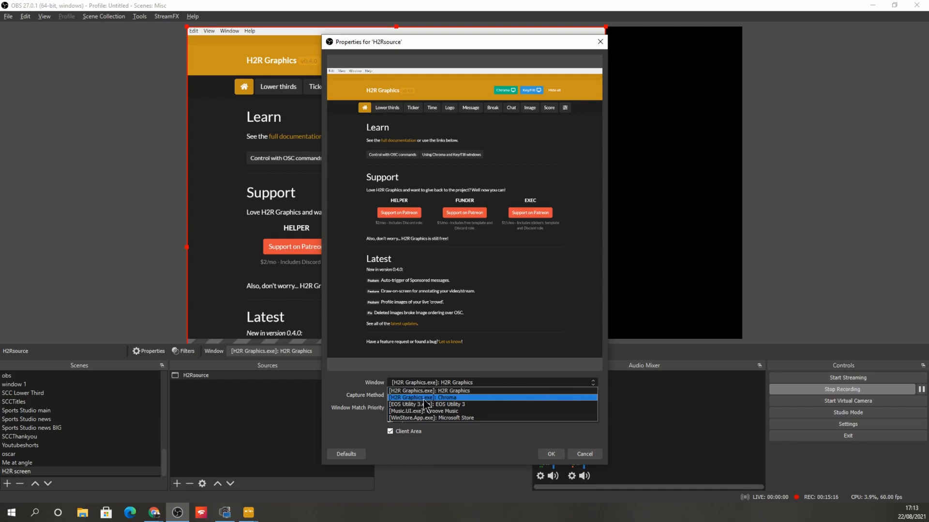
click(427, 397)
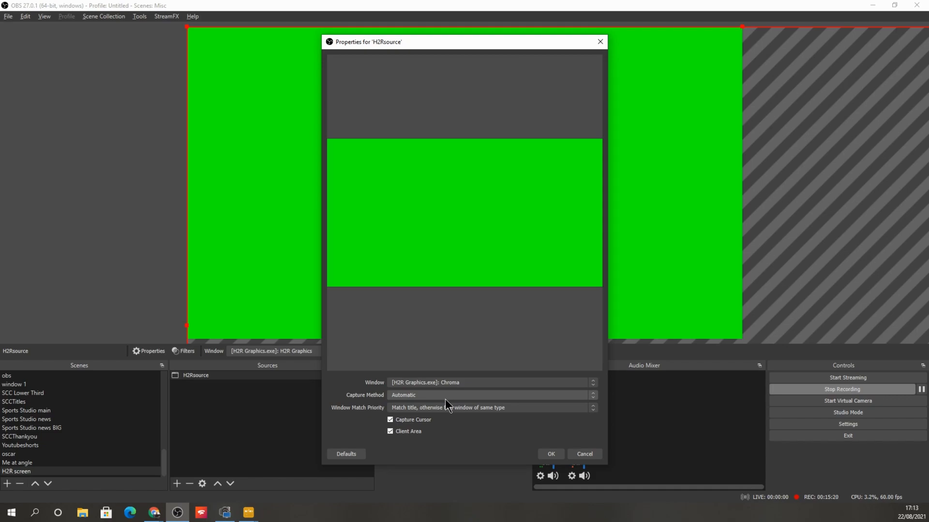
click(551, 453)
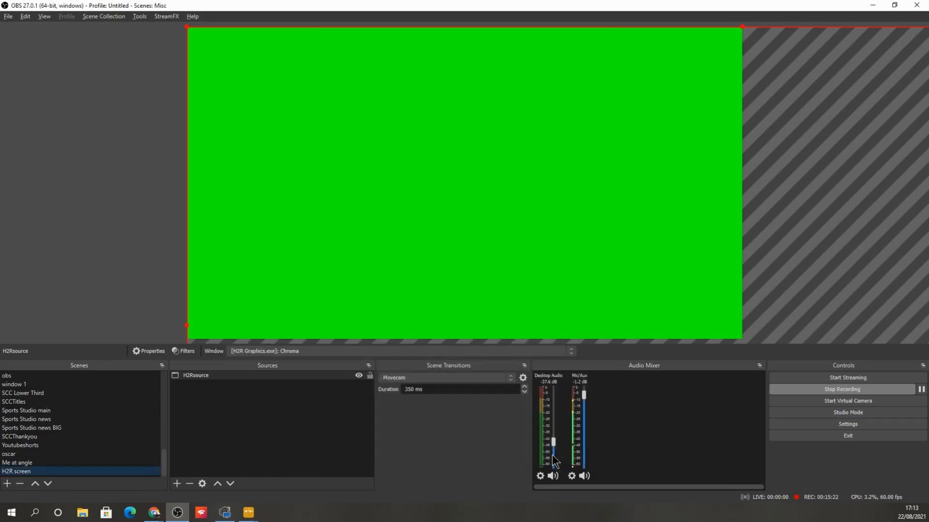
mouse_move(307, 221)
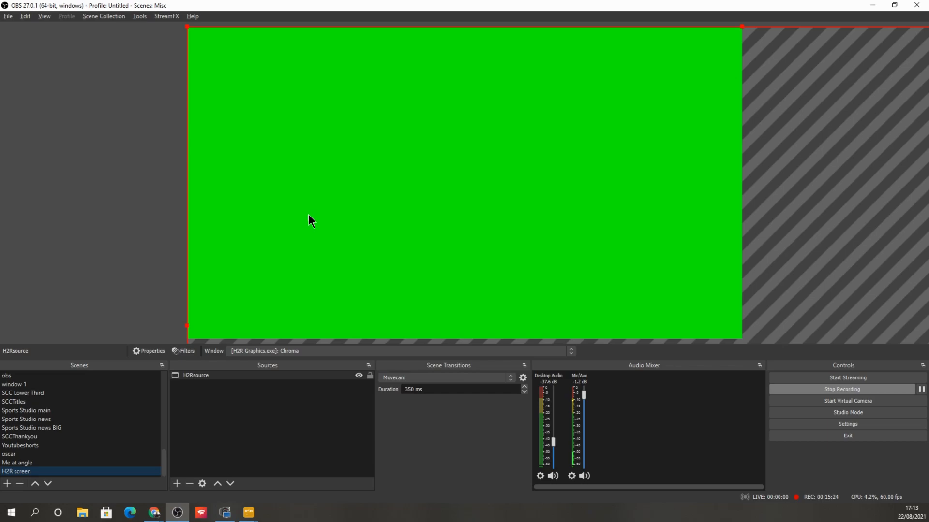
mouse_move(249, 295)
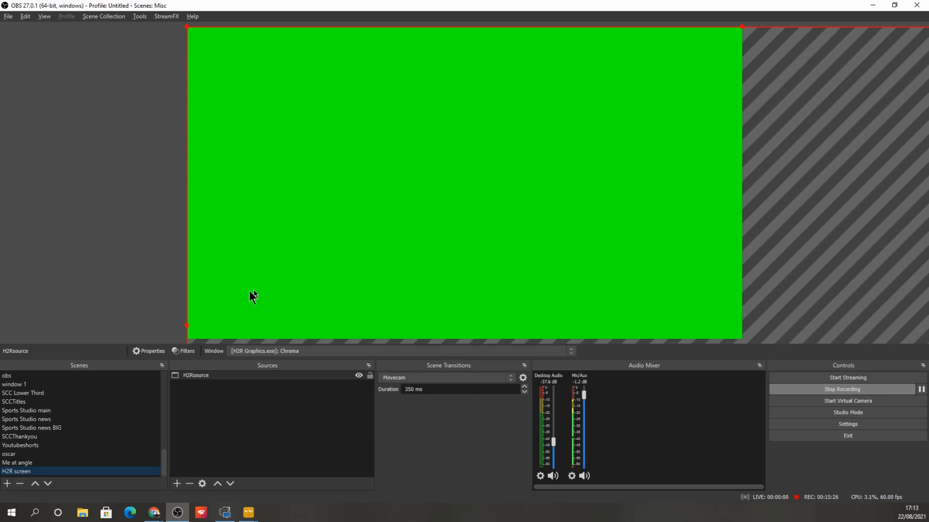
right_click(195, 376)
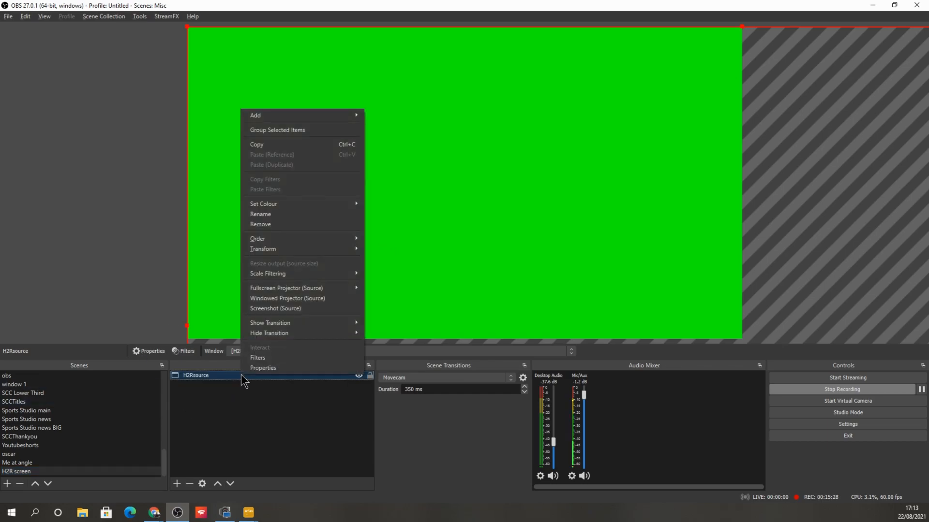
mouse_move(302, 251)
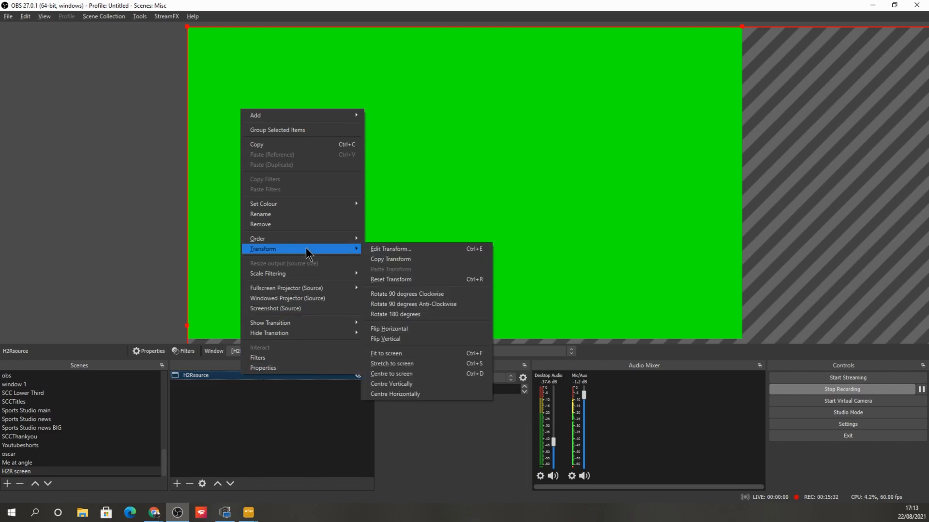
mouse_move(387, 254)
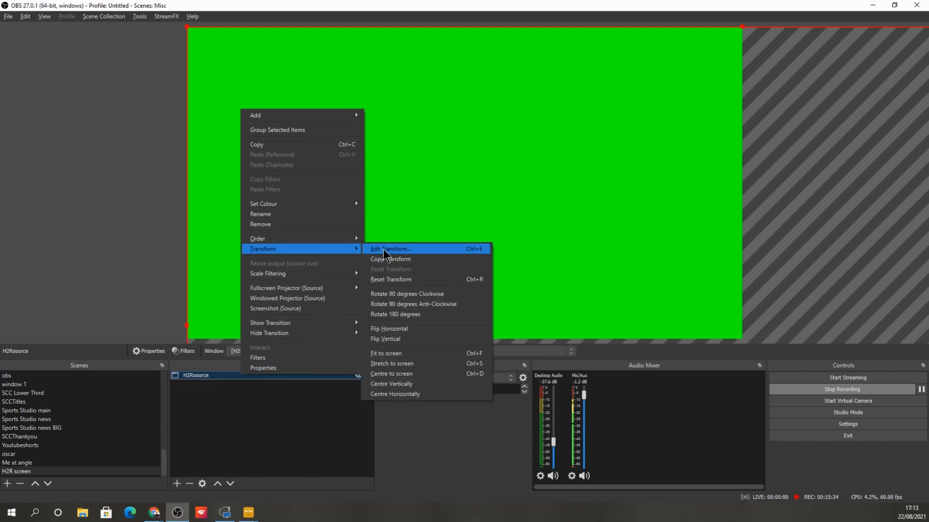
mouse_move(385, 341)
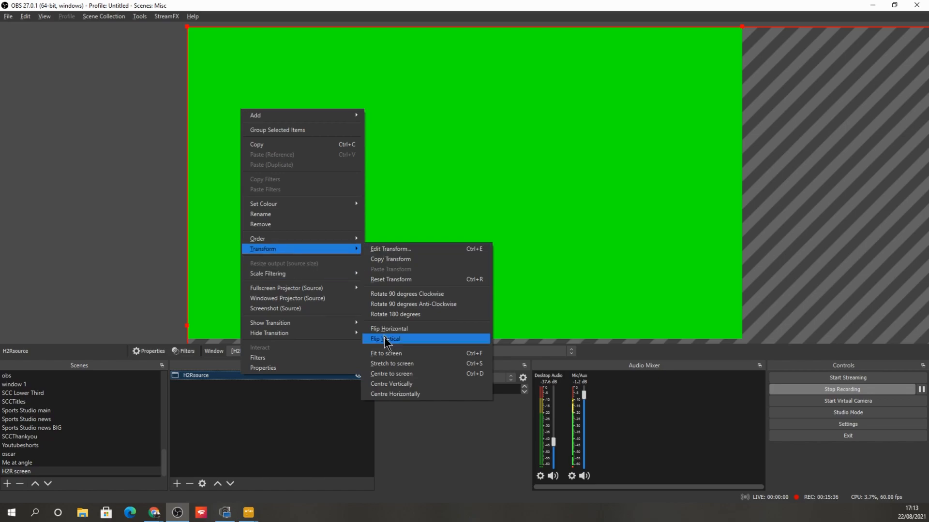
click(385, 339)
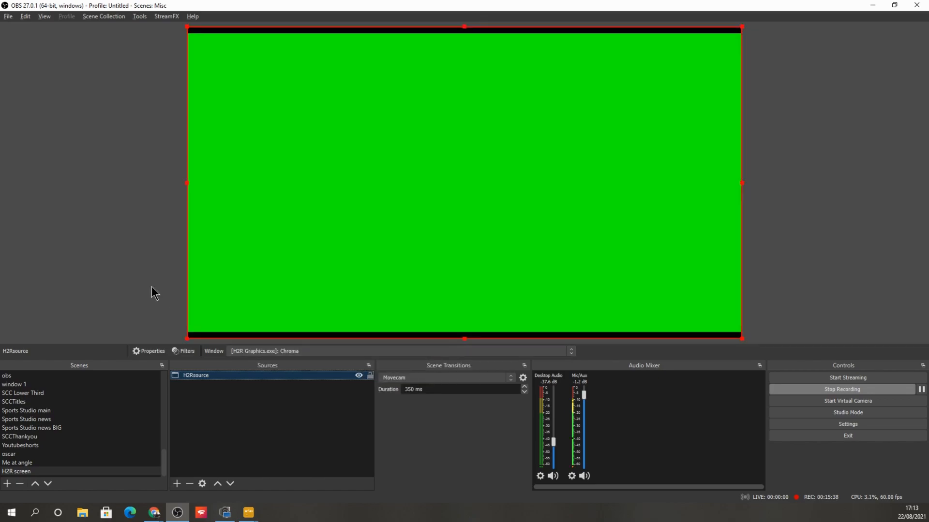
mouse_move(210, 408)
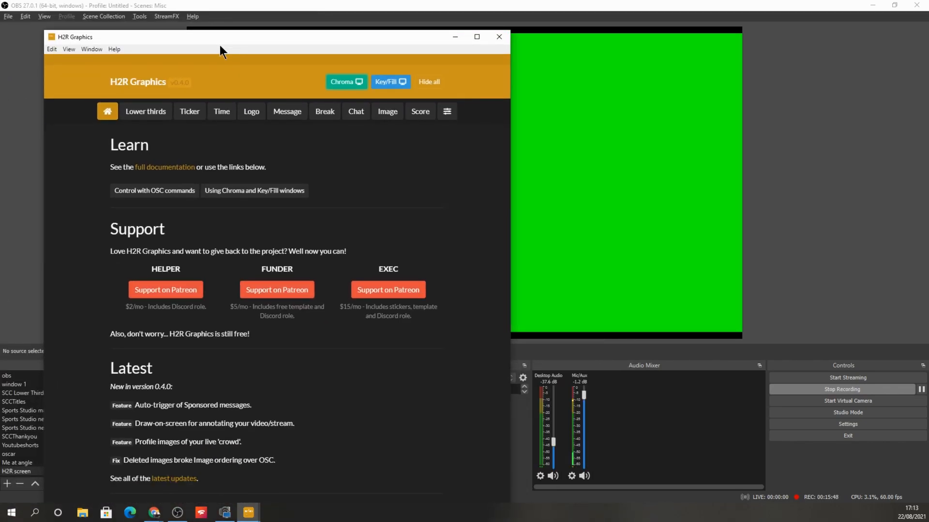
mouse_move(499, 38)
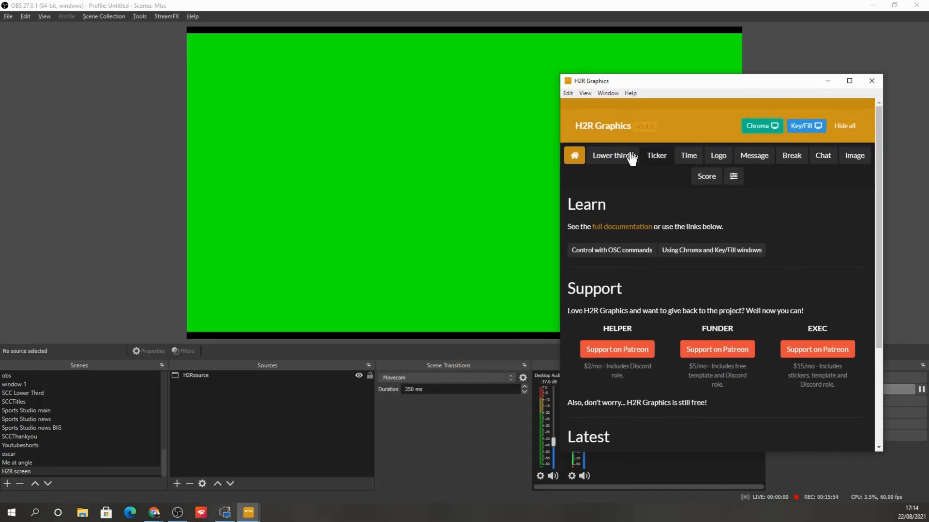
click(613, 155)
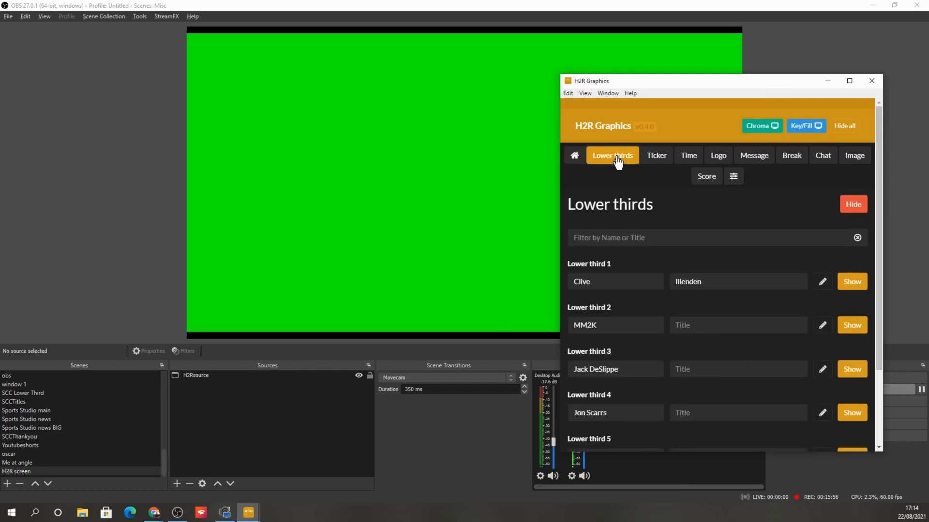
click(852, 281)
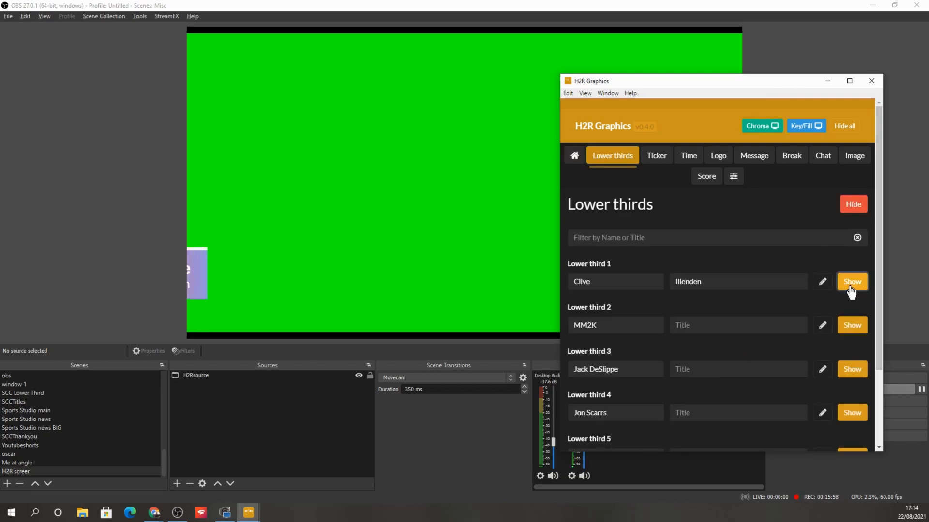
click(852, 282)
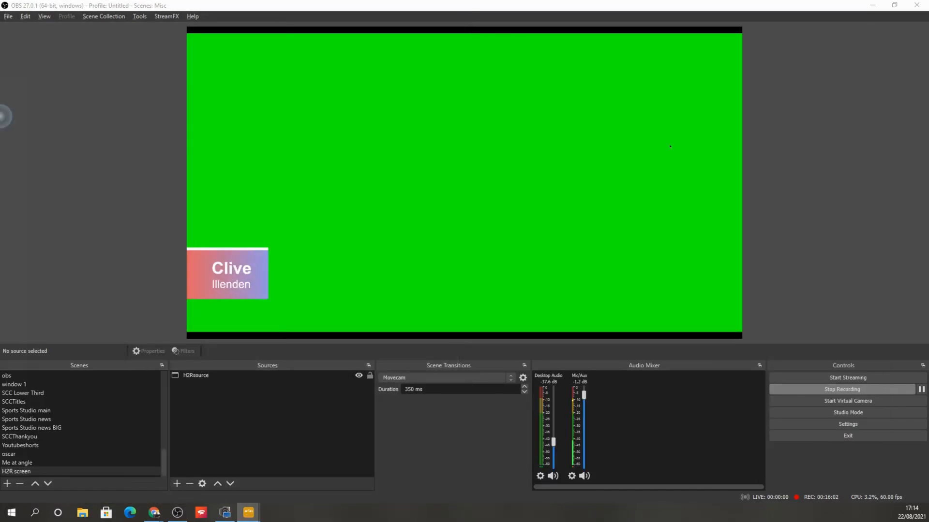
click(196, 375)
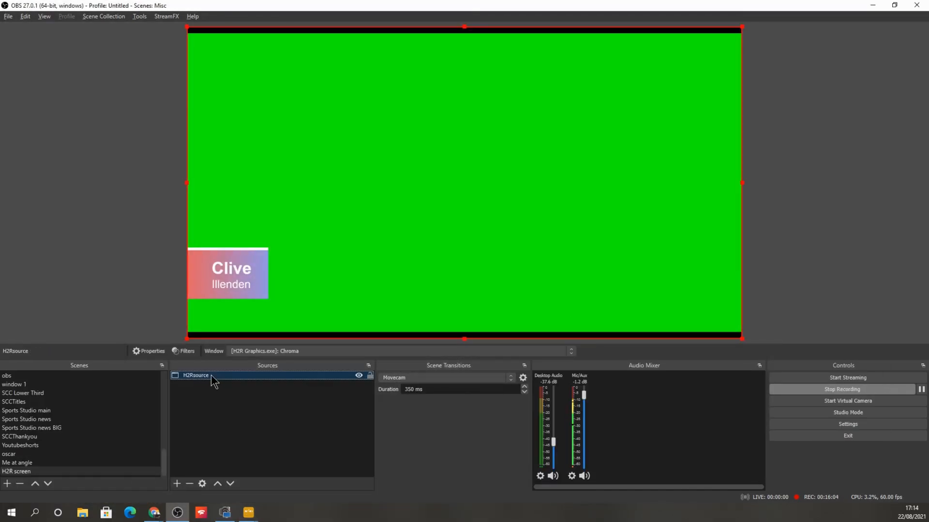
right_click(210, 376)
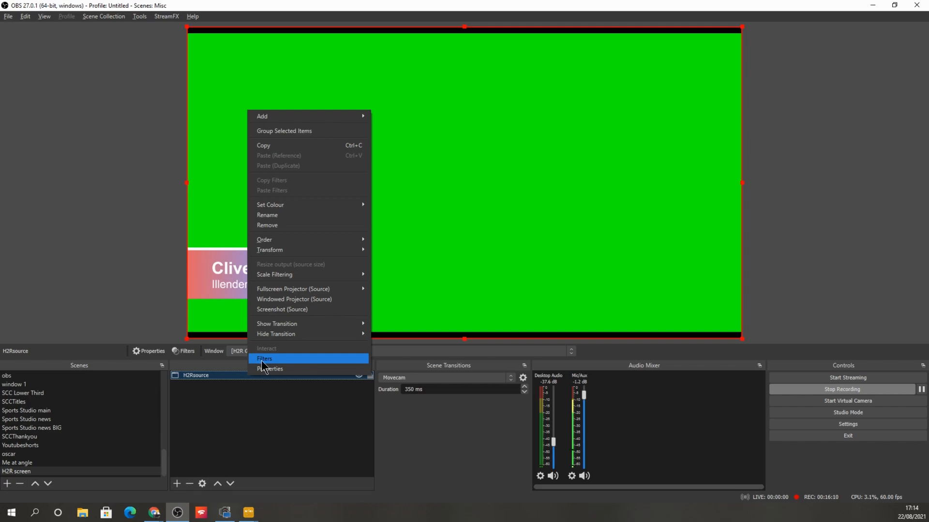
Step: Add a Chroma Key filter to H2Rsource and close the Filters dialog
click(264, 358)
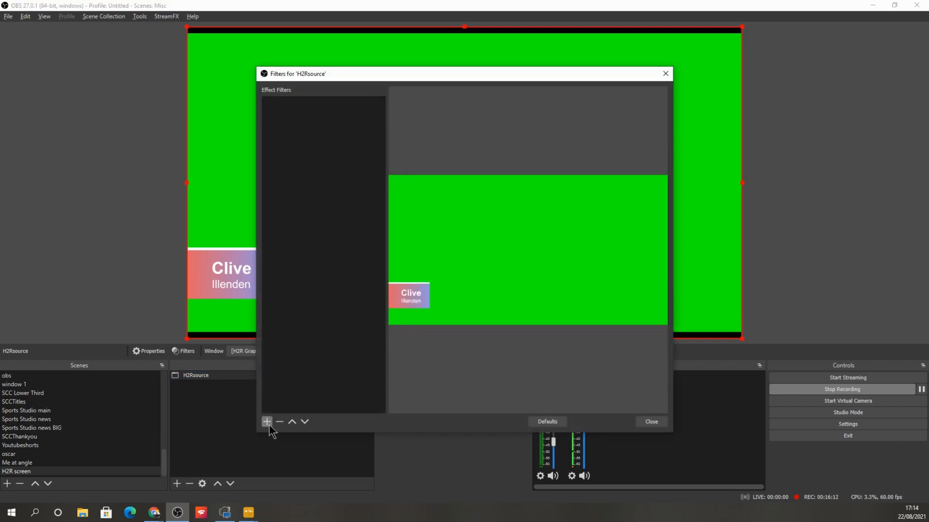
click(267, 421)
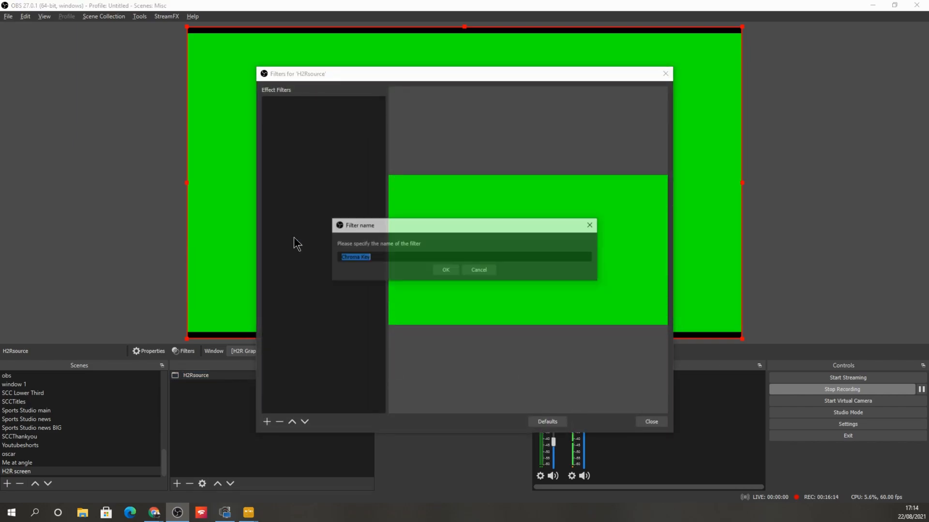
click(446, 270)
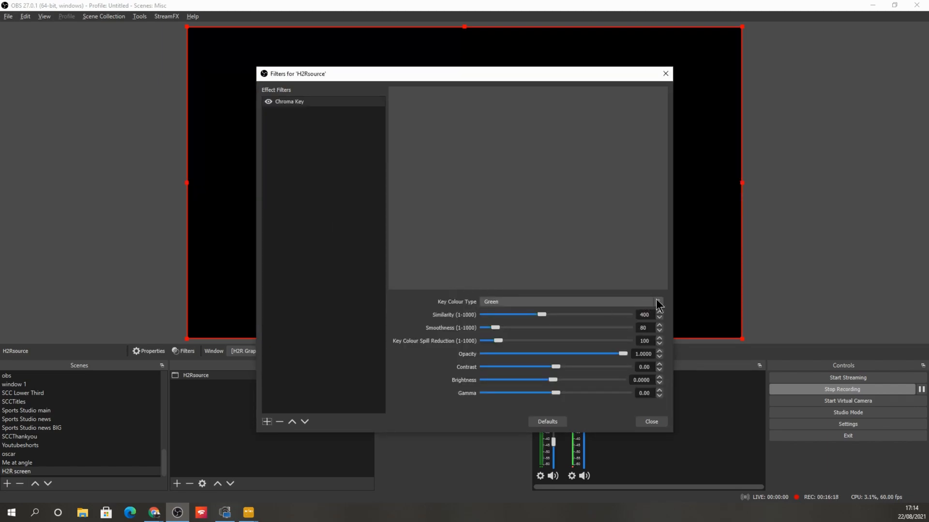
mouse_move(535, 314)
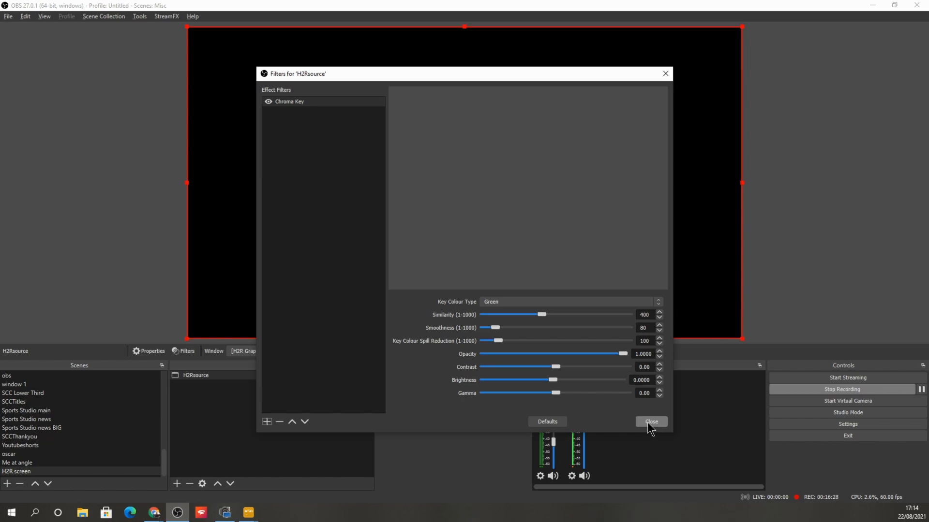
click(651, 422)
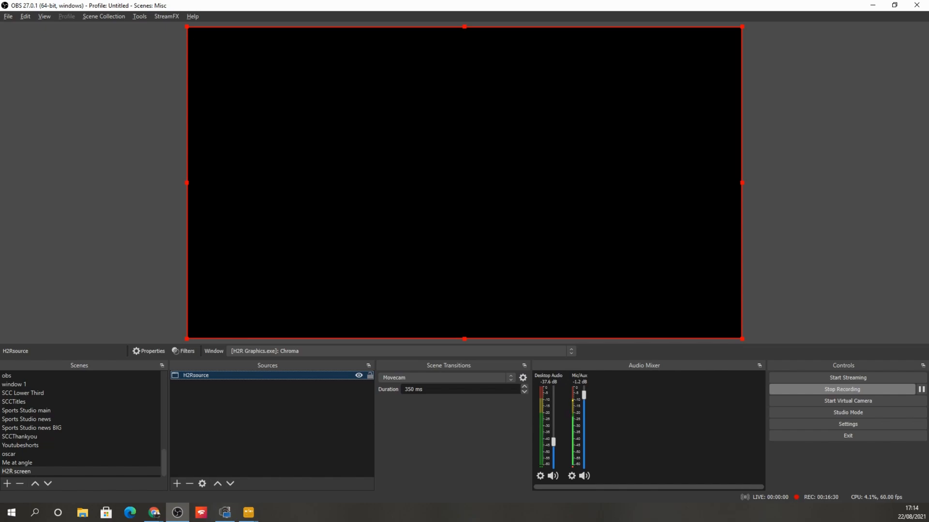
click(245, 513)
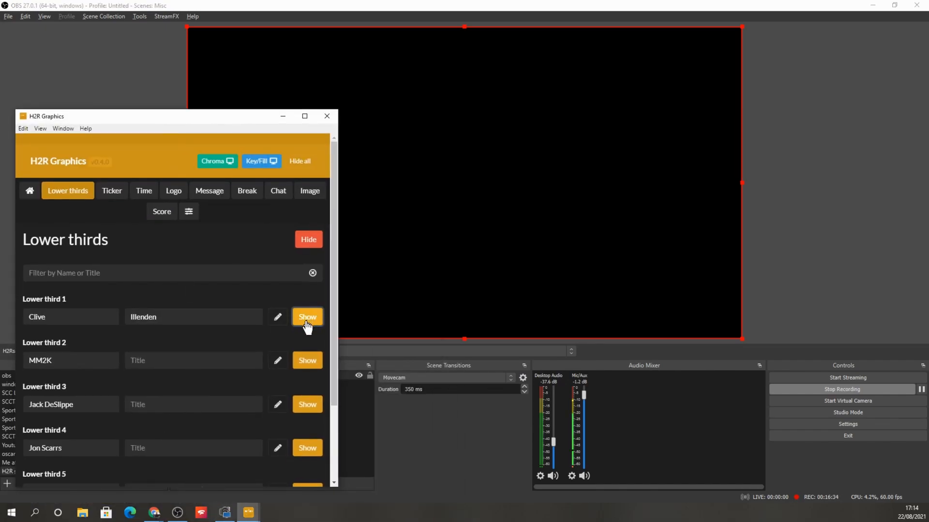
click(307, 317)
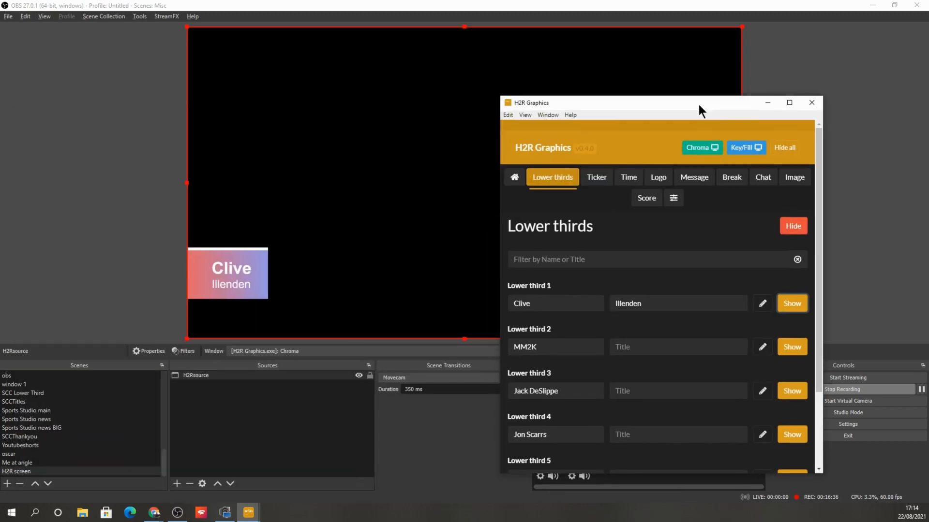
mouse_move(644, 185)
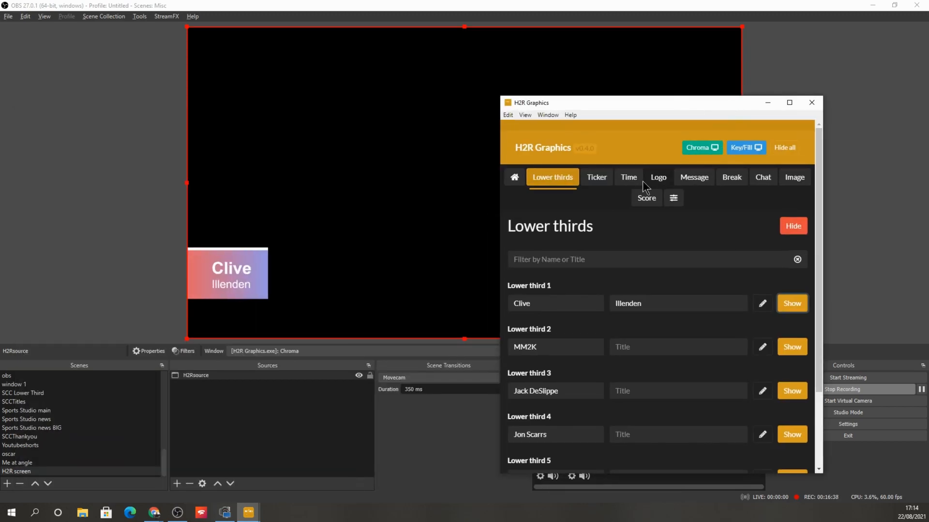
click(597, 177)
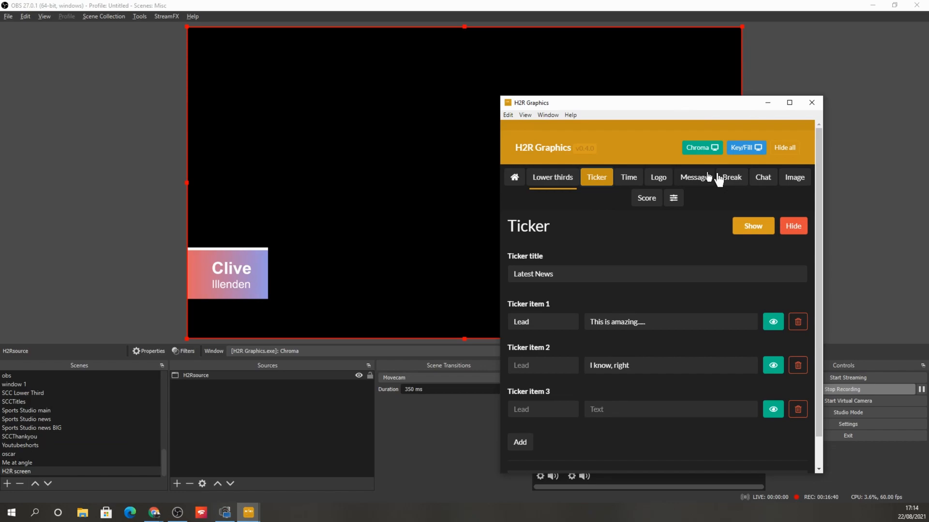
click(753, 226)
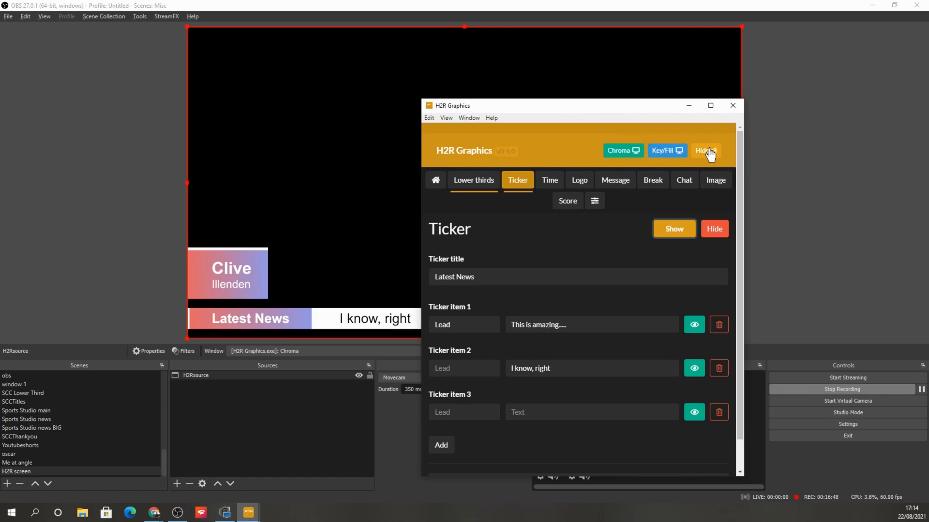
mouse_move(706, 151)
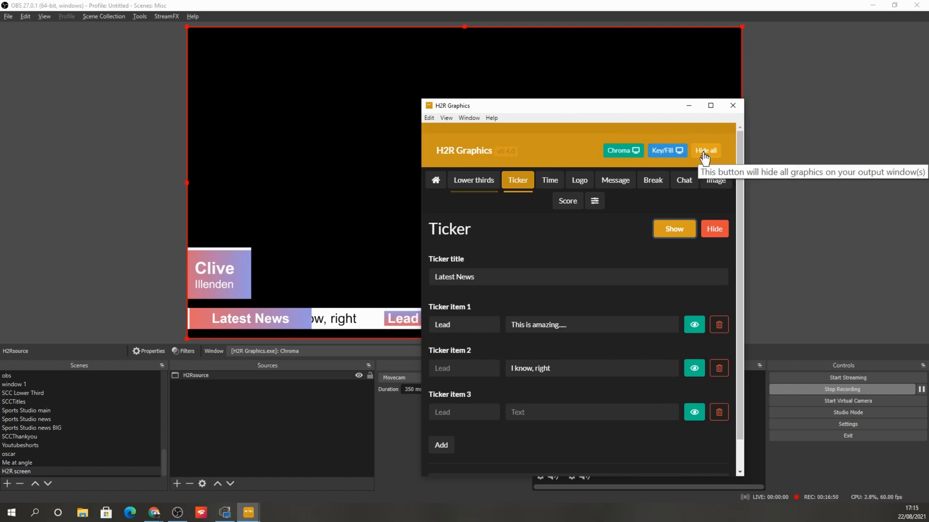
click(705, 150)
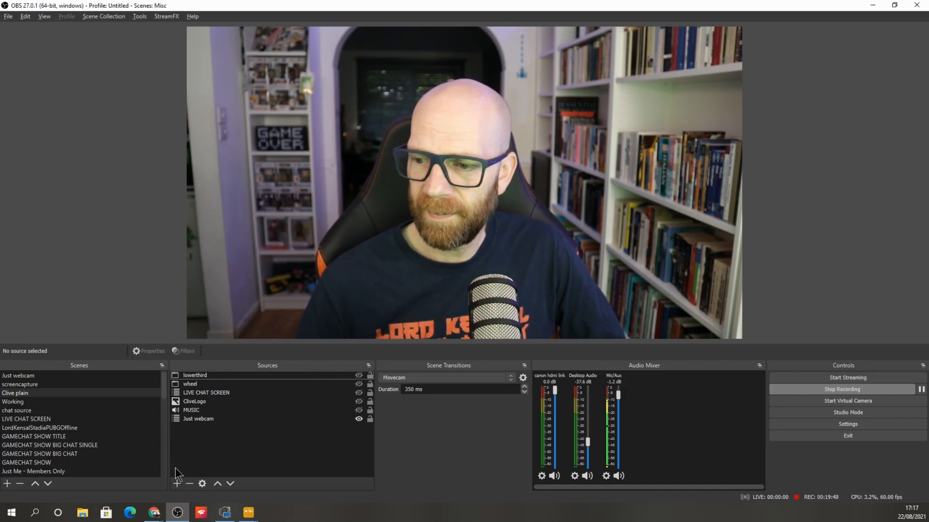
Step: Add the existing 'H2R screen' scene as a visible source in the Clive plain scene
click(176, 483)
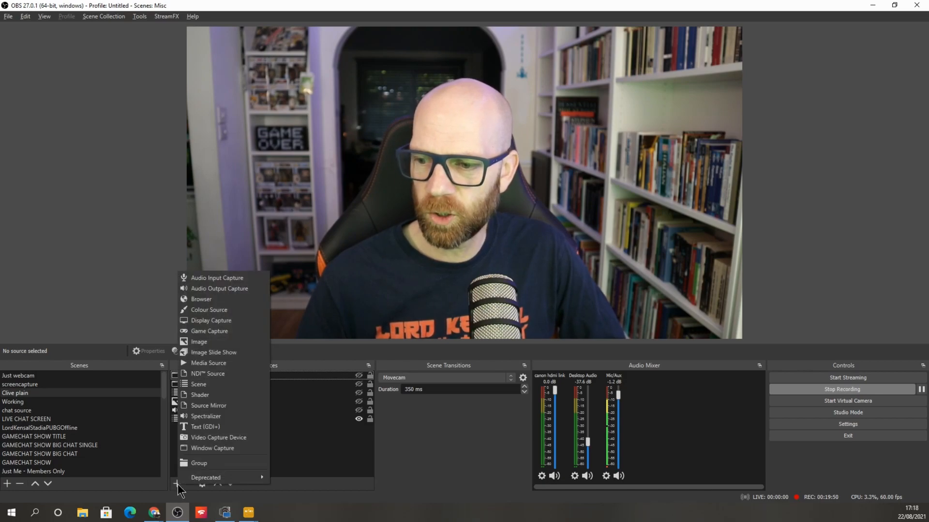
mouse_move(222, 321)
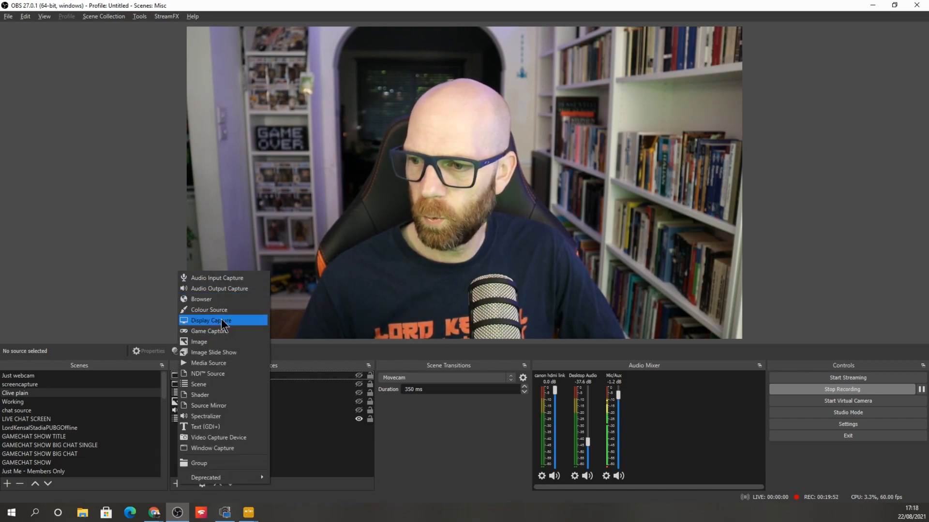
click(223, 321)
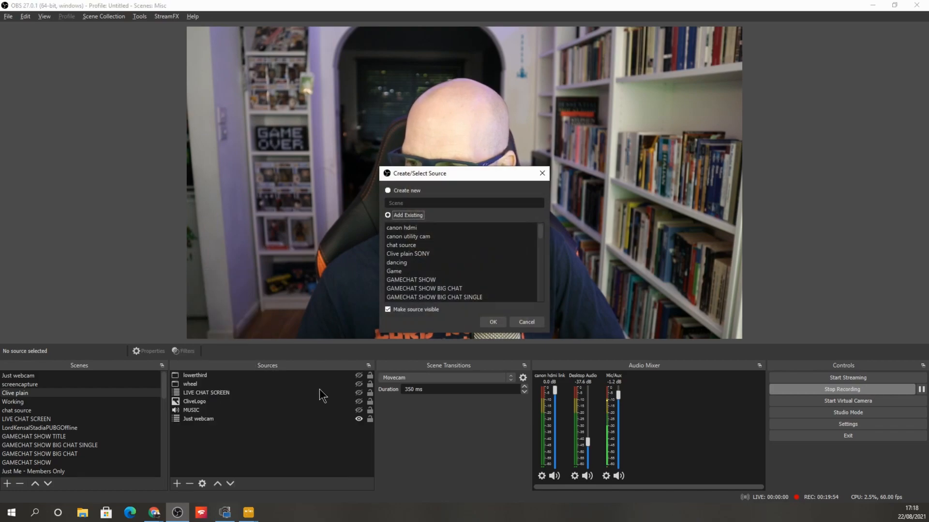
scroll(down, 3)
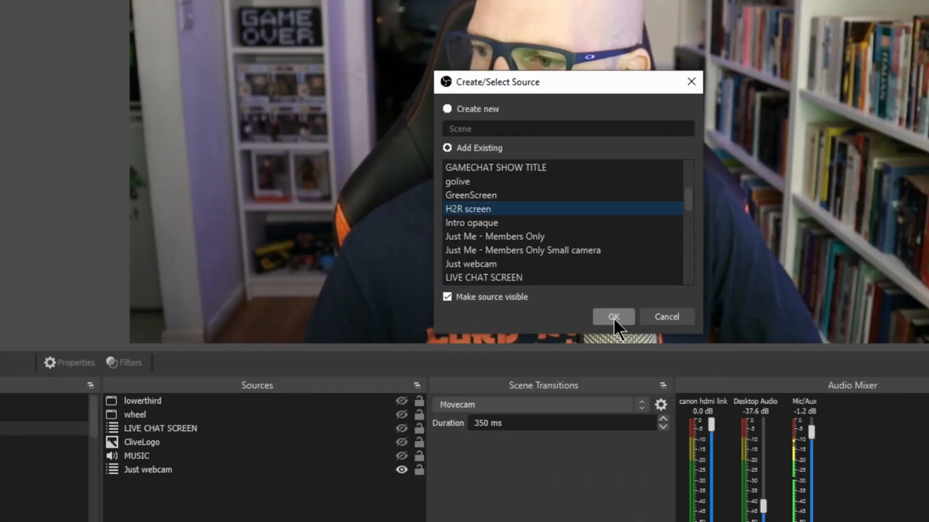
click(613, 317)
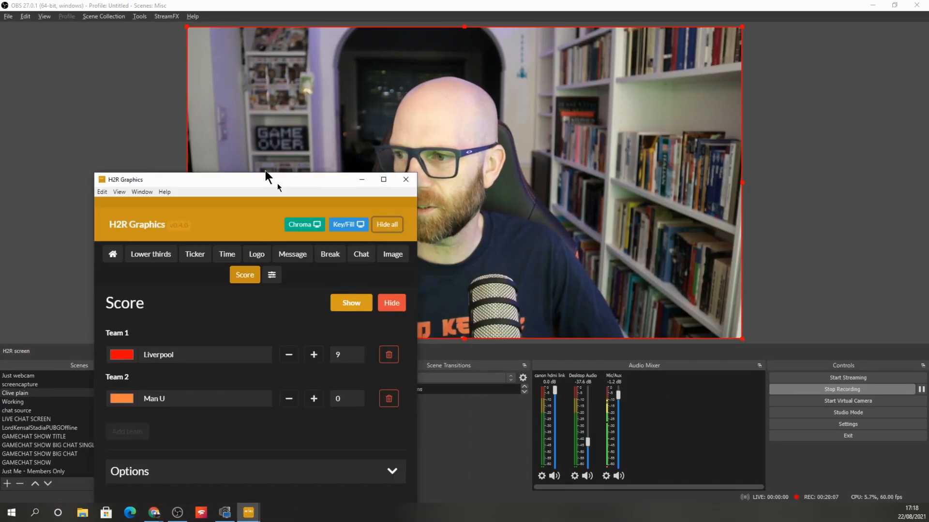
drag(266, 179, 781, 53)
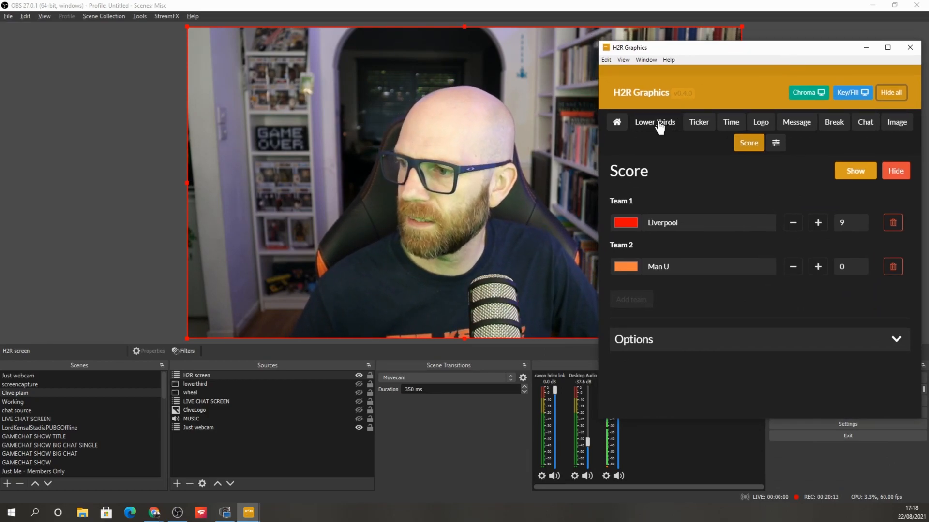
click(654, 122)
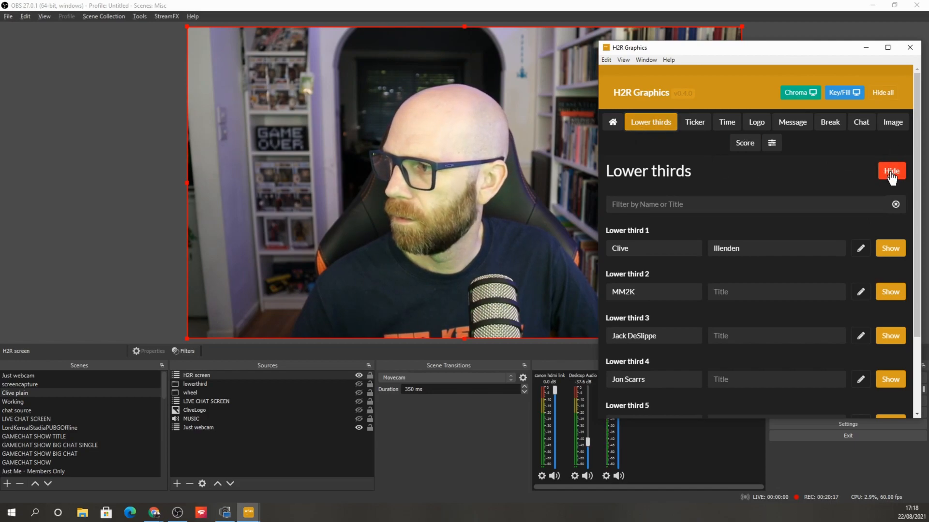
click(890, 248)
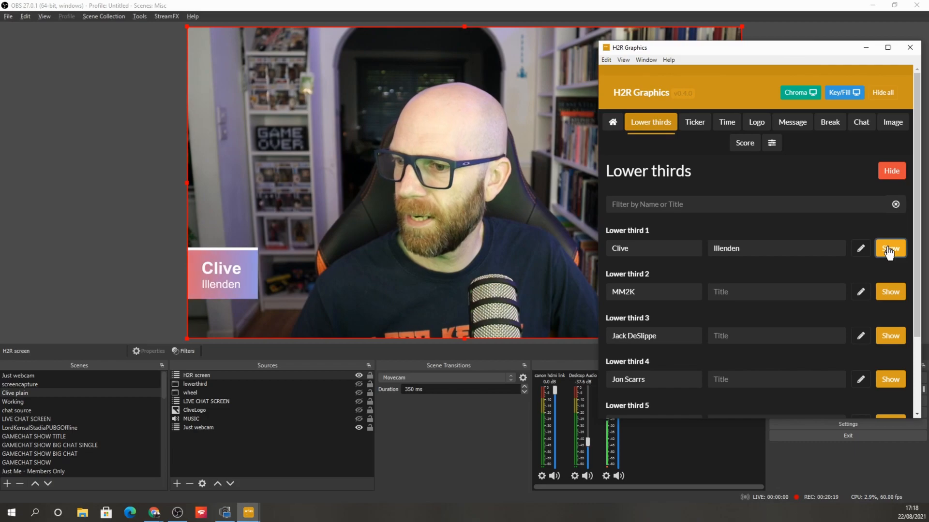
click(695, 122)
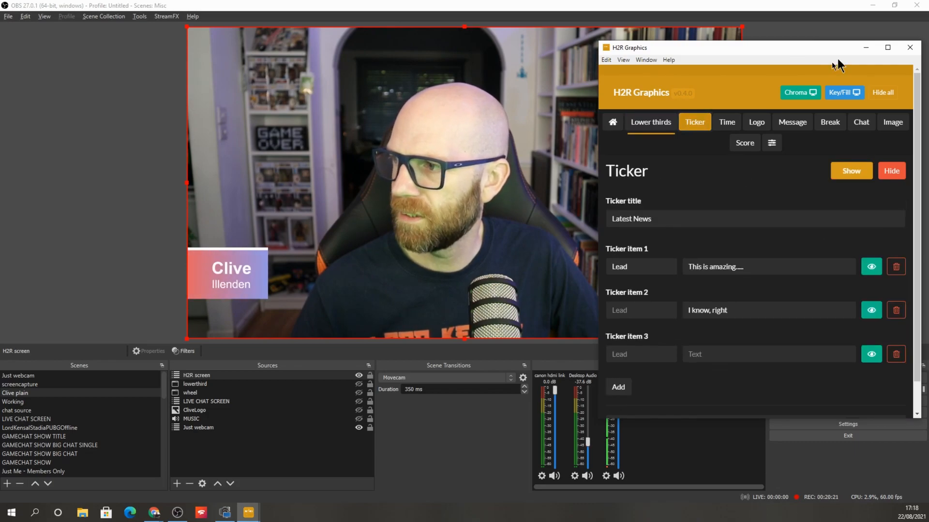
click(851, 171)
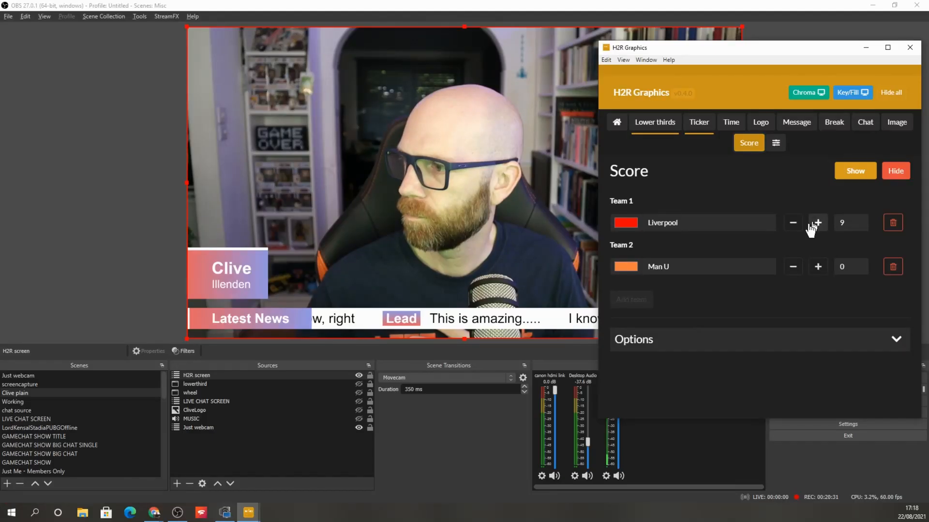
Step: Show the Liverpool 6–0 Man U scoreboard and a chat message, then hide all graphics
click(855, 171)
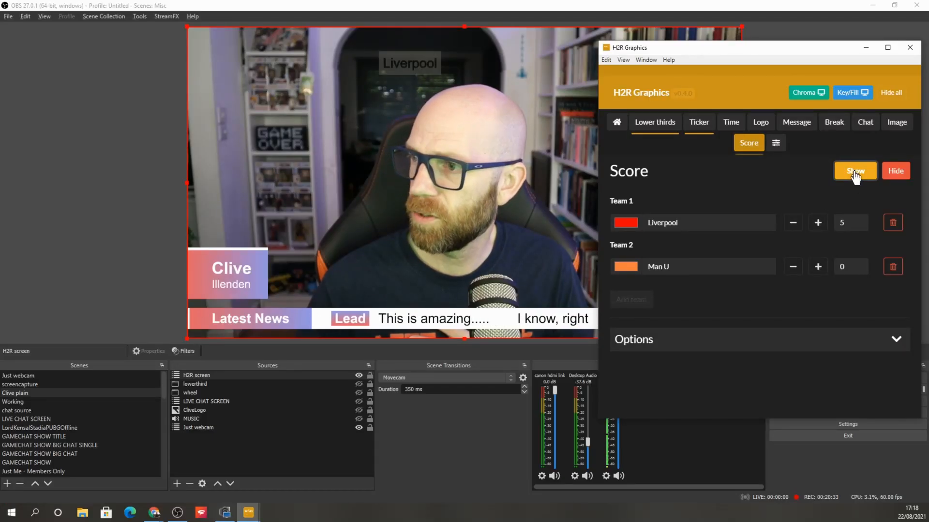
click(855, 171)
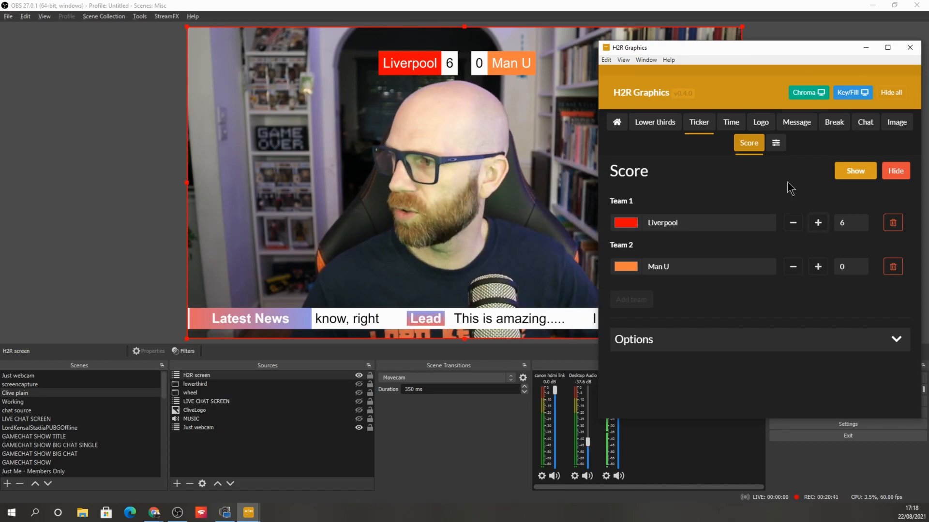
click(865, 122)
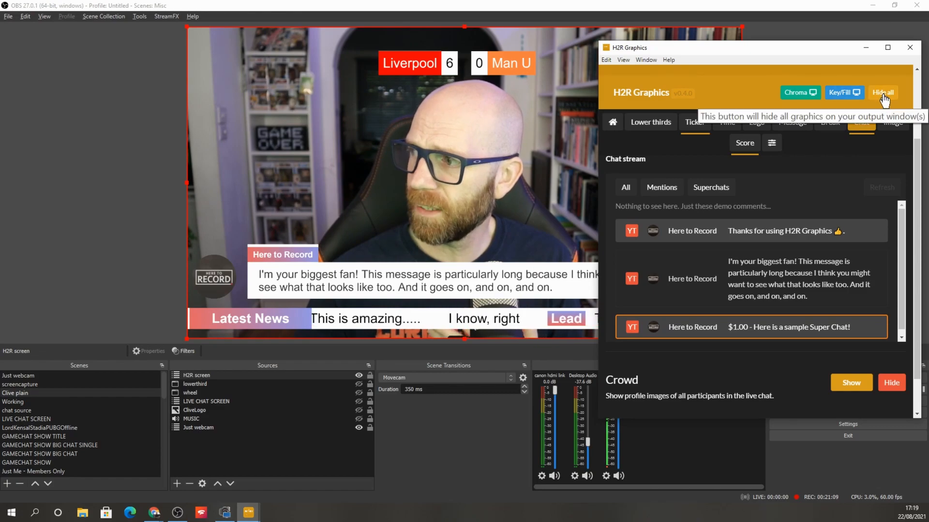
click(882, 92)
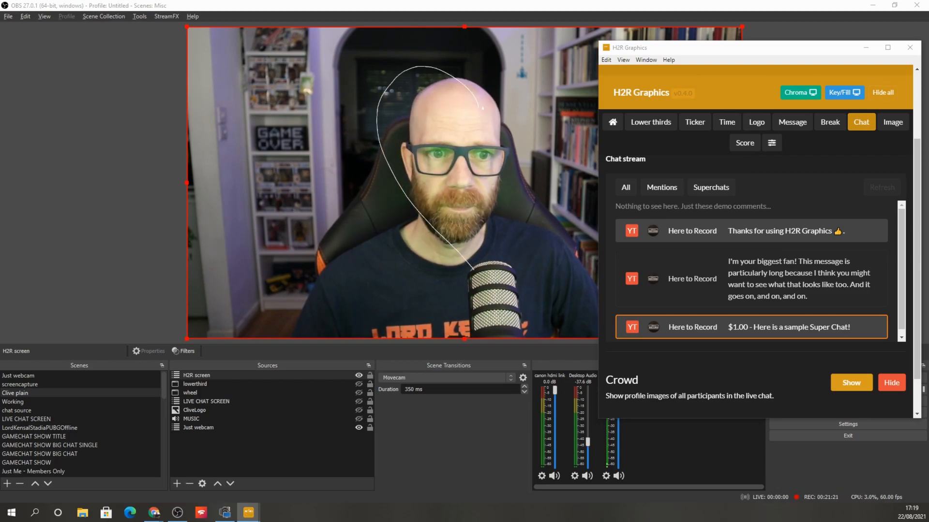
mouse_move(269, 145)
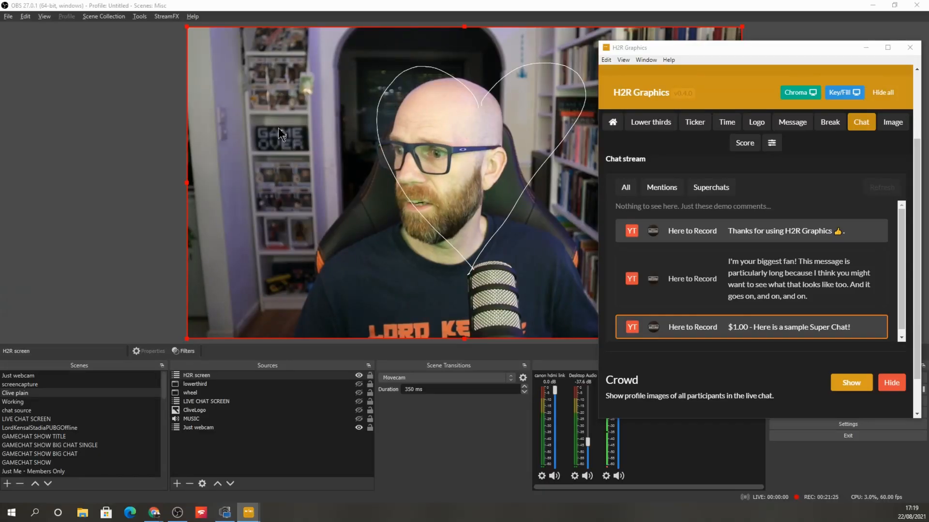
Step: Wipe the drawn heart off the output with Clear drawing in the general settings
click(893, 122)
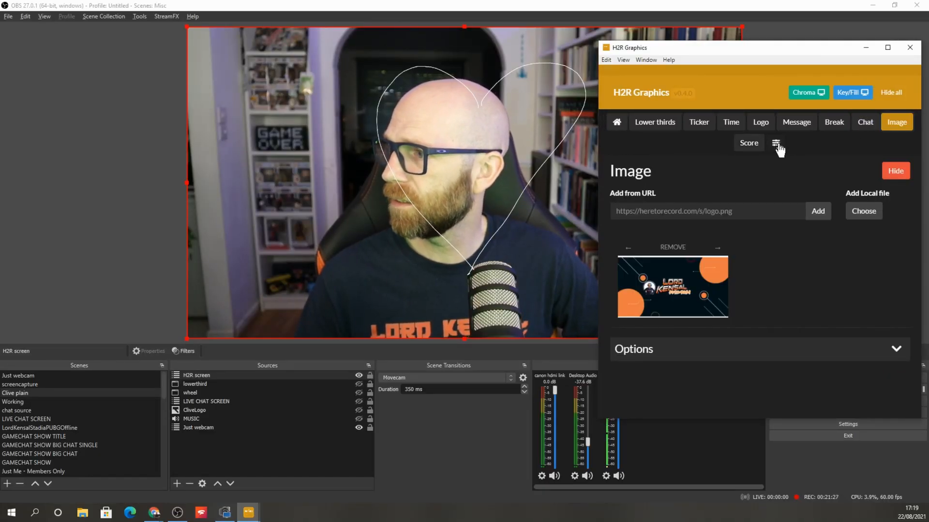
click(776, 143)
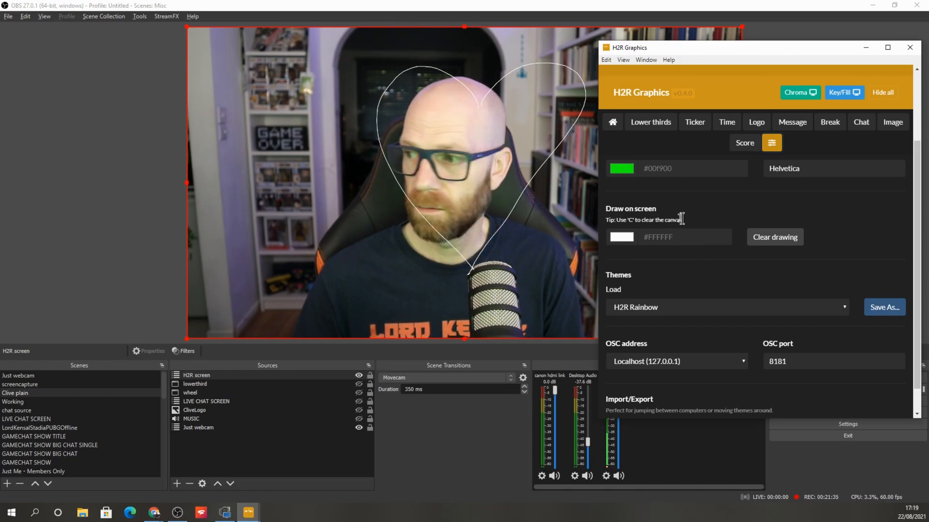
click(775, 237)
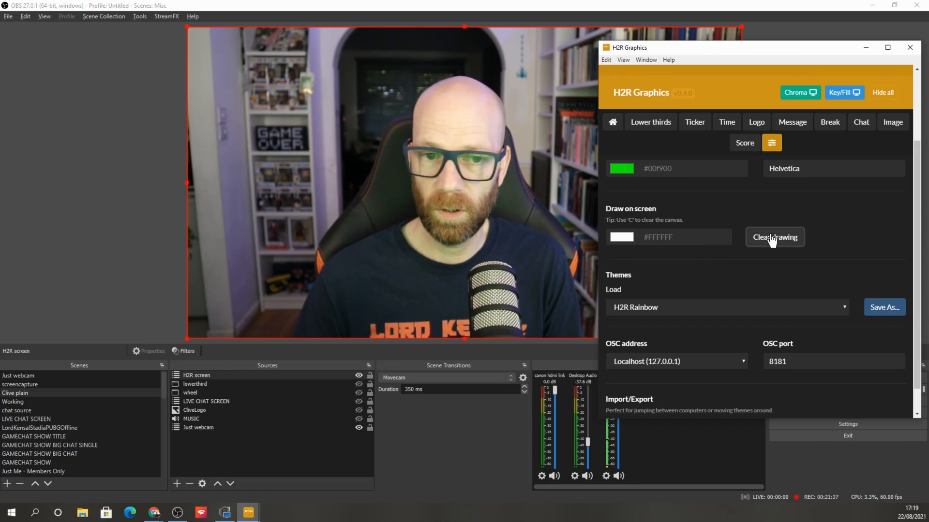